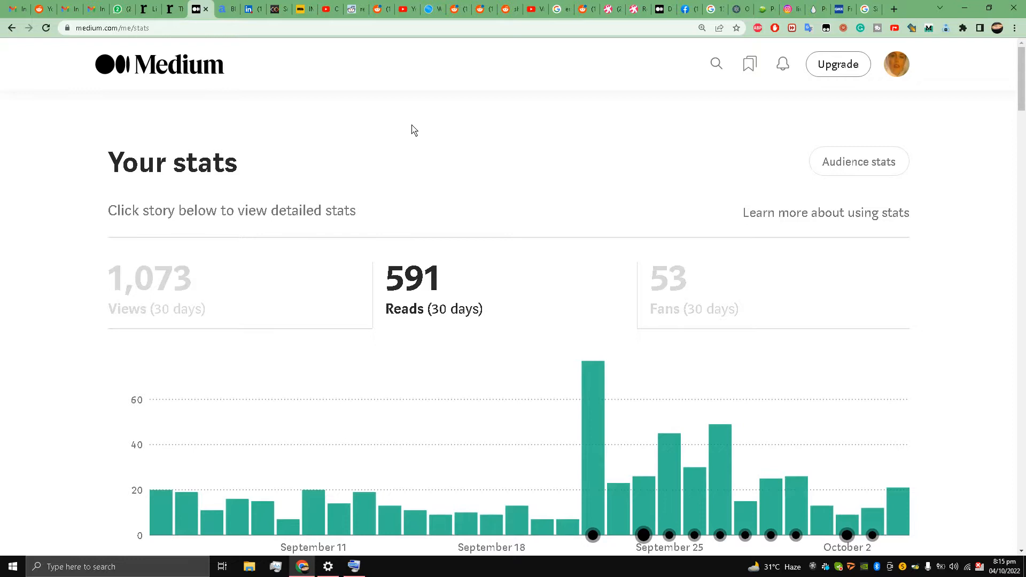
mouse_move(387, 131)
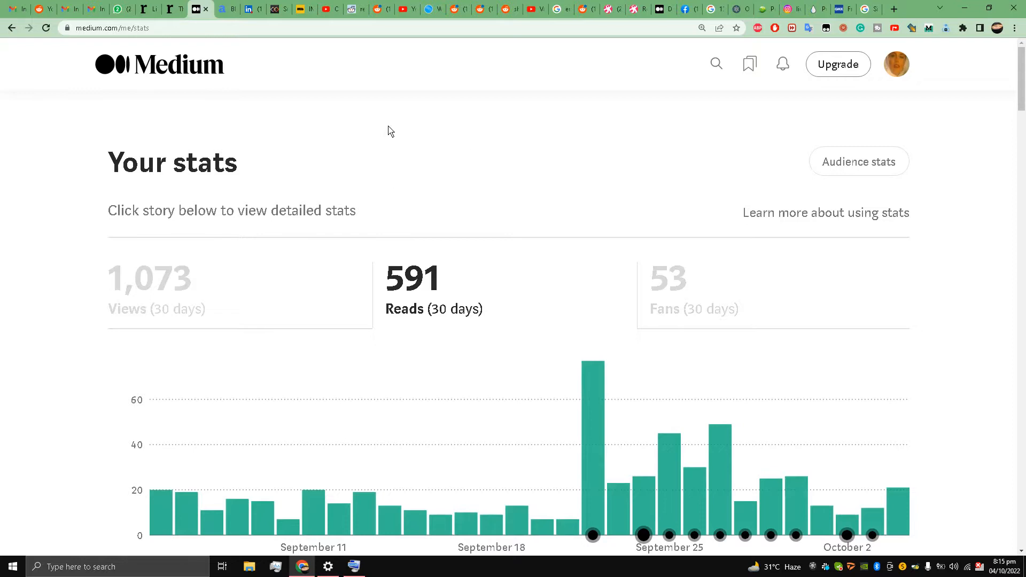
mouse_move(327, 155)
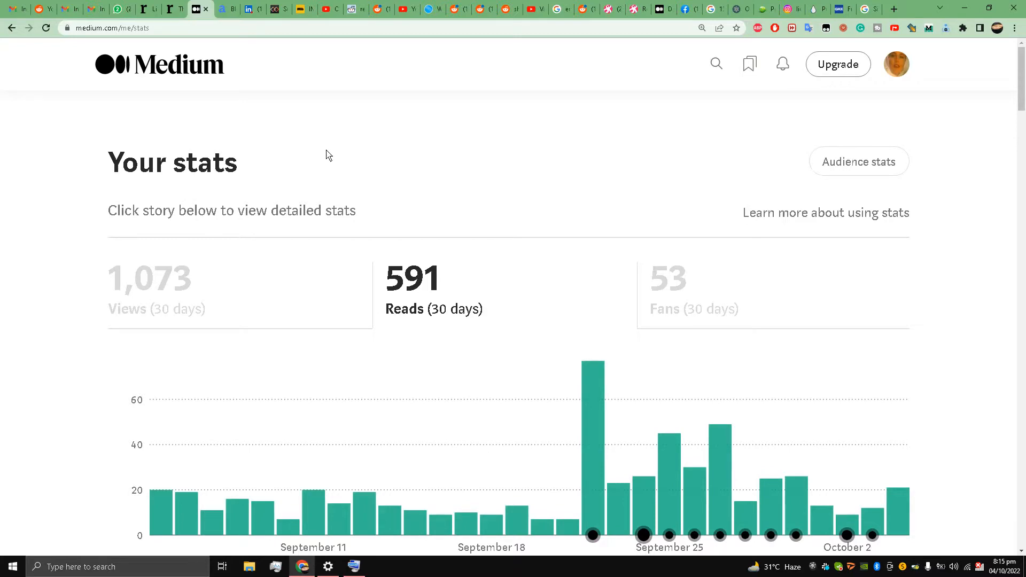
mouse_move(265, 93)
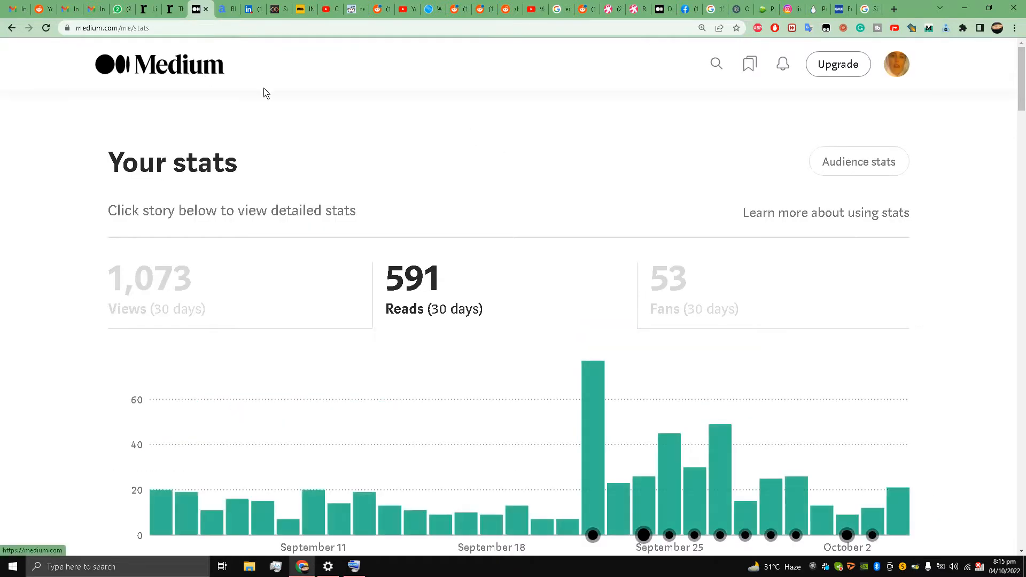
mouse_move(346, 158)
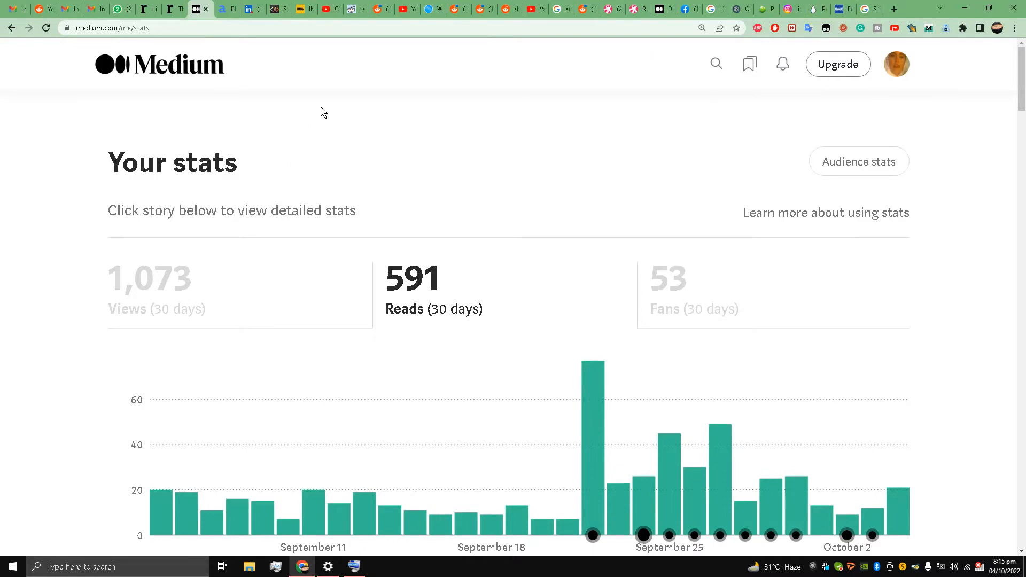
mouse_move(115, 226)
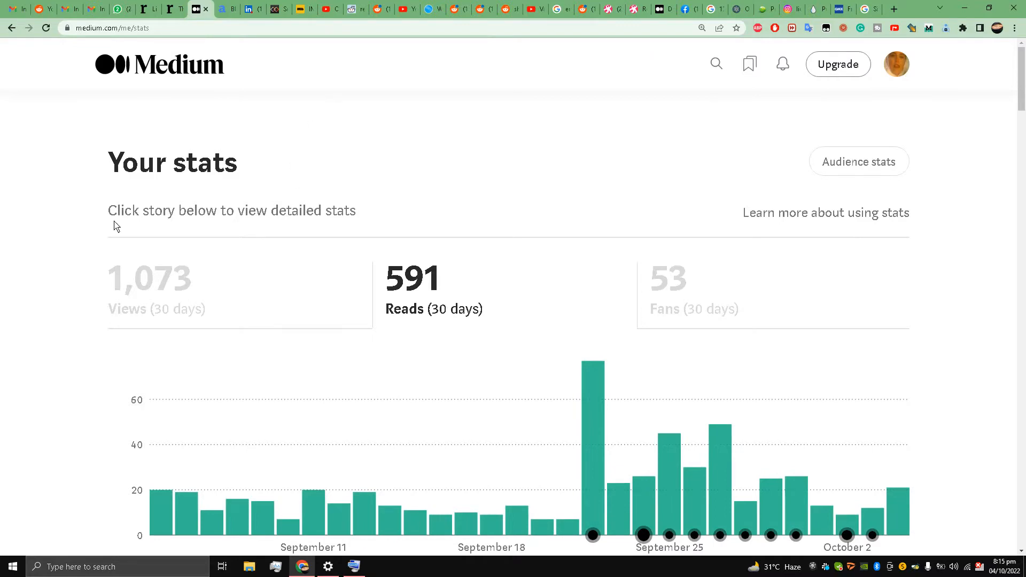
mouse_move(349, 126)
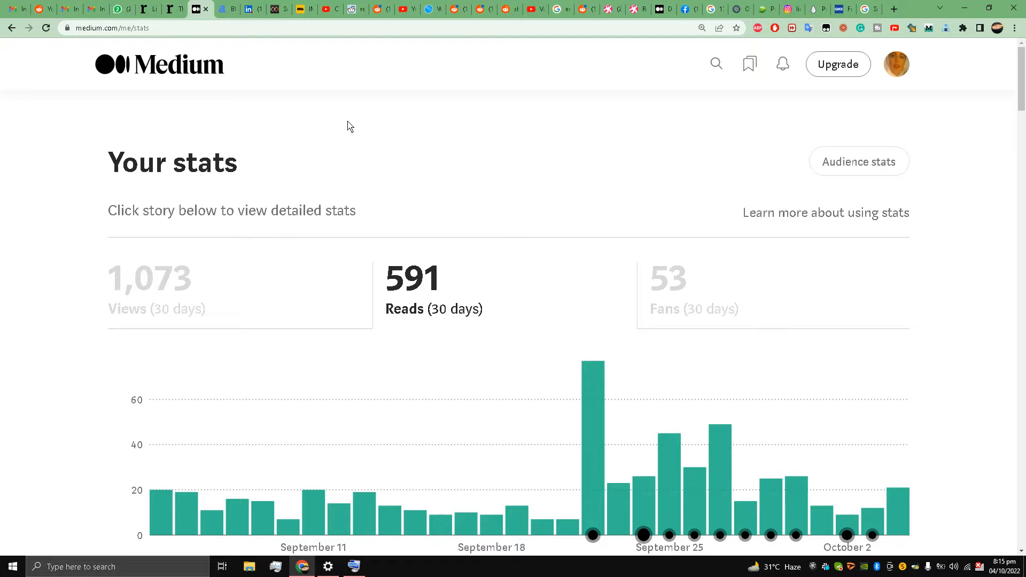
mouse_move(376, 162)
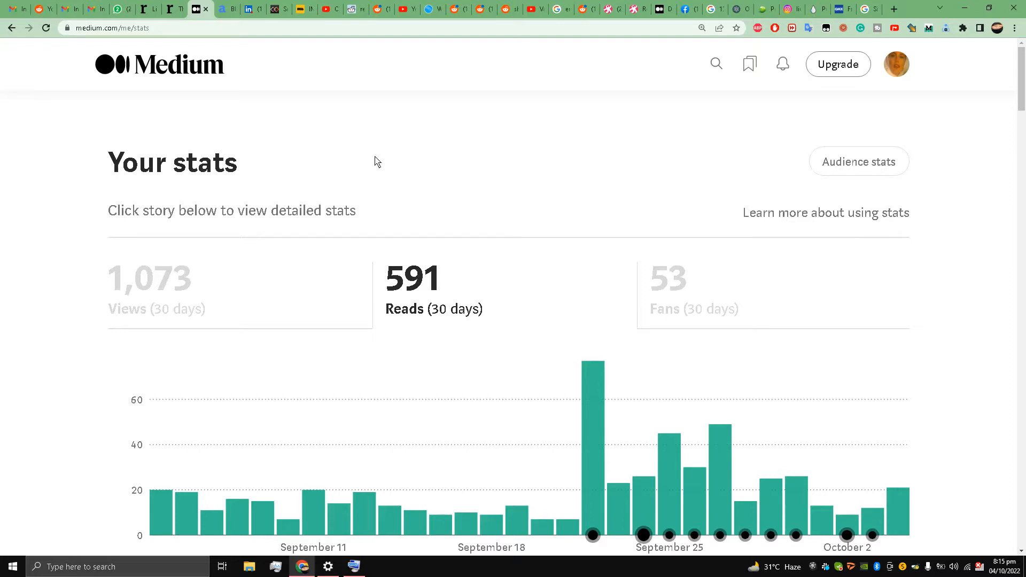
mouse_move(474, 158)
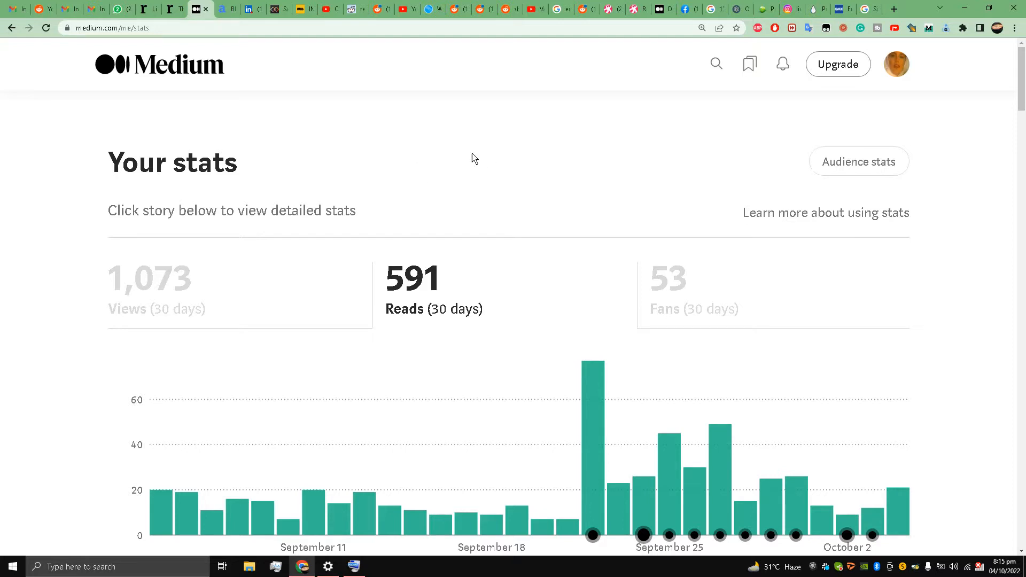
mouse_move(896, 64)
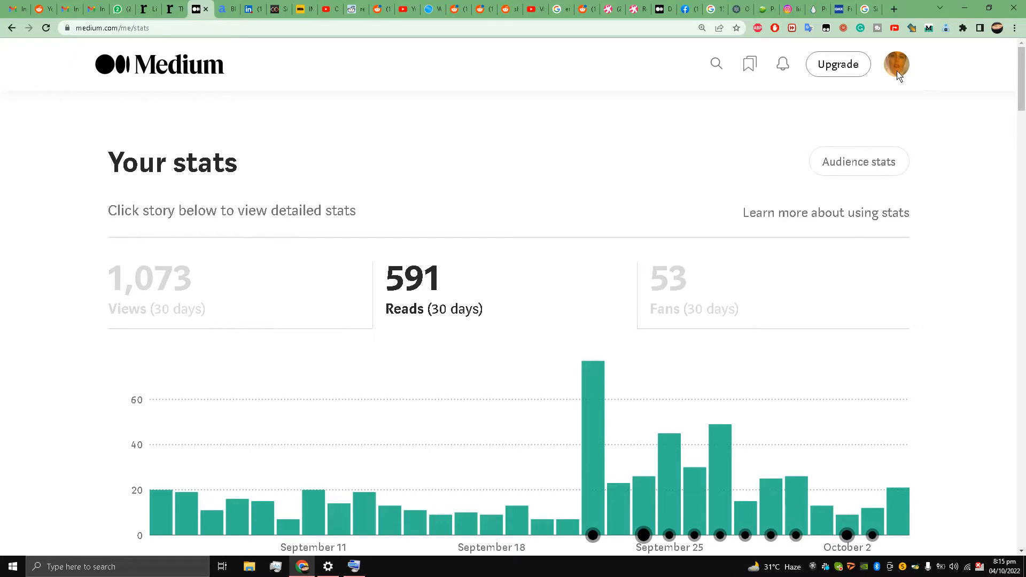
From the account menu reach Stories and start importing a story from a link.
left_click(895, 64)
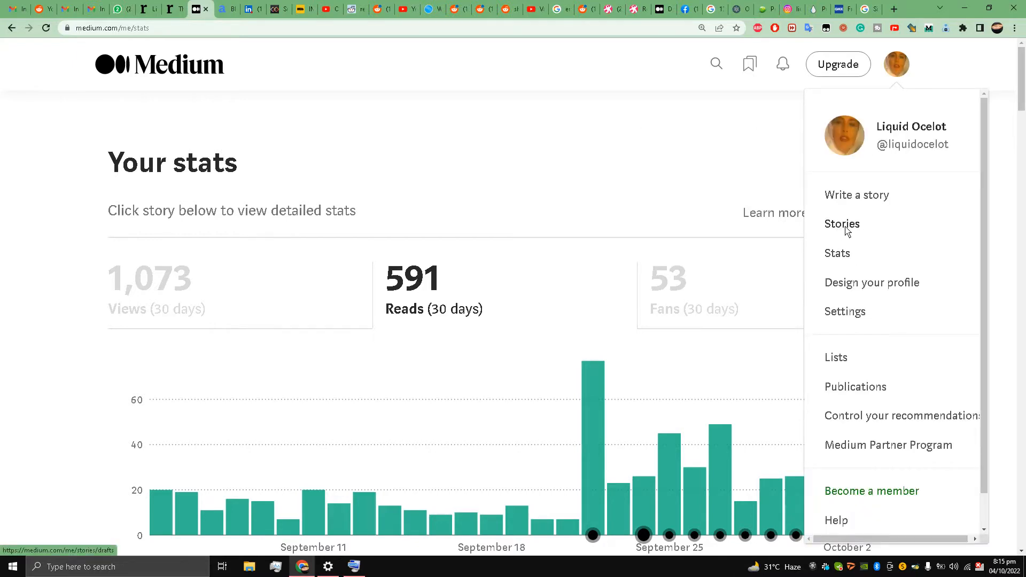
left_click(841, 224)
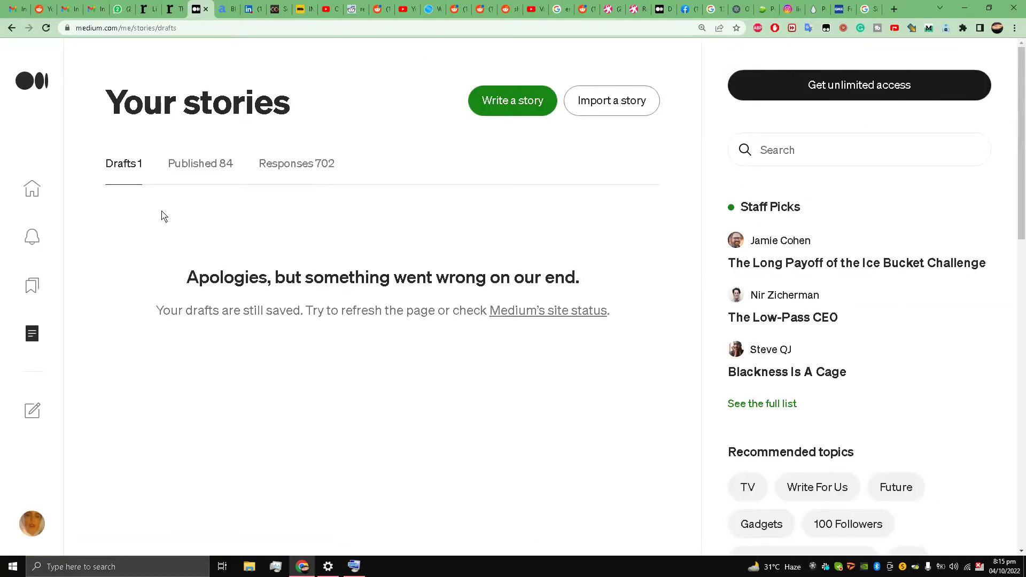
mouse_move(137, 219)
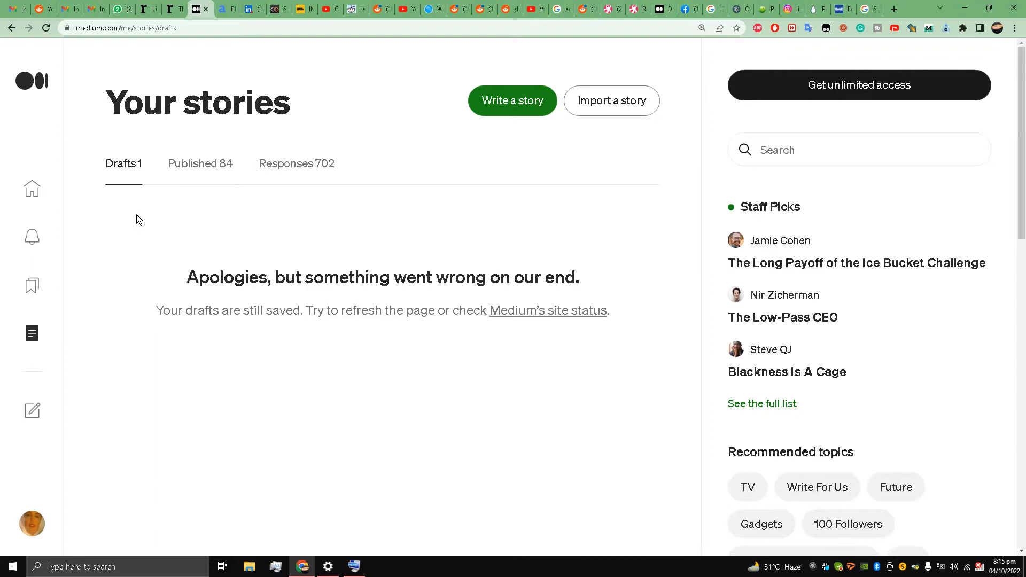
mouse_move(190, 108)
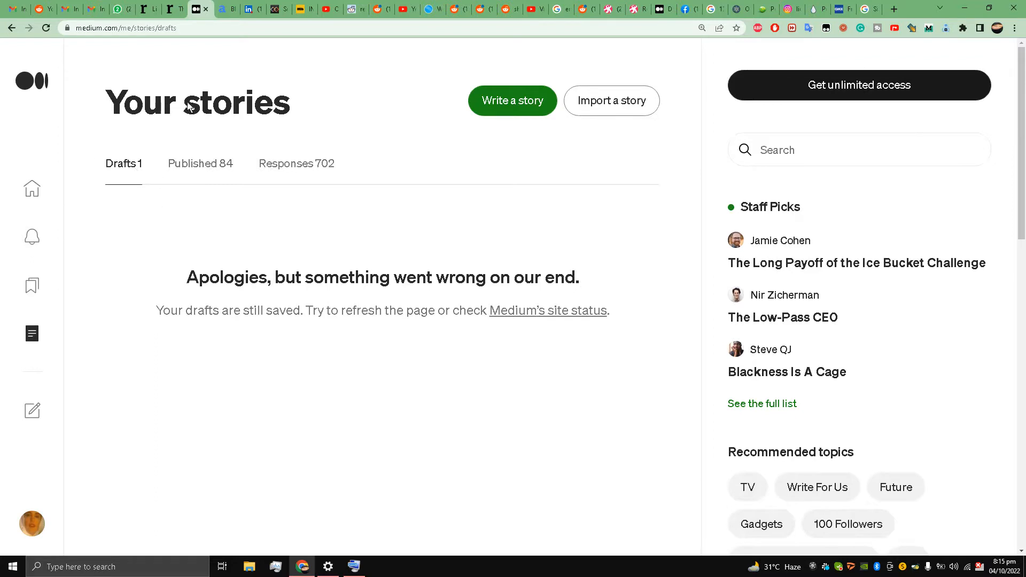
mouse_move(209, 134)
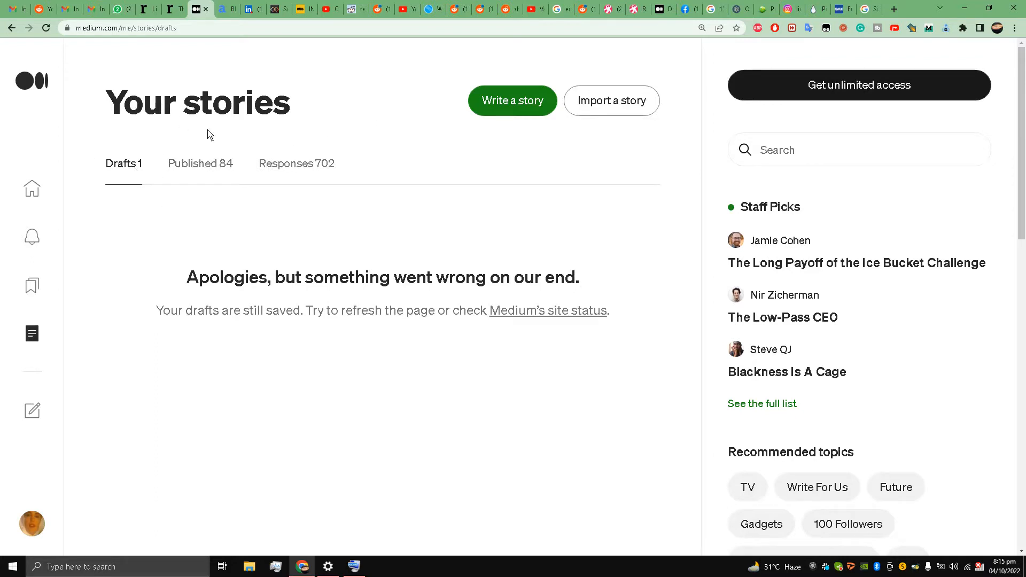
mouse_move(422, 128)
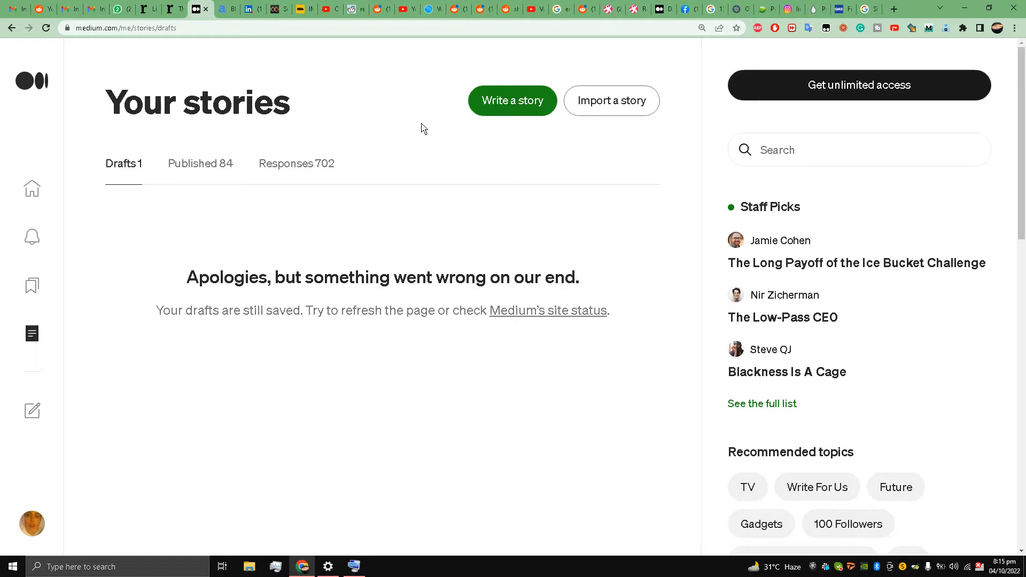
mouse_move(611, 101)
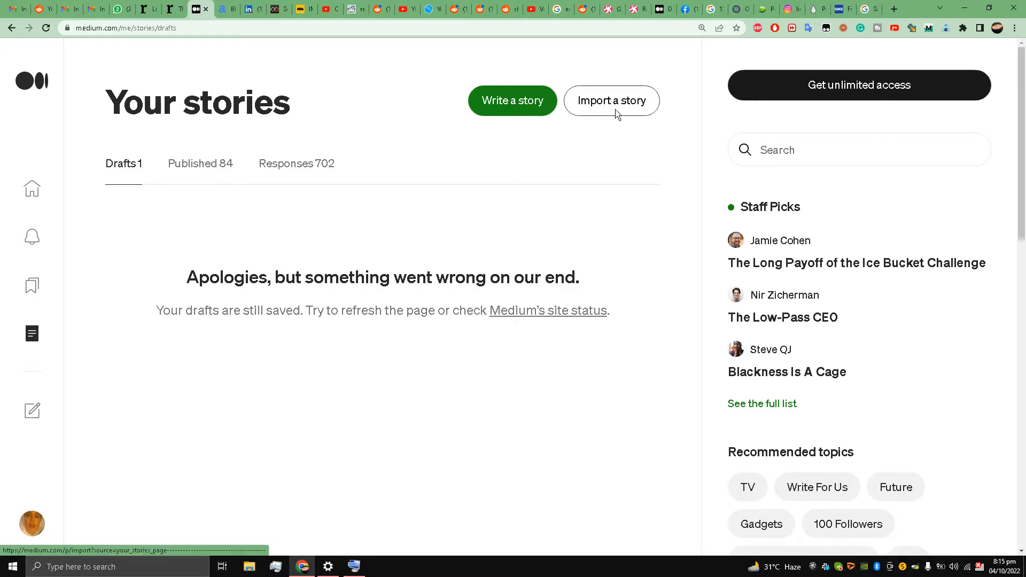
mouse_move(615, 182)
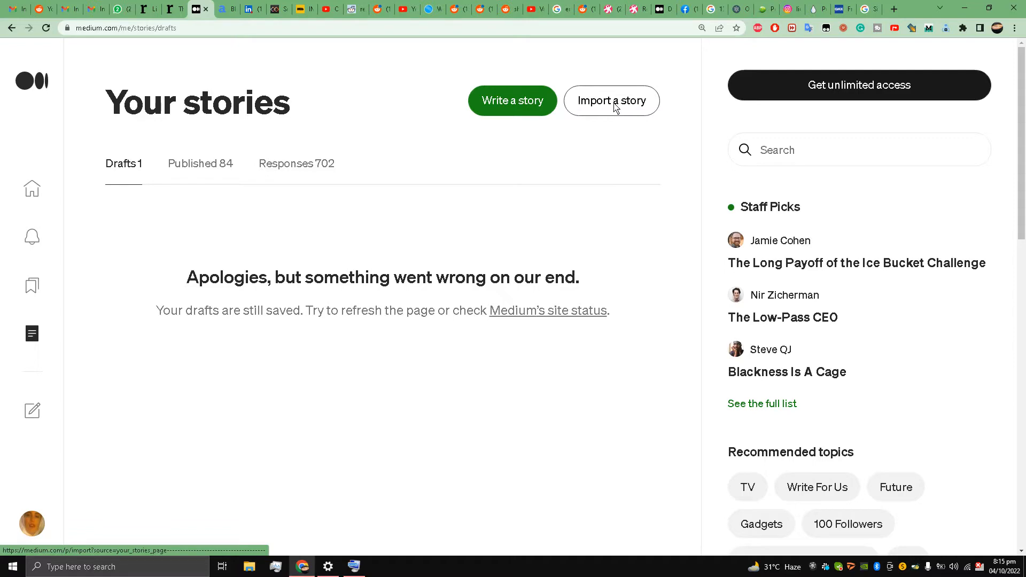
left_click(611, 100)
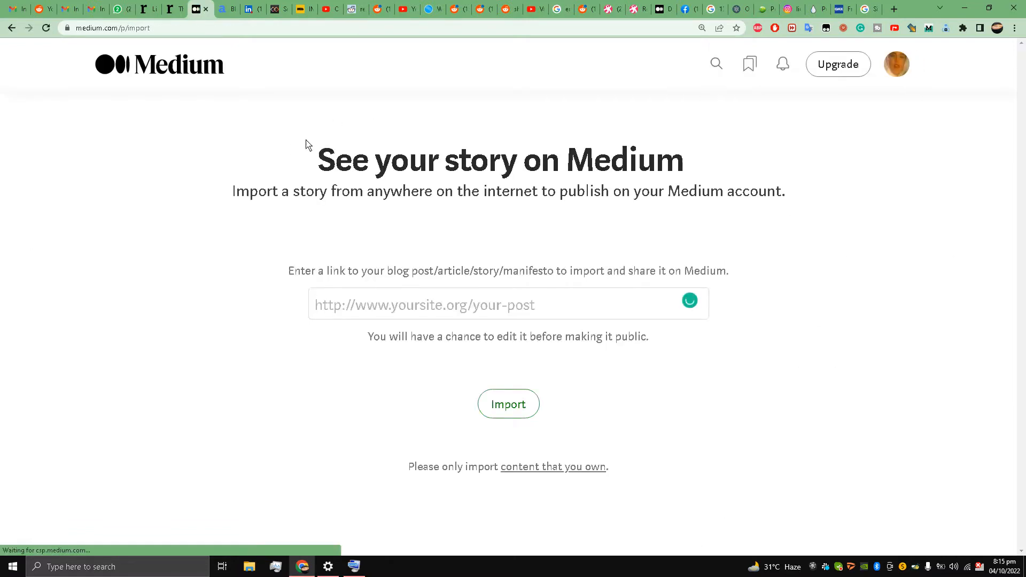
Copy the read.cash Bitcoin Cash benefits article's share link to the clipboard.
left_click(149, 9)
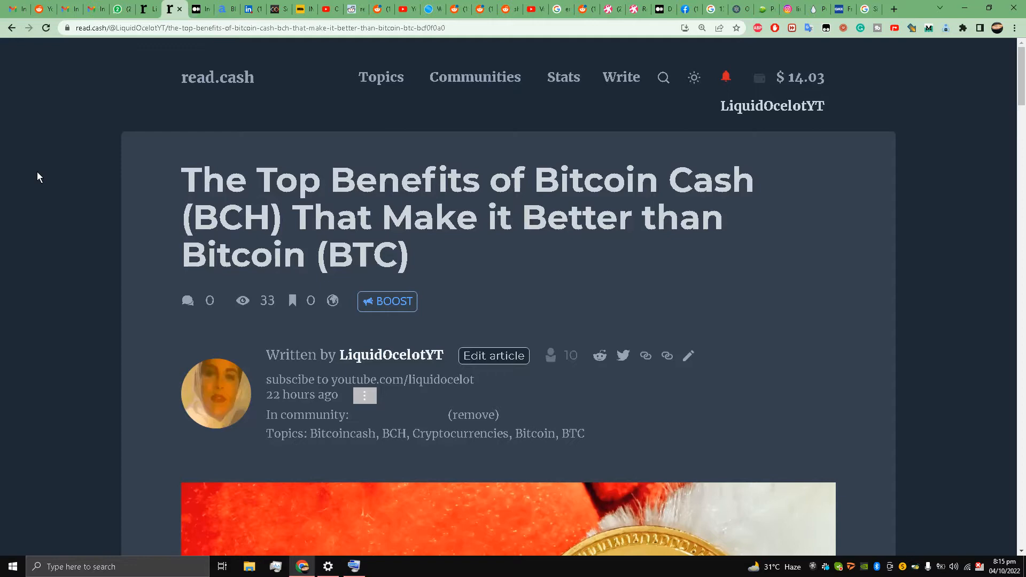
scroll("down", 3)
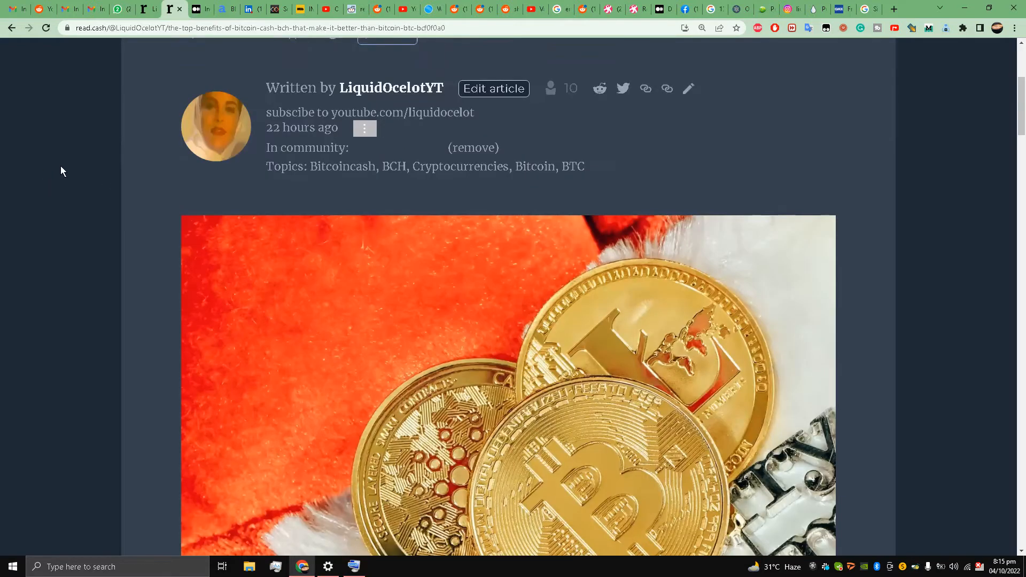
scroll("down", 3)
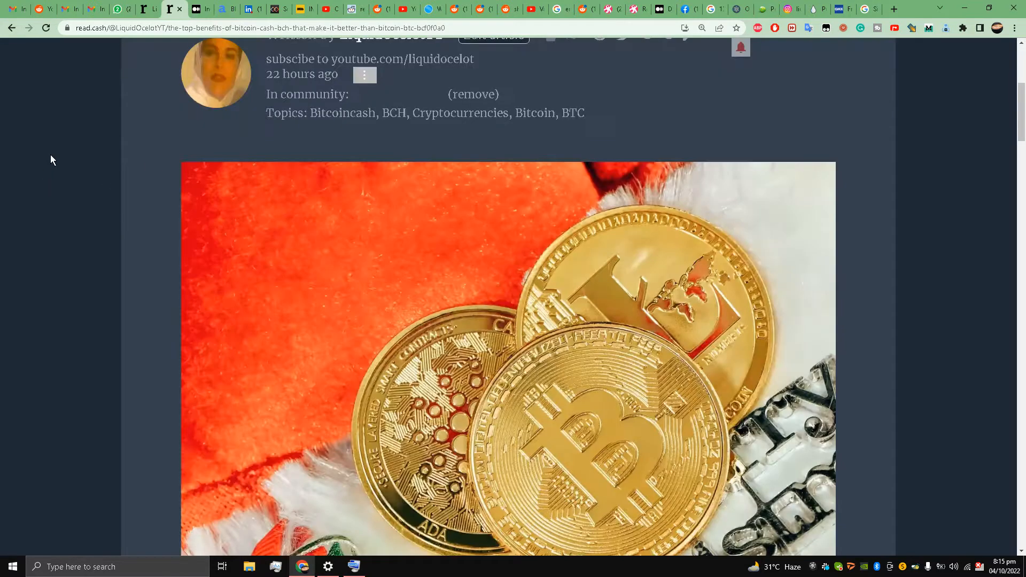
scroll("up", 3)
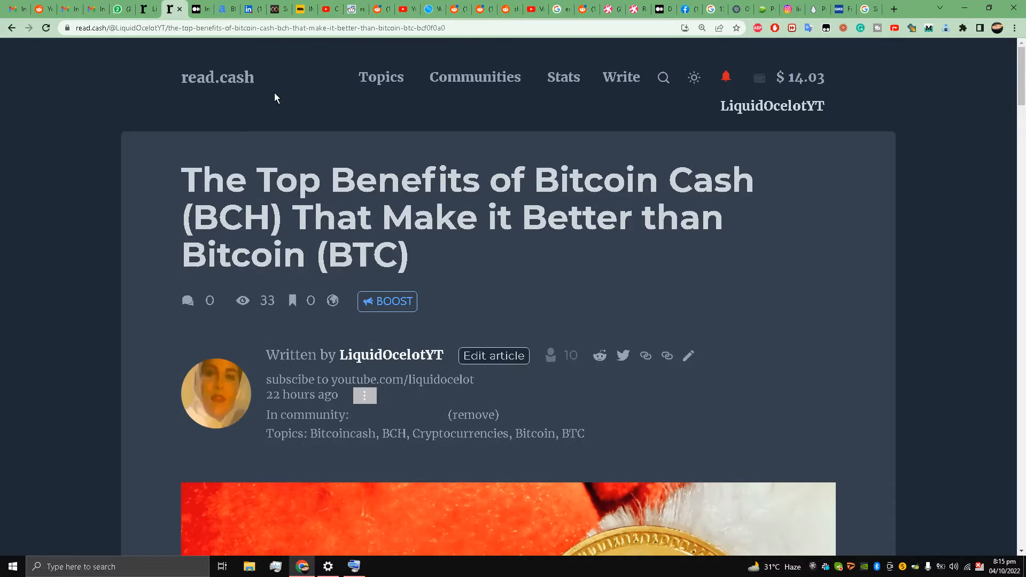
mouse_move(320, 166)
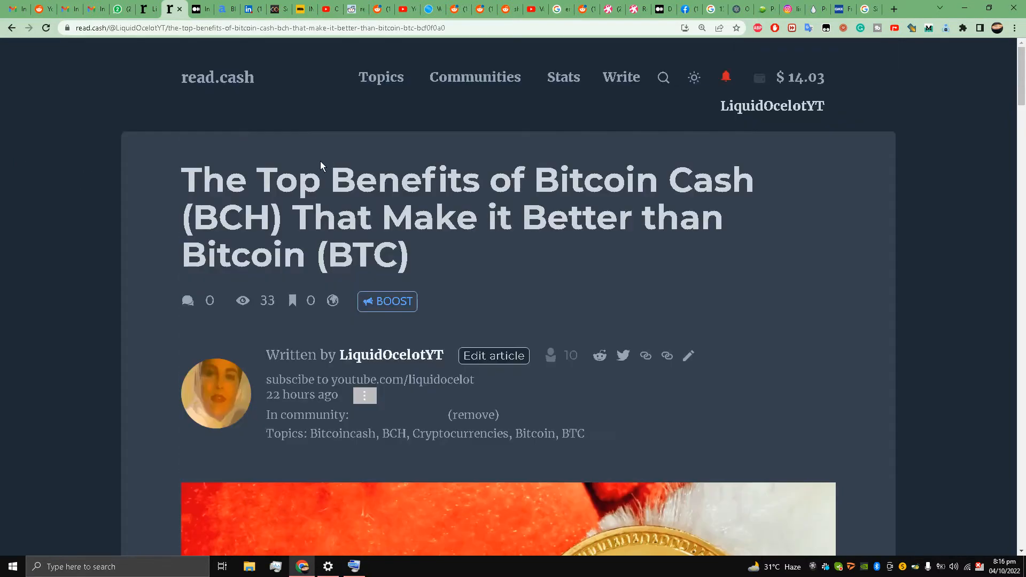
mouse_move(171, 171)
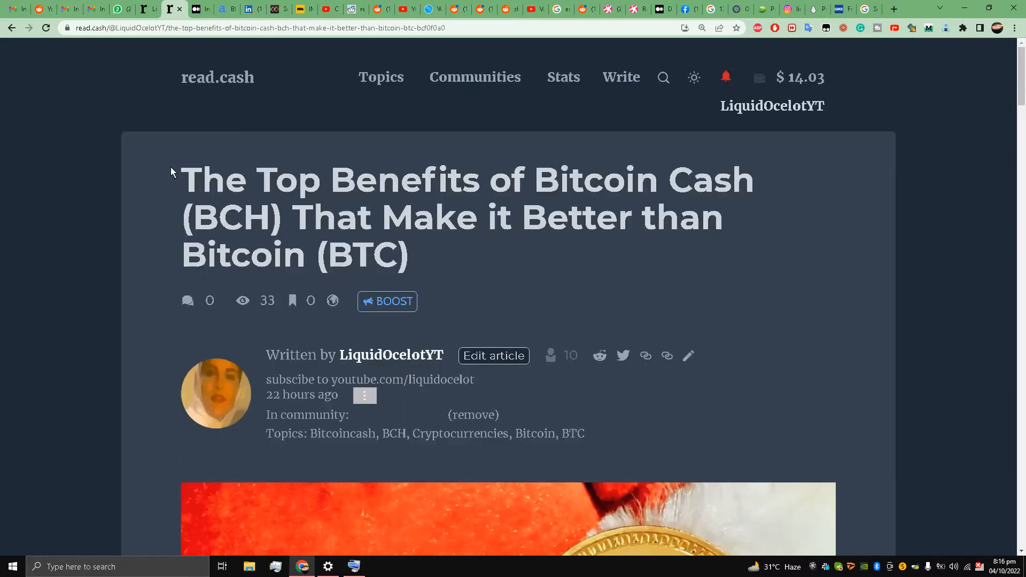
scroll("down", 3)
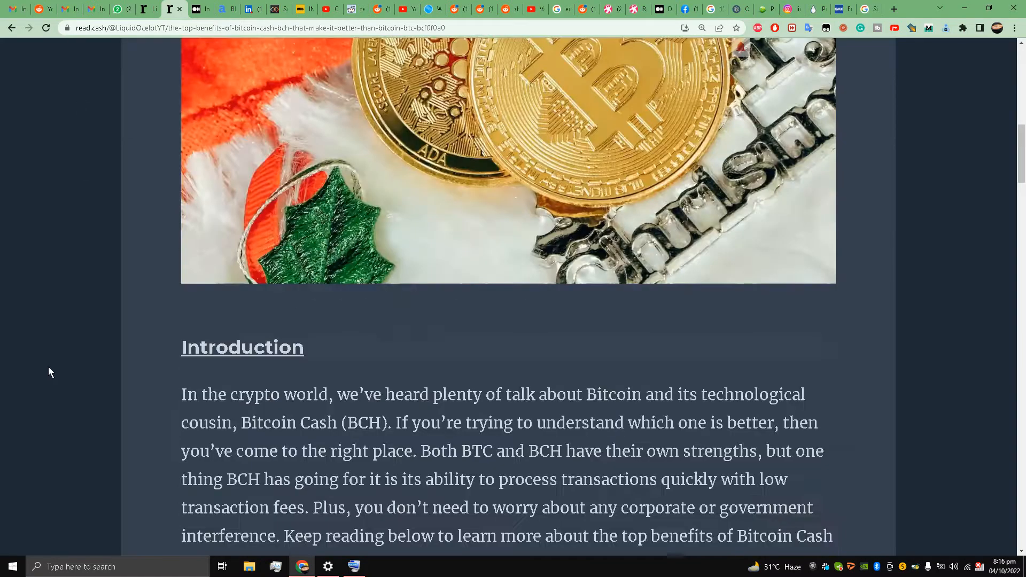
scroll("down", 3)
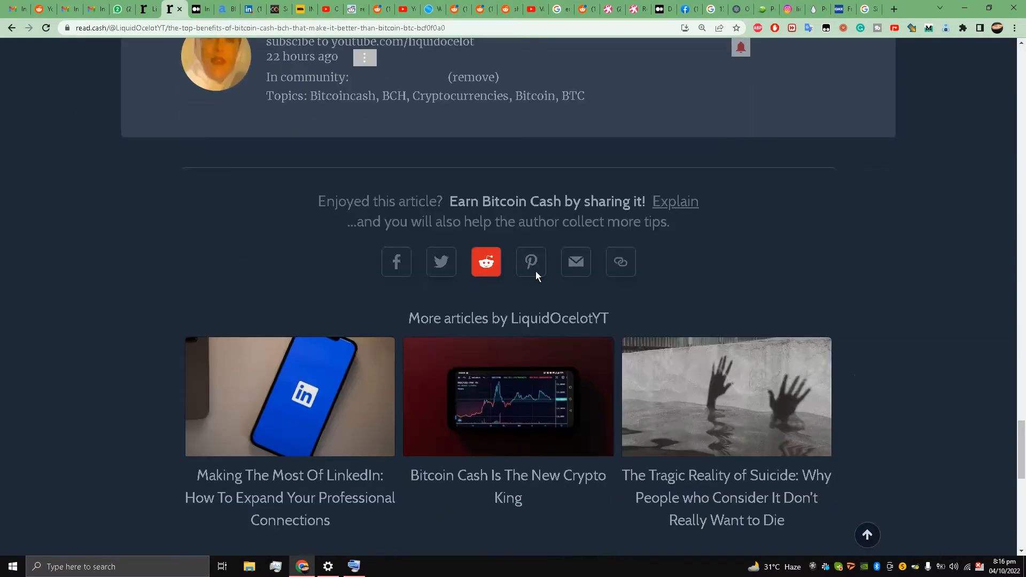
left_click(619, 262)
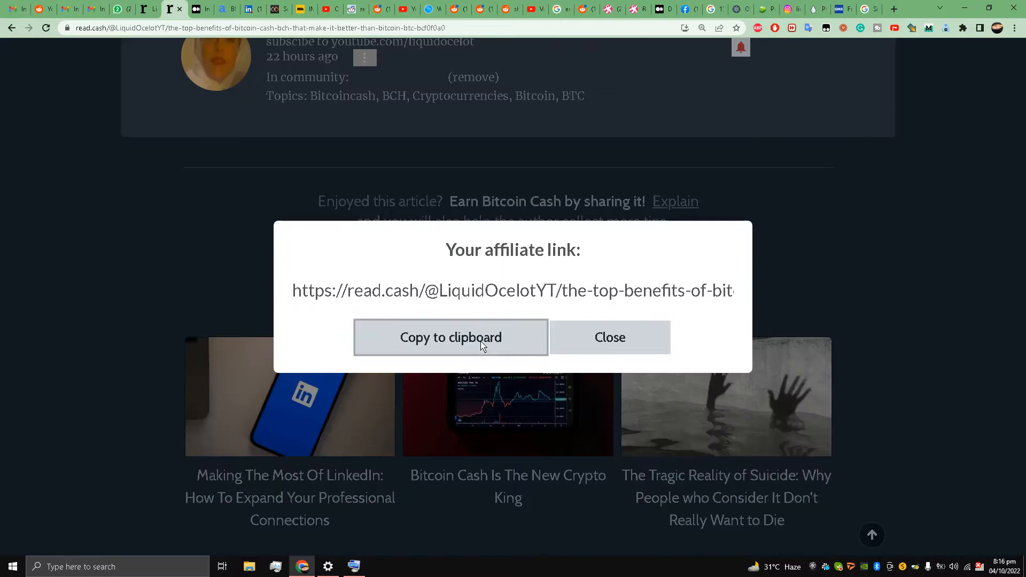
left_click(608, 337)
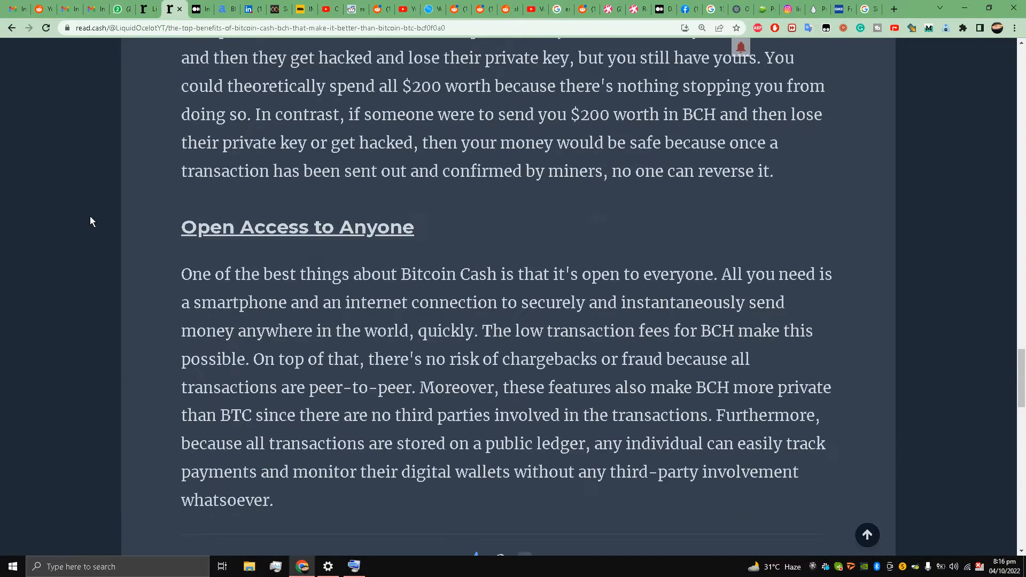
scroll("up", 3)
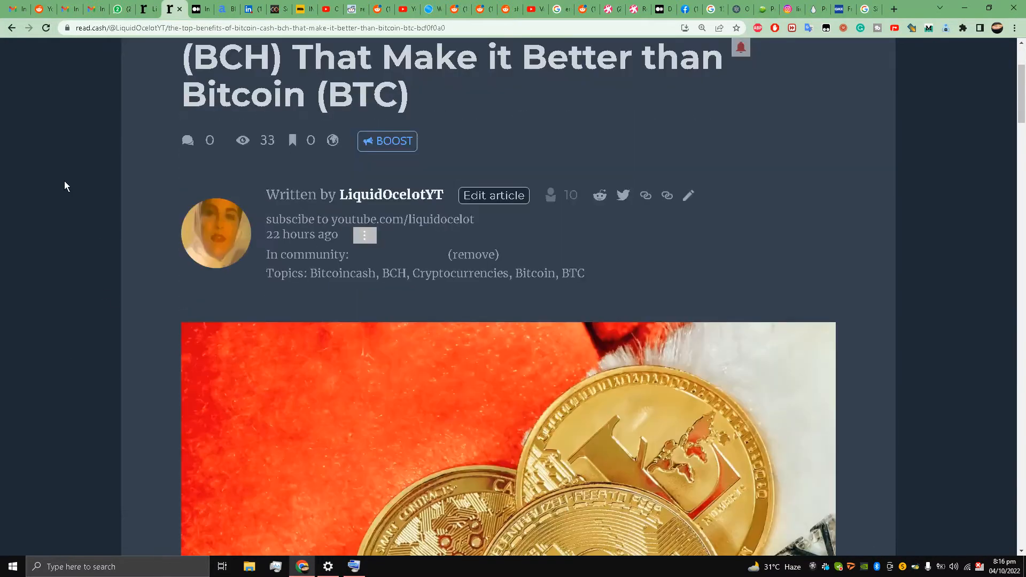
left_click(200, 9)
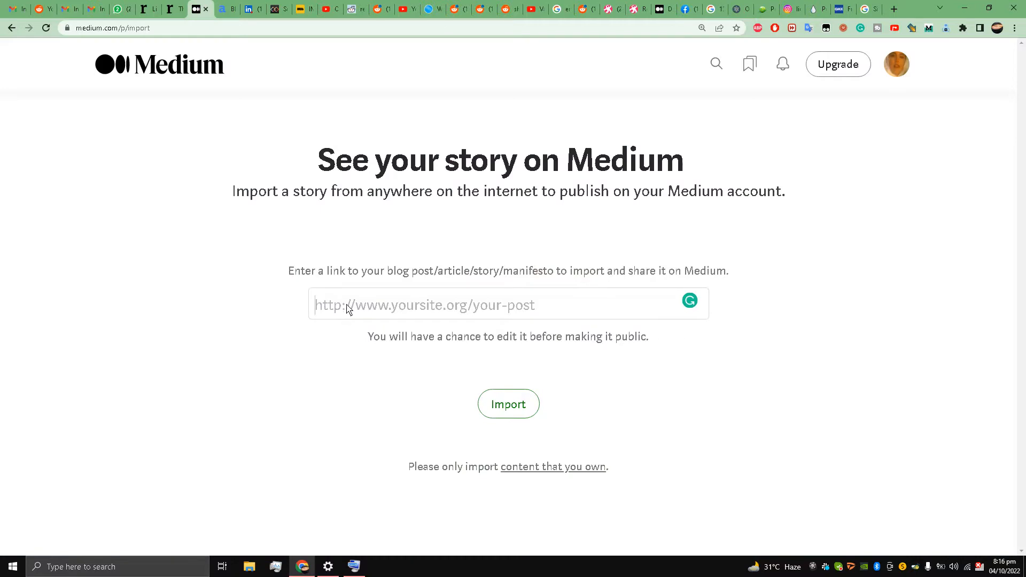
type("https://read.cash/@LiquidOcelotYT/the-top-benefits-of-bitcoin")
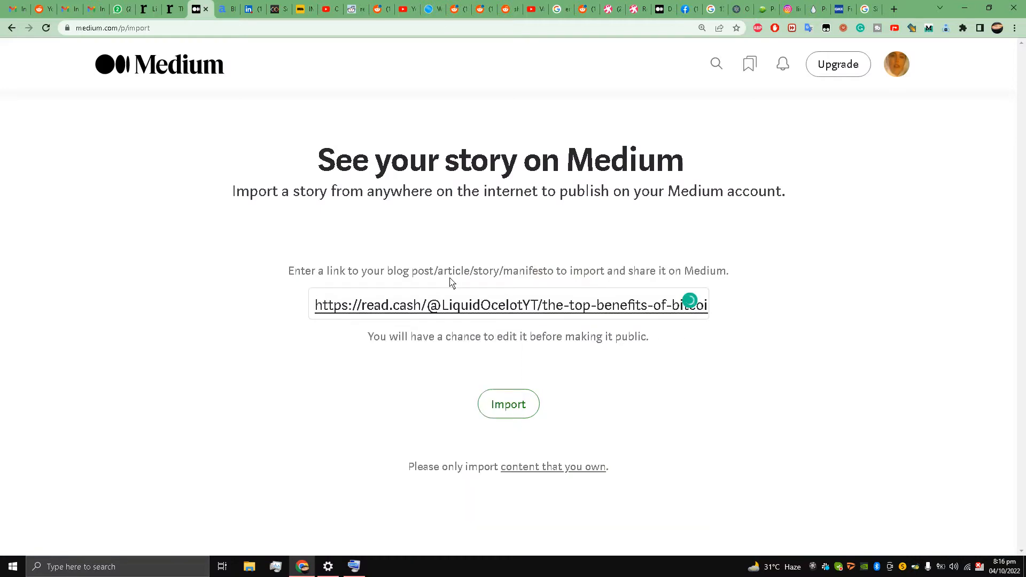
mouse_move(293, 272)
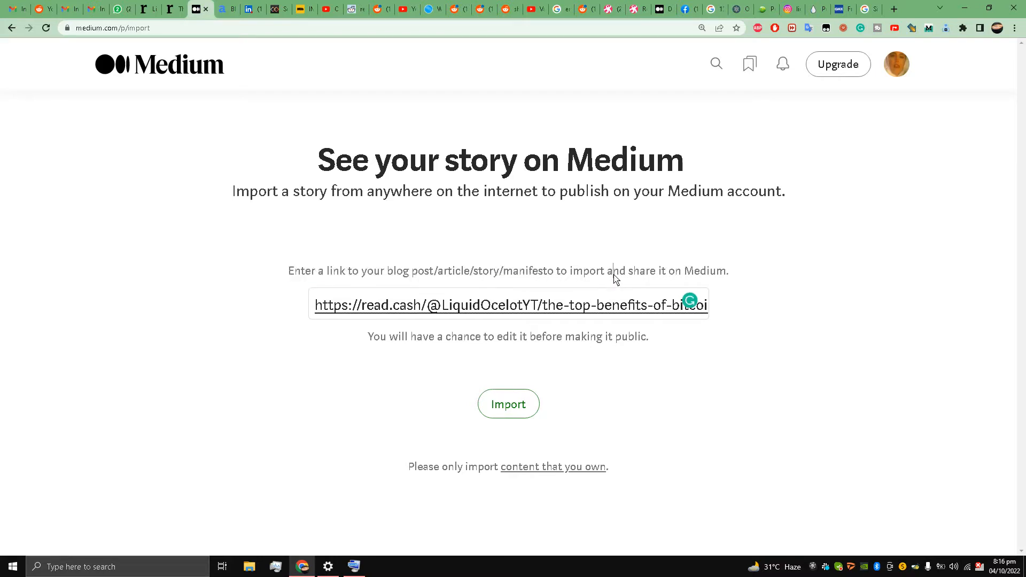
mouse_move(508, 404)
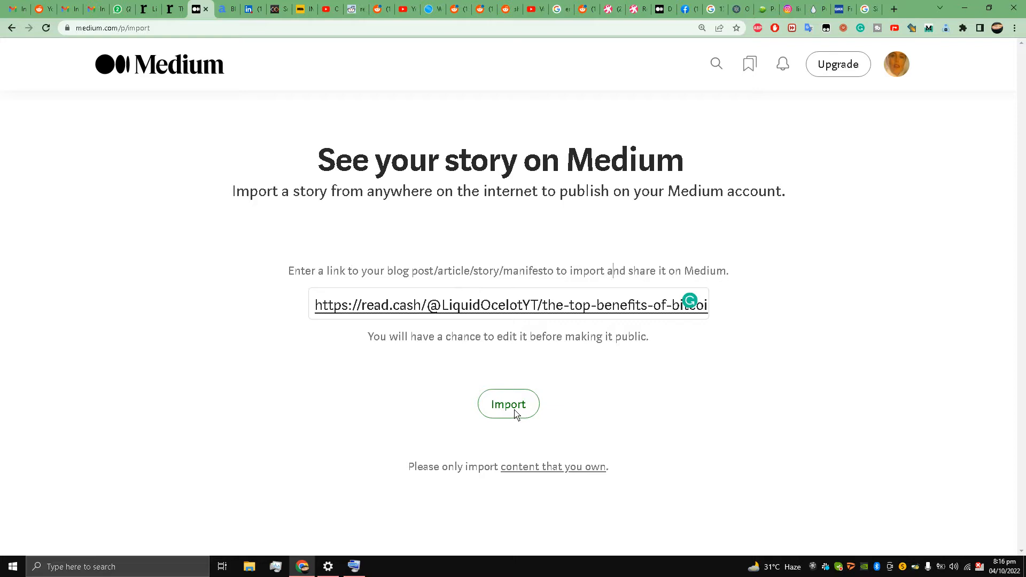
left_click(508, 404)
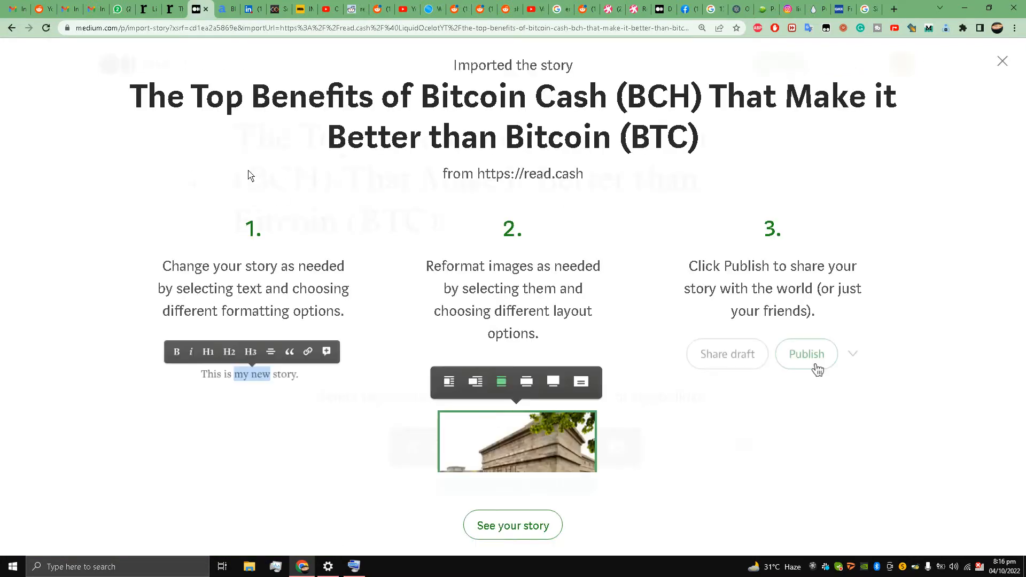
mouse_move(413, 342)
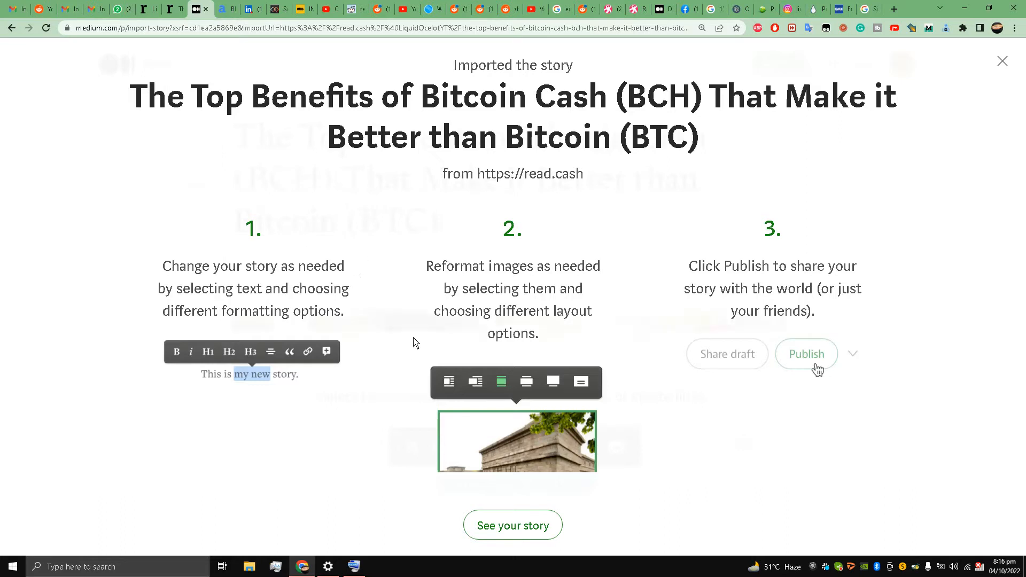
Open the imported Bitcoin Cash story as a draft in Medium's editor.
left_click(513, 524)
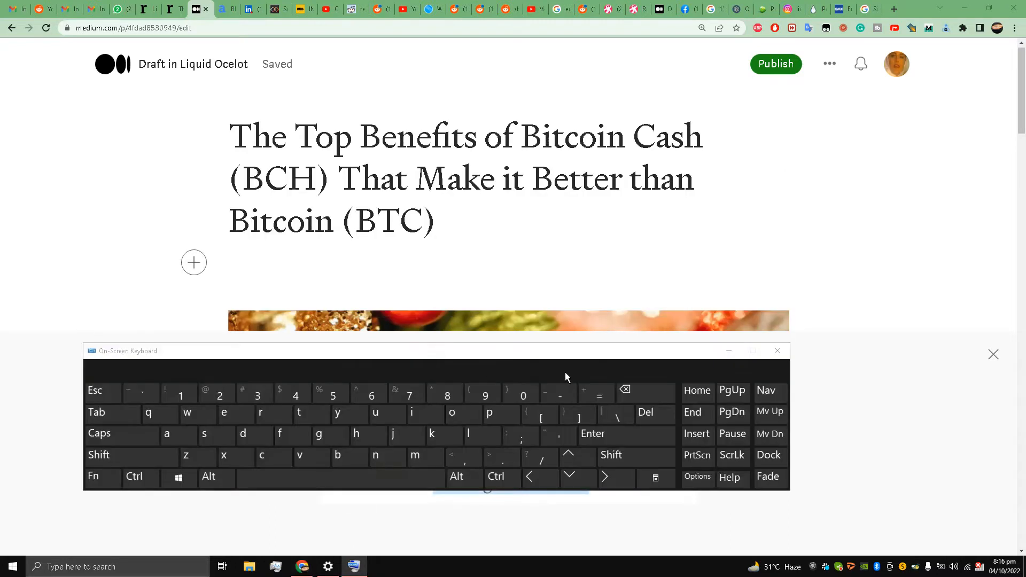
left_click(646, 412)
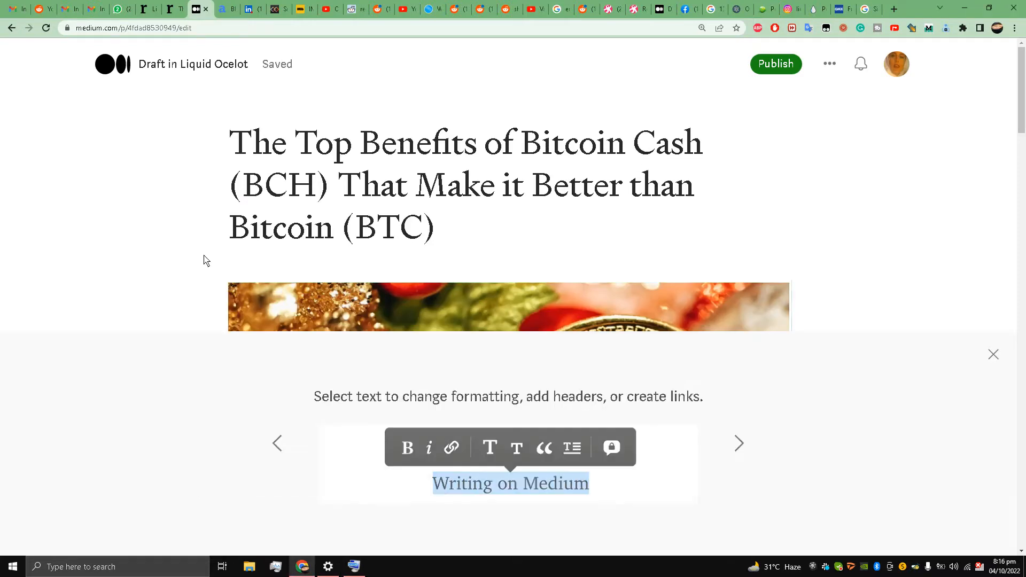
Copy the Introduction heading from read.cash and place it above its paragraph in the draft.
scroll("down", 3)
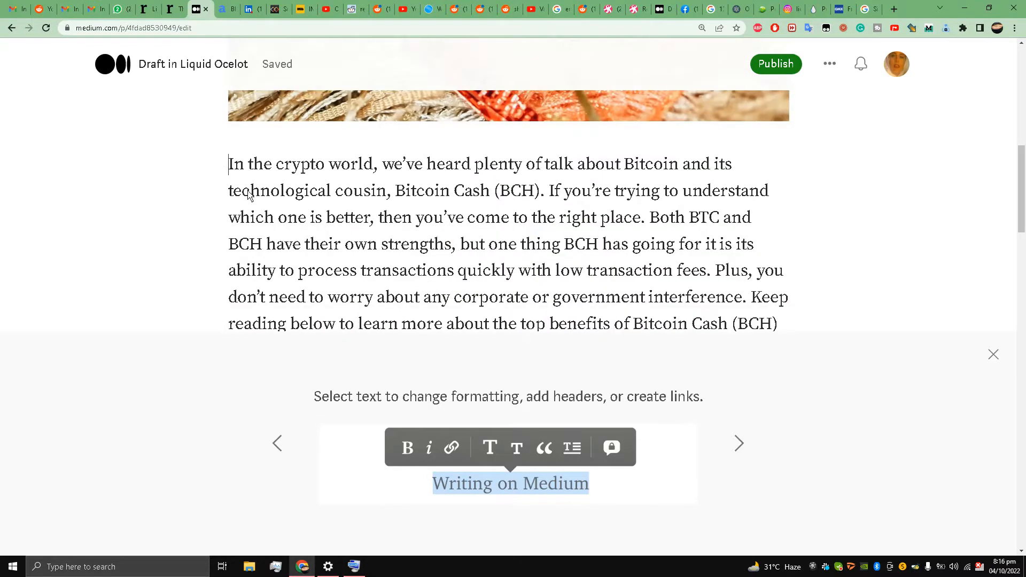
left_click(147, 8)
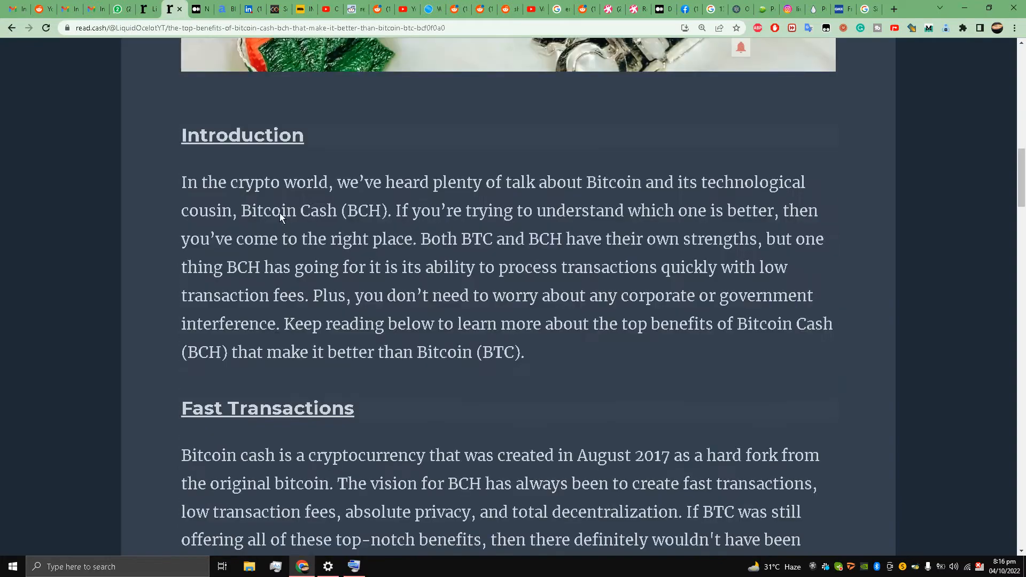
double_click(243, 135)
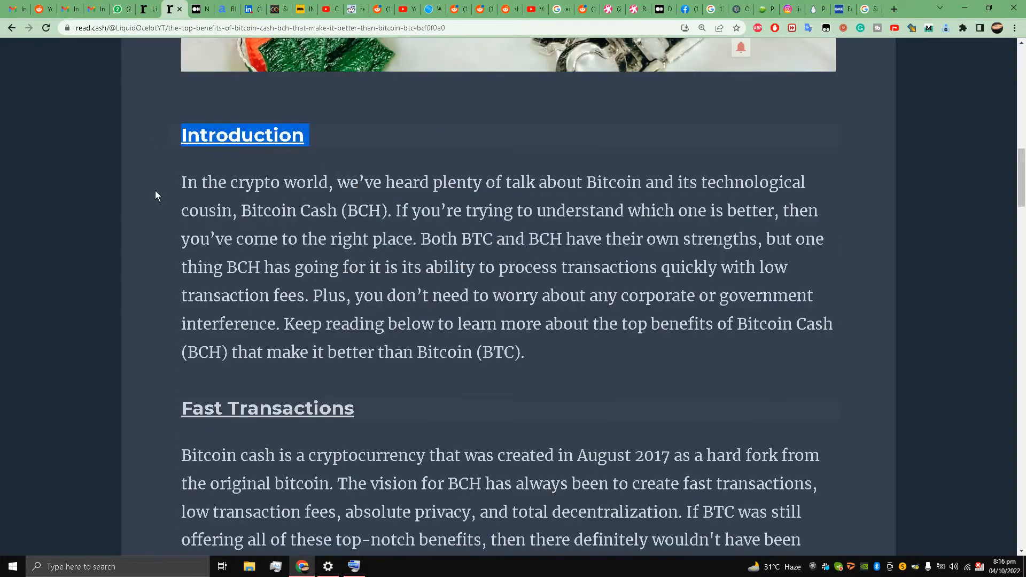
left_click(192, 9)
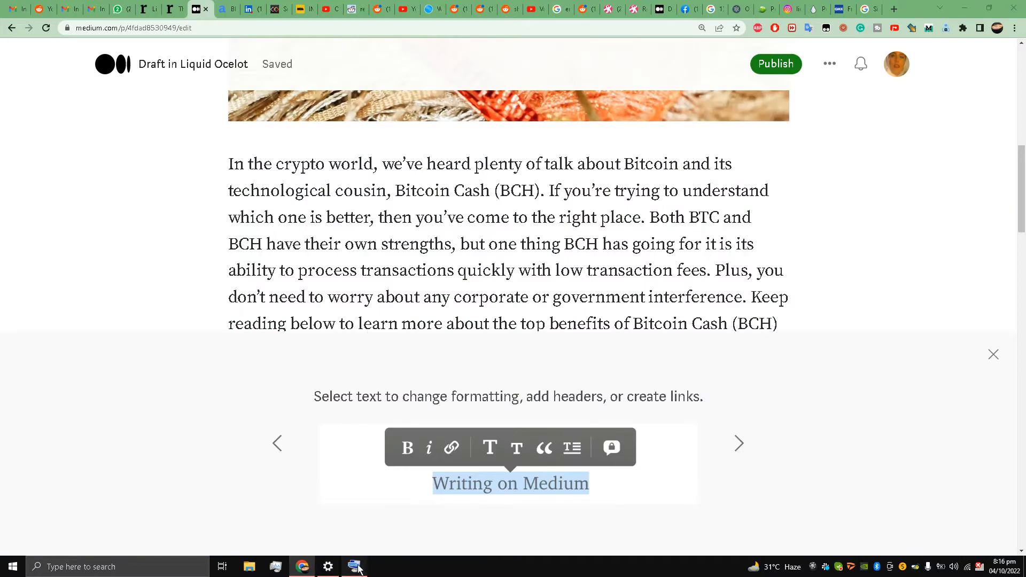
left_click(354, 566)
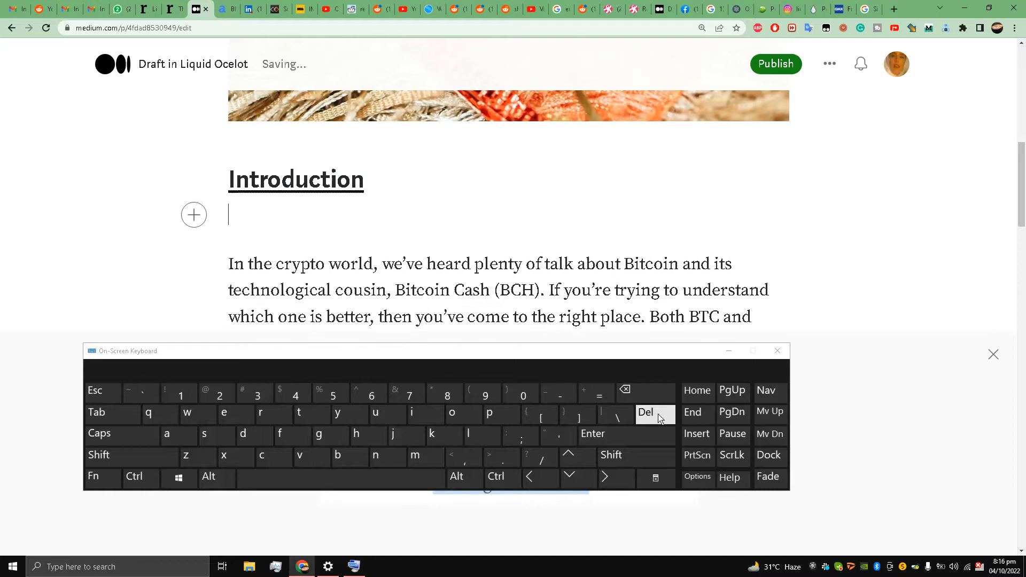
scroll("down", 3)
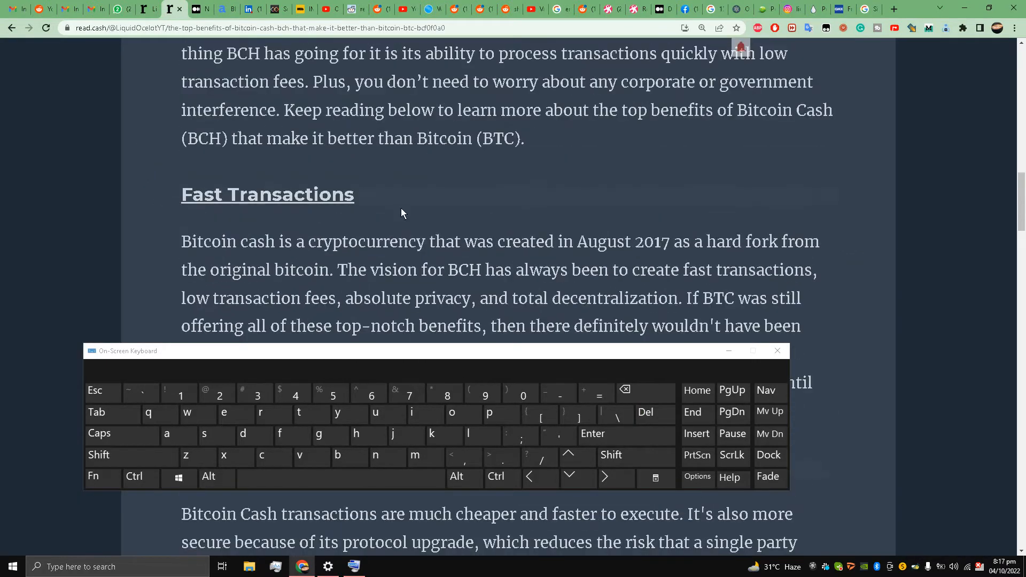
Add the Fast Transactions heading to the draft and copy the Low Transaction Fees heading.
double_click(267, 194)
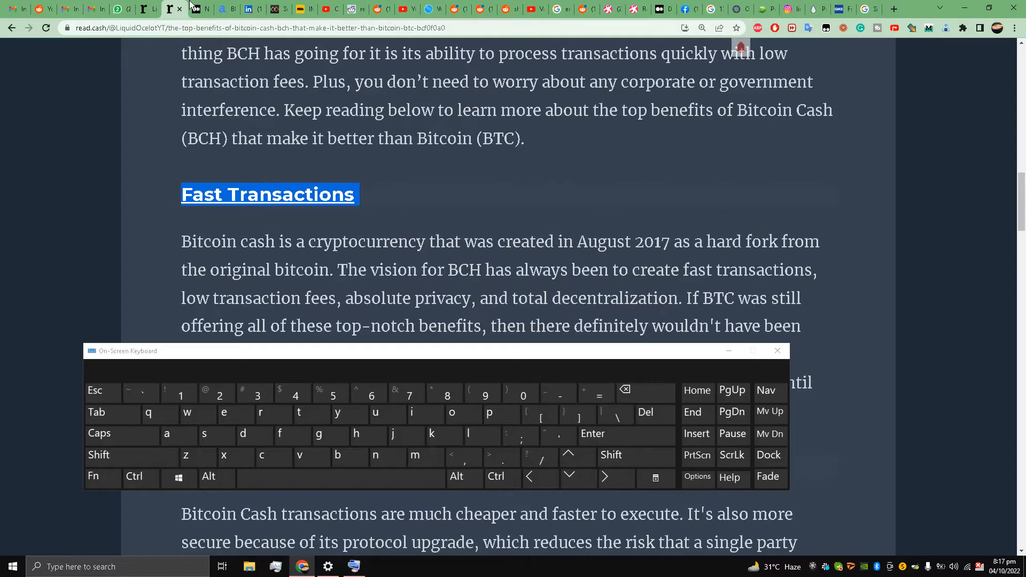
left_click(191, 9)
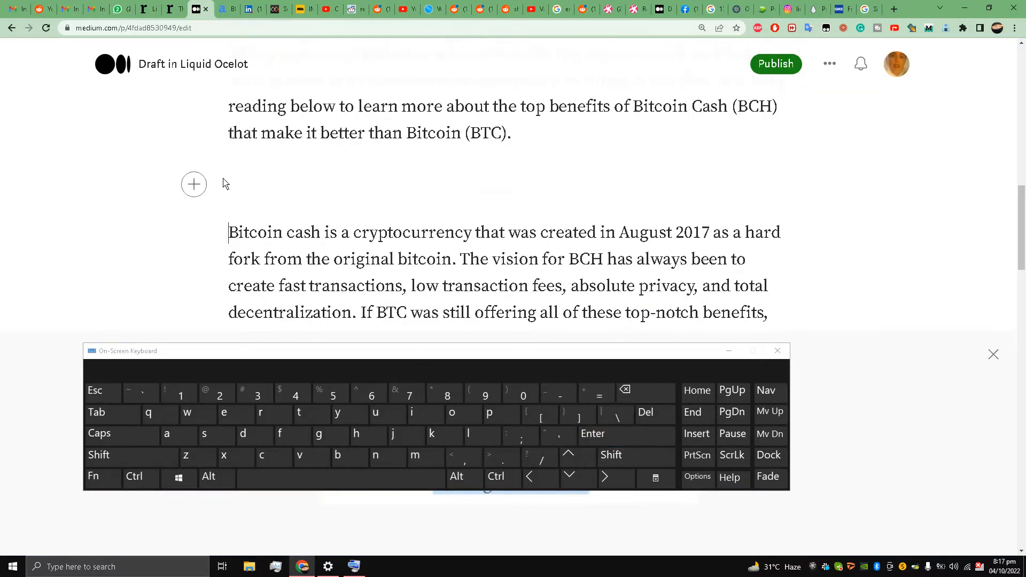
type("Fast Transactions")
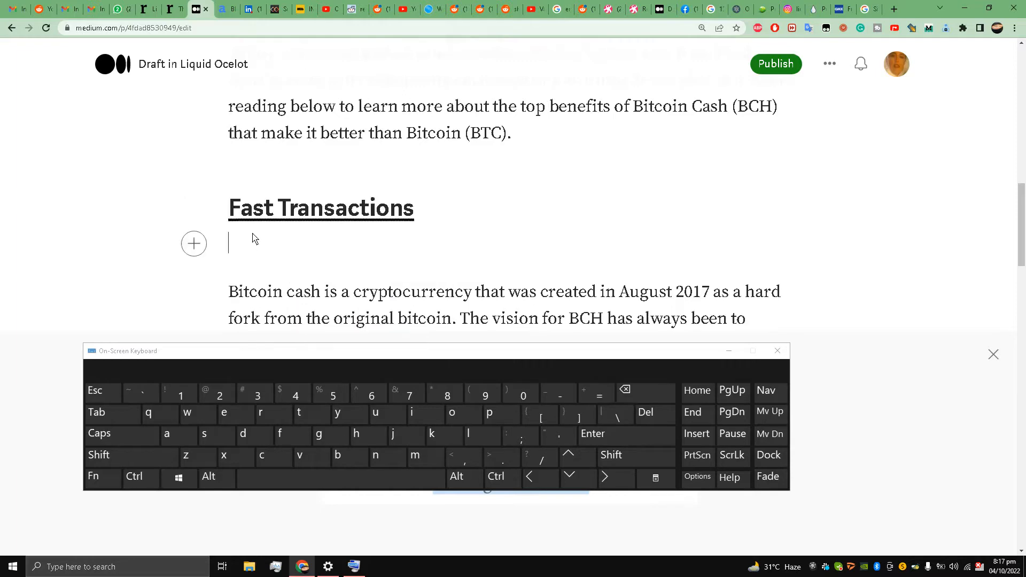
scroll("down", 3)
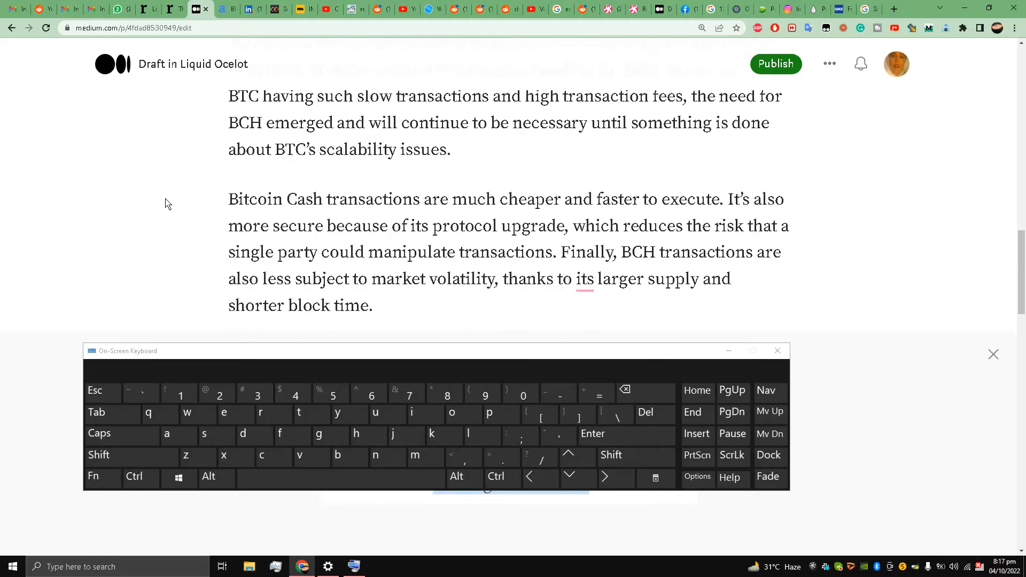
scroll("down", 3)
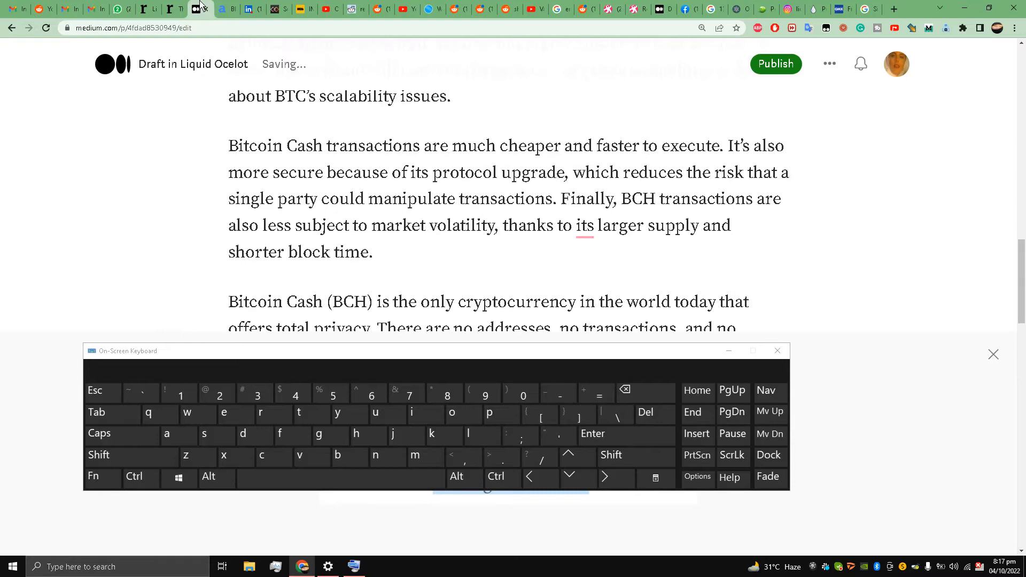
left_click(174, 9)
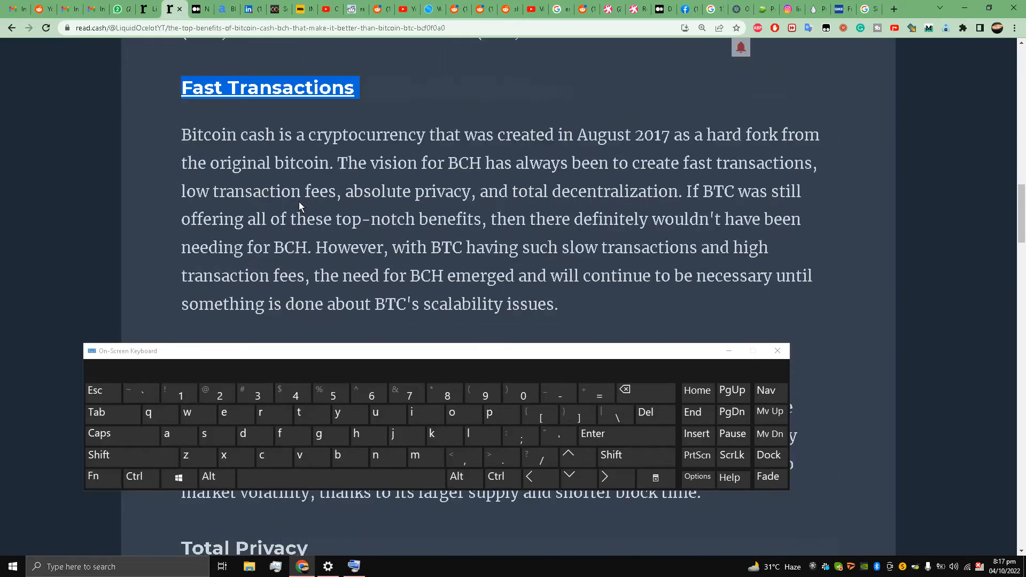
right_click(288, 146)
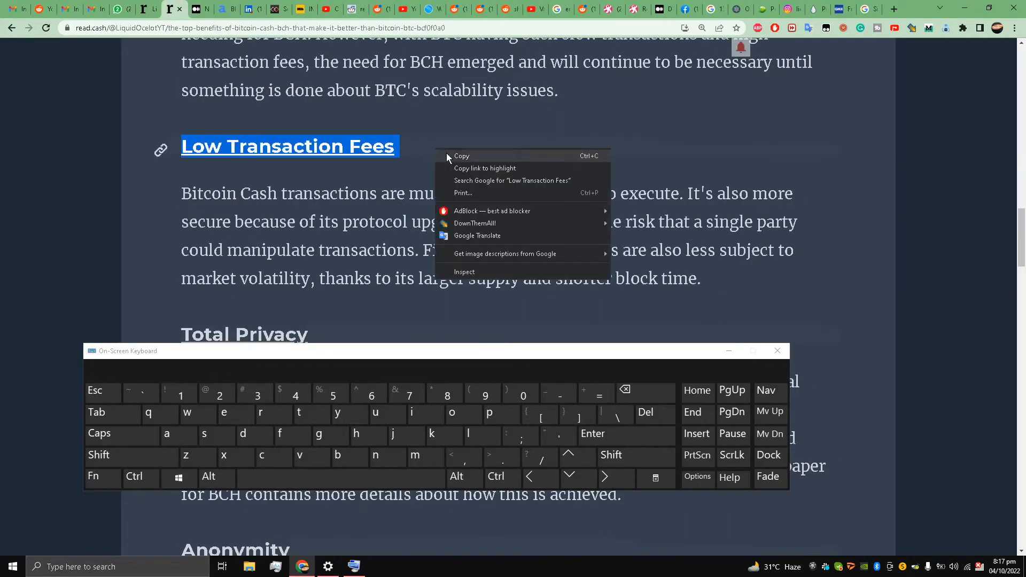
left_click(193, 9)
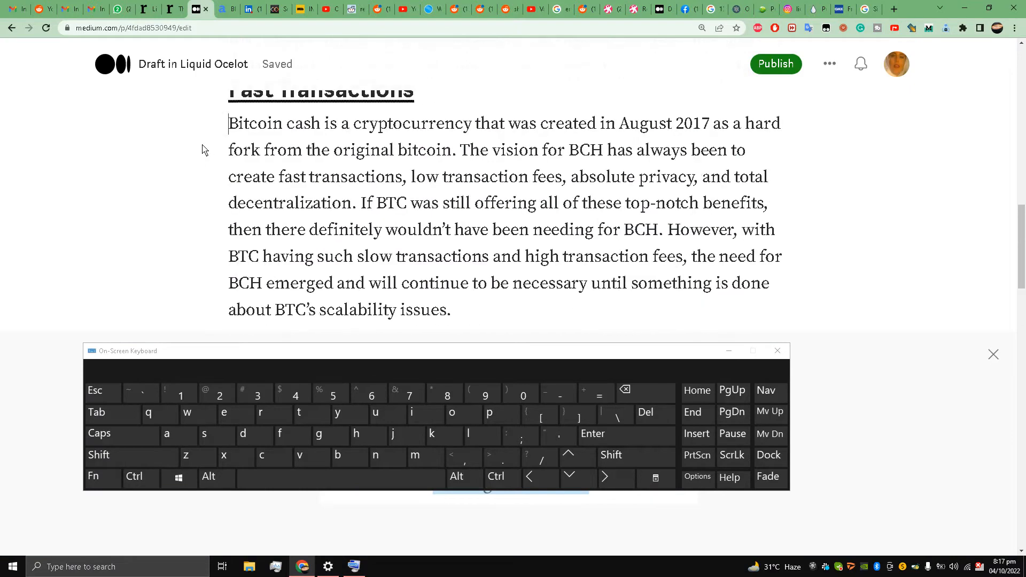
Copy the Total Privacy heading from read.cash and return to the Medium draft.
scroll("down", 3)
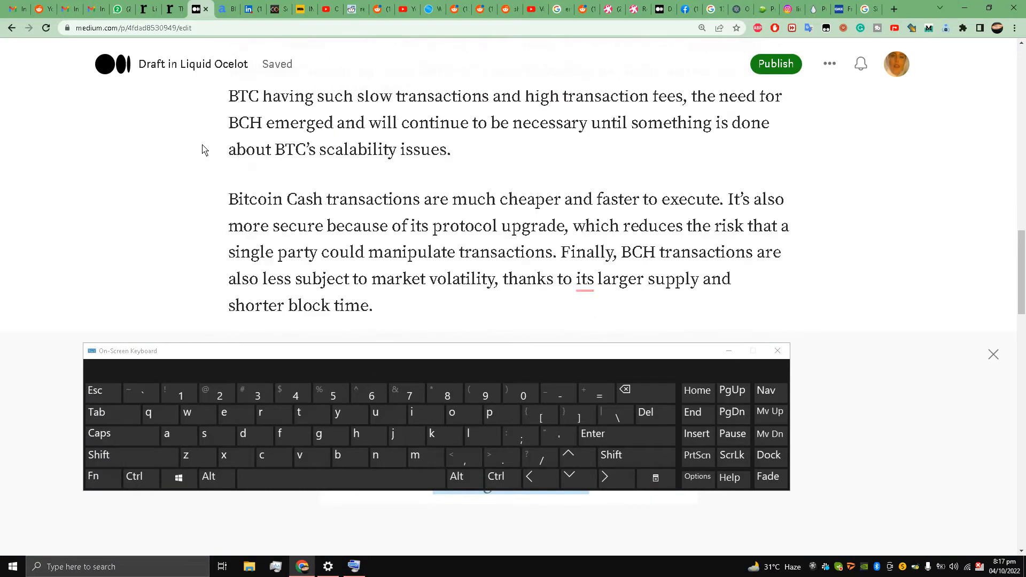
scroll("down", 3)
type("Low Transaction Fees")
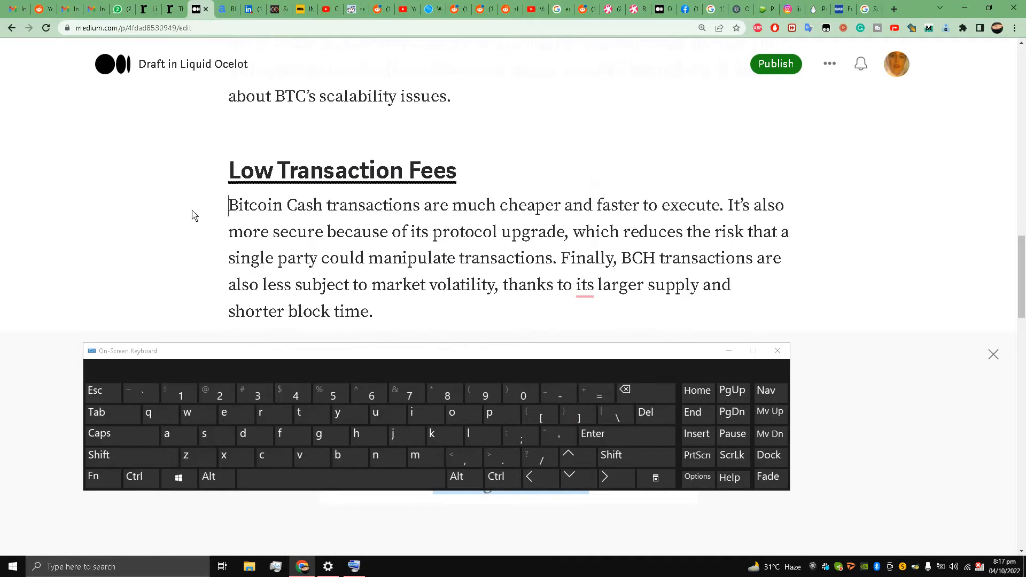
scroll("down", 3)
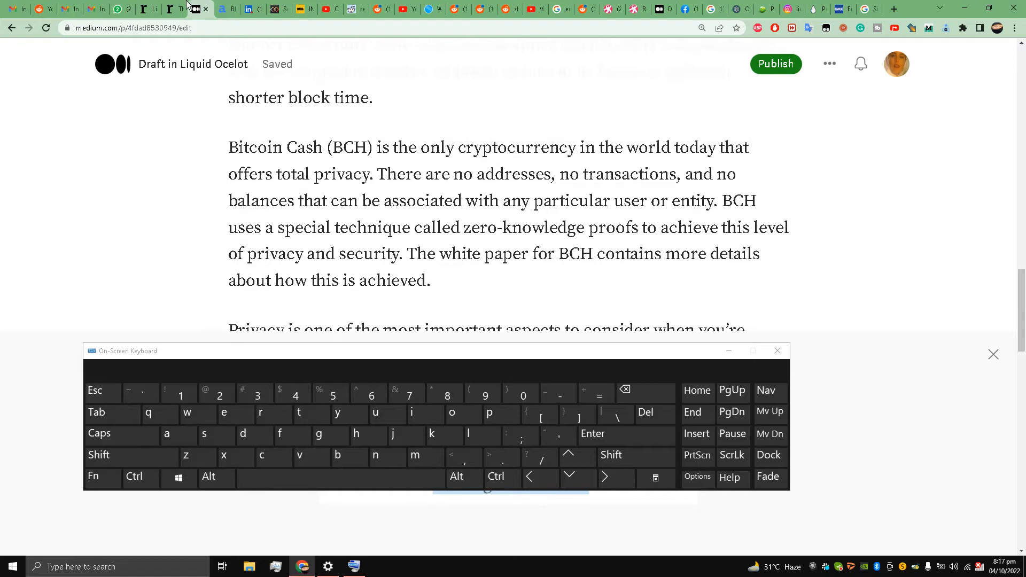
left_click(170, 9)
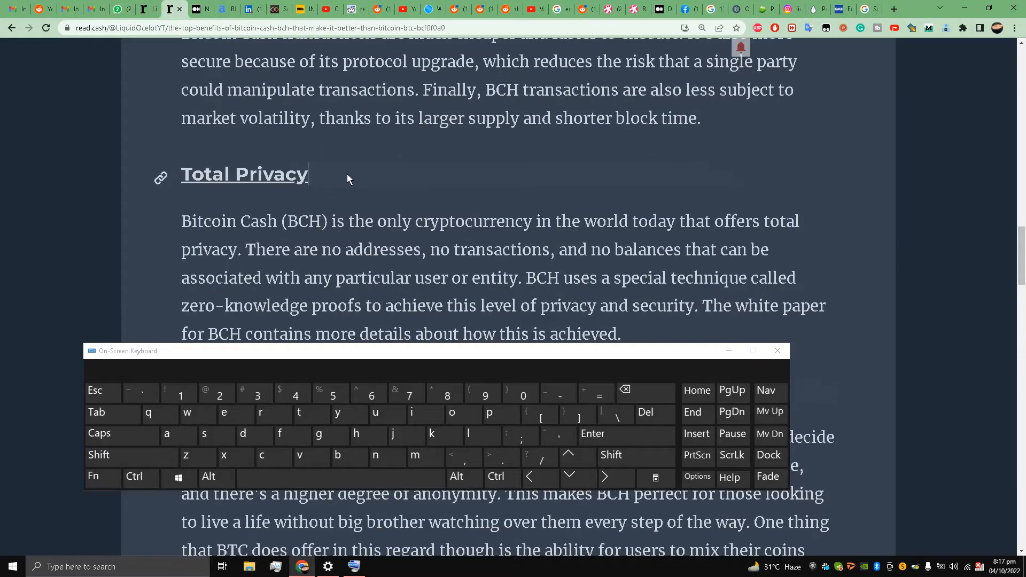
left_click(199, 8)
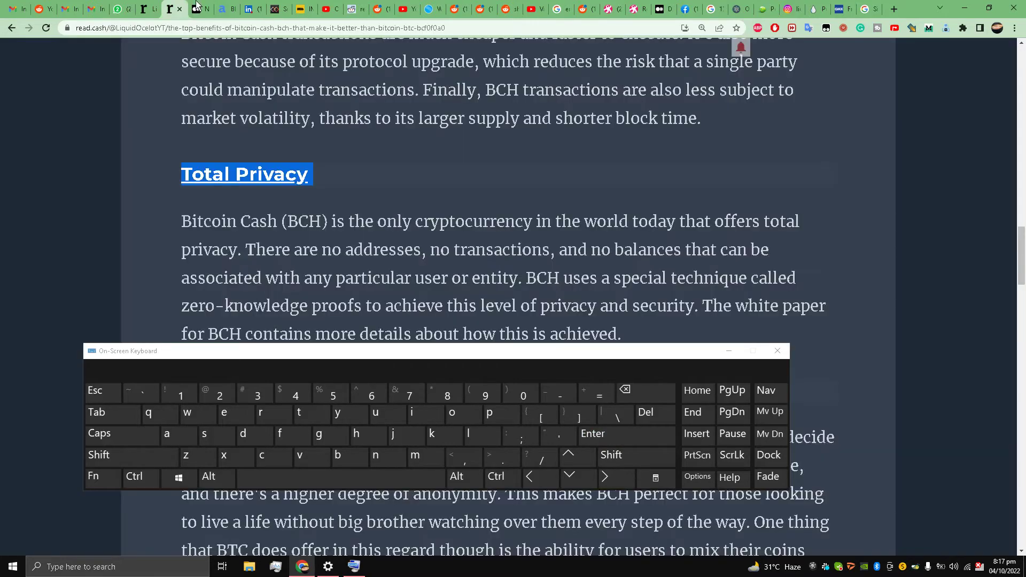
left_click(191, 9)
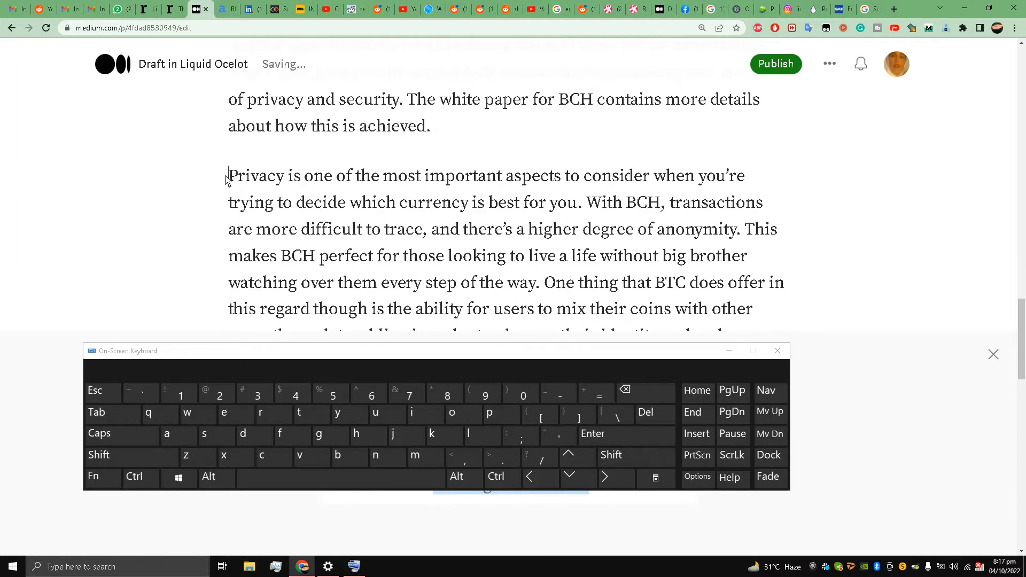
left_click(148, 9)
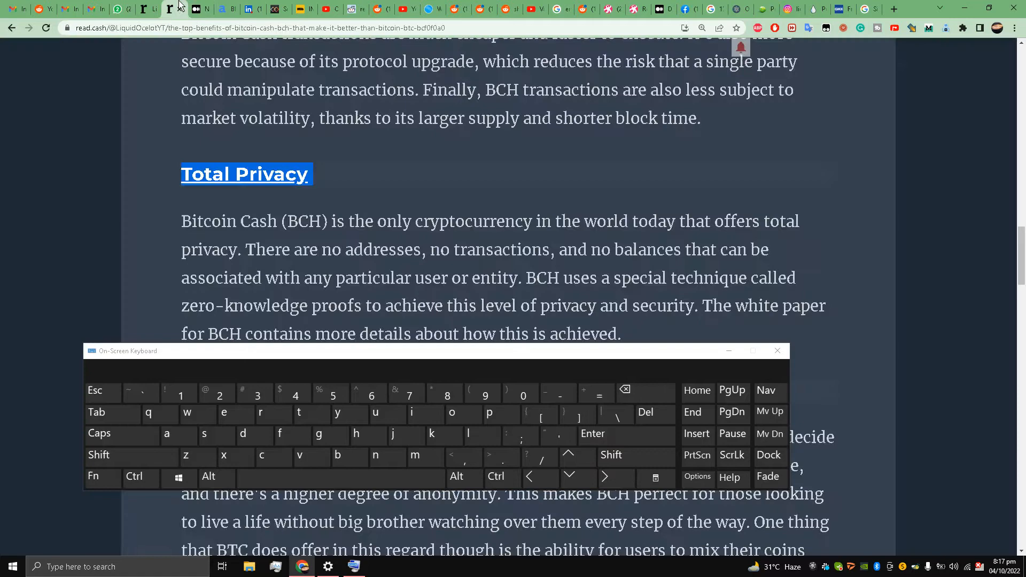
Copy the Decentralized heading from read.cash and come back to the draft.
scroll("down", 3)
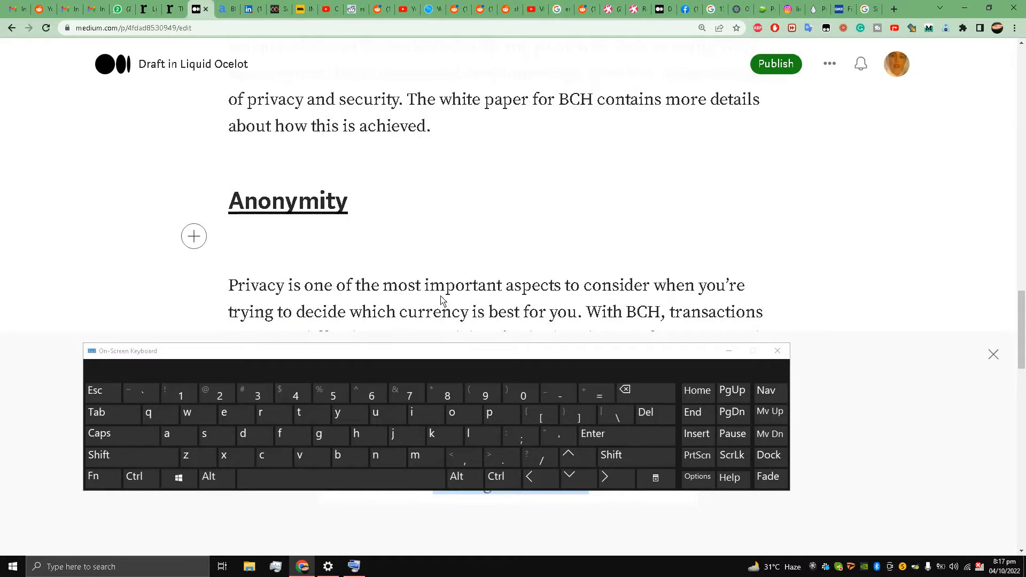
scroll("down", 3)
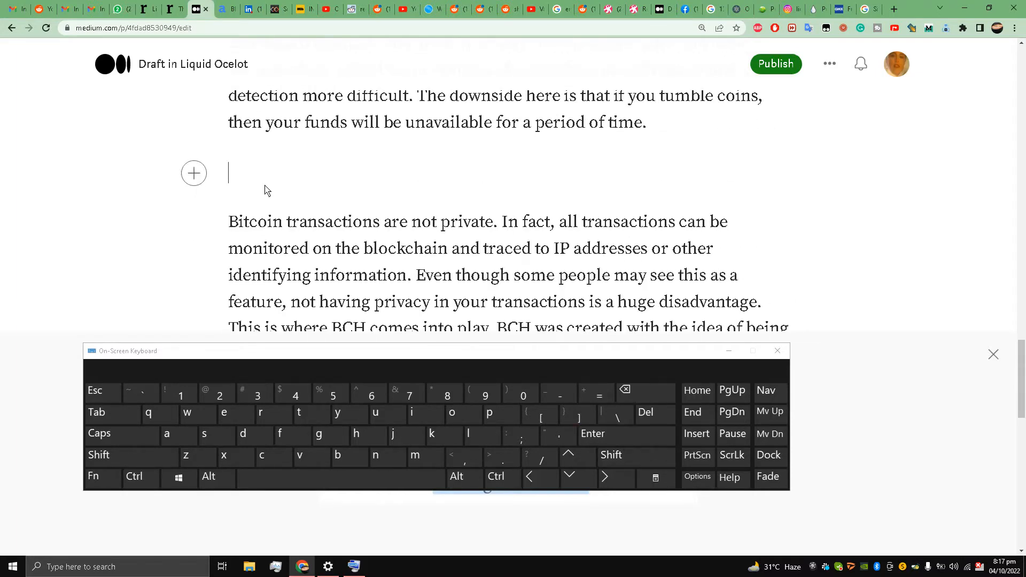
left_click(174, 10)
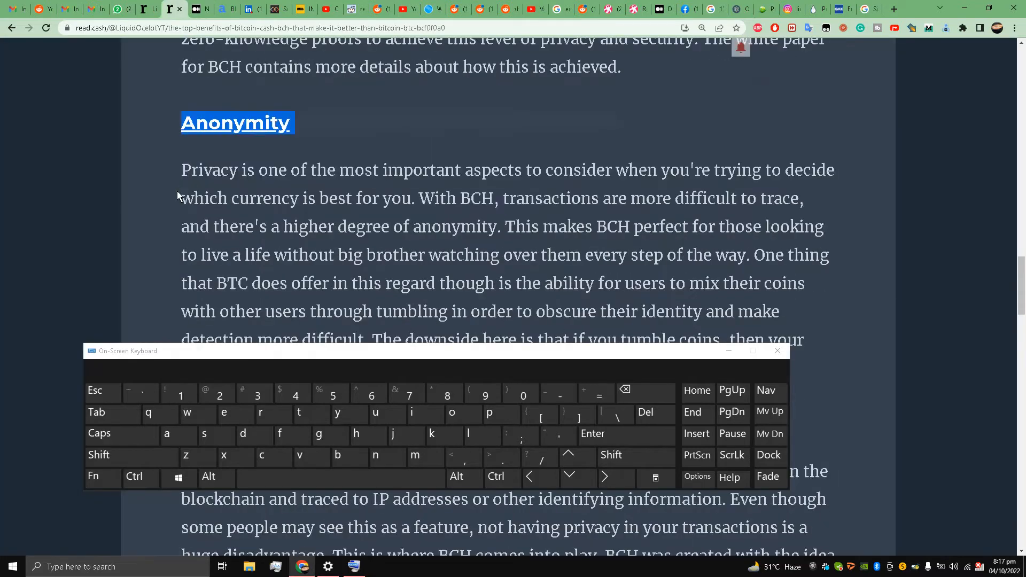
scroll("down", 3)
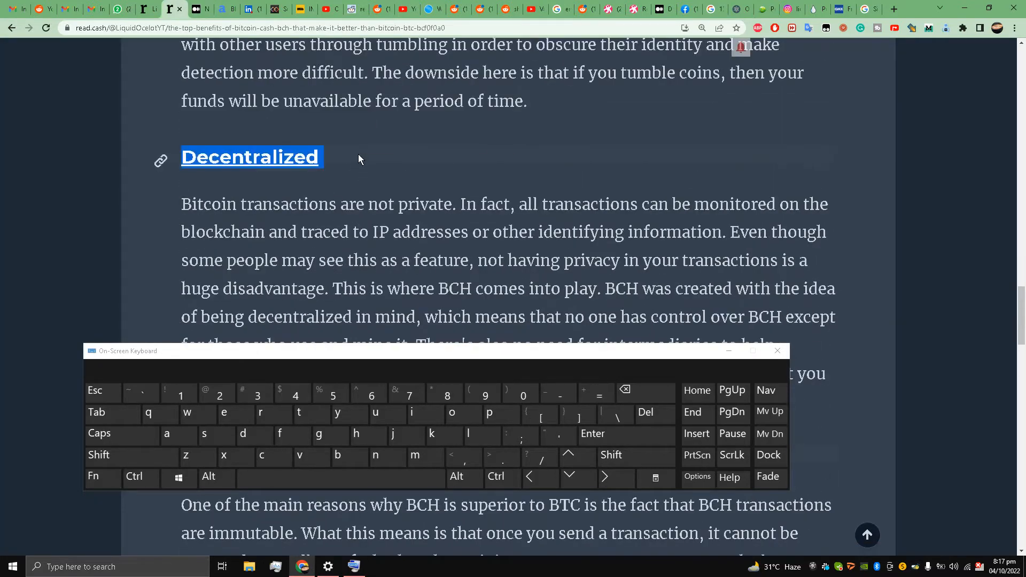
left_click(201, 8)
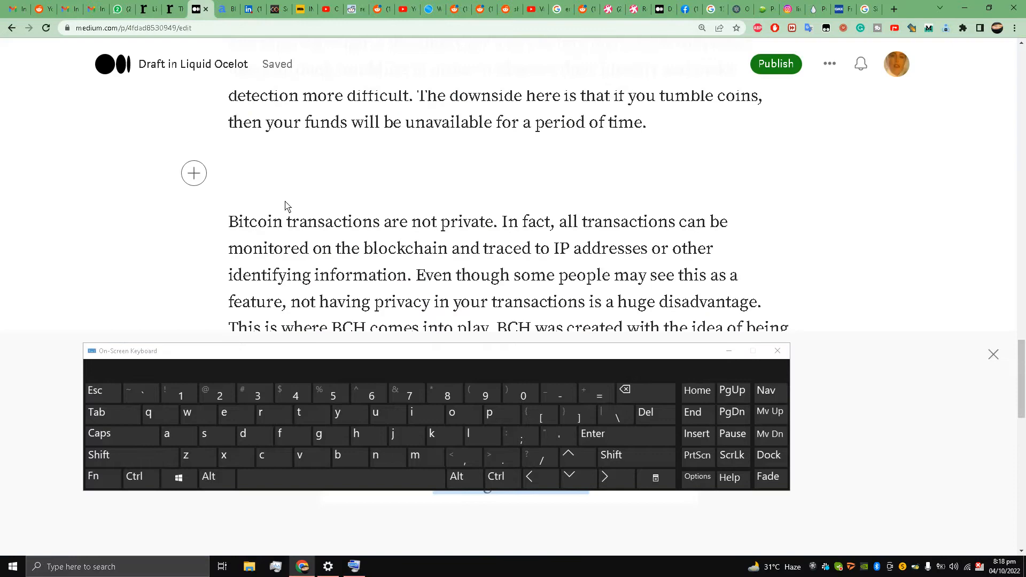
Fill the empty line above the privacy paragraph and copy the Immutability heading from read.cash.
left_click(591, 434)
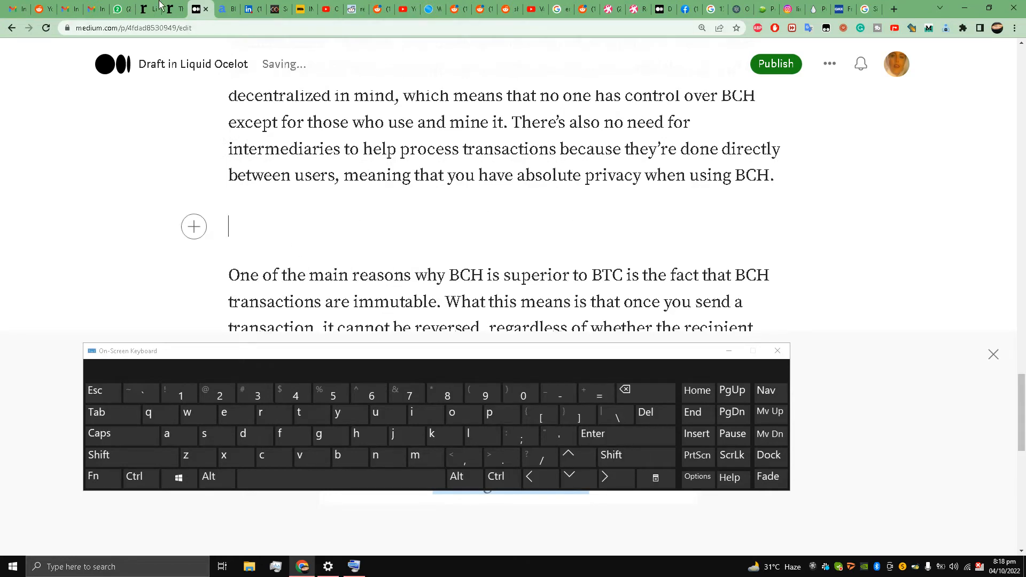
left_click(174, 10)
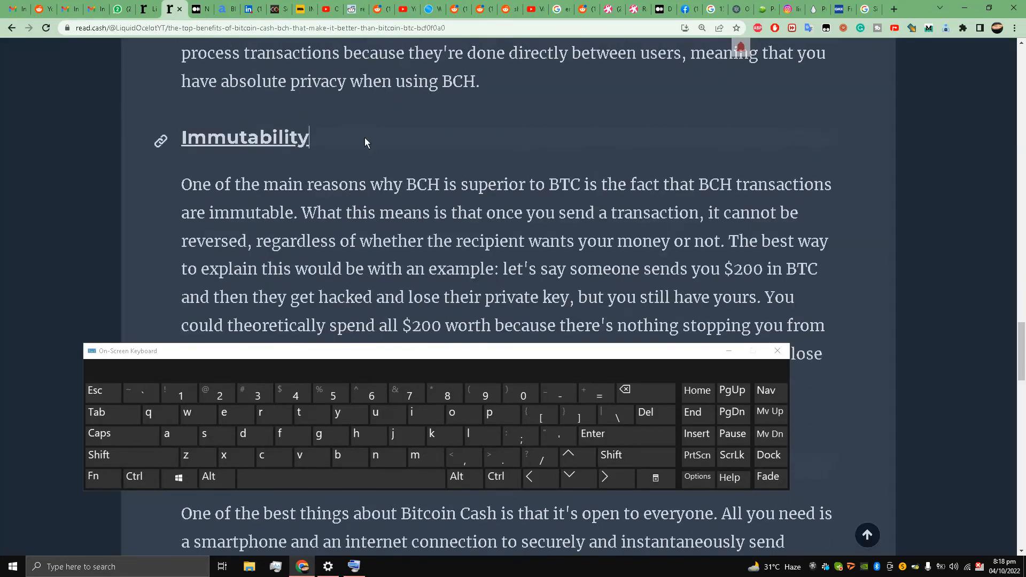
double_click(246, 136)
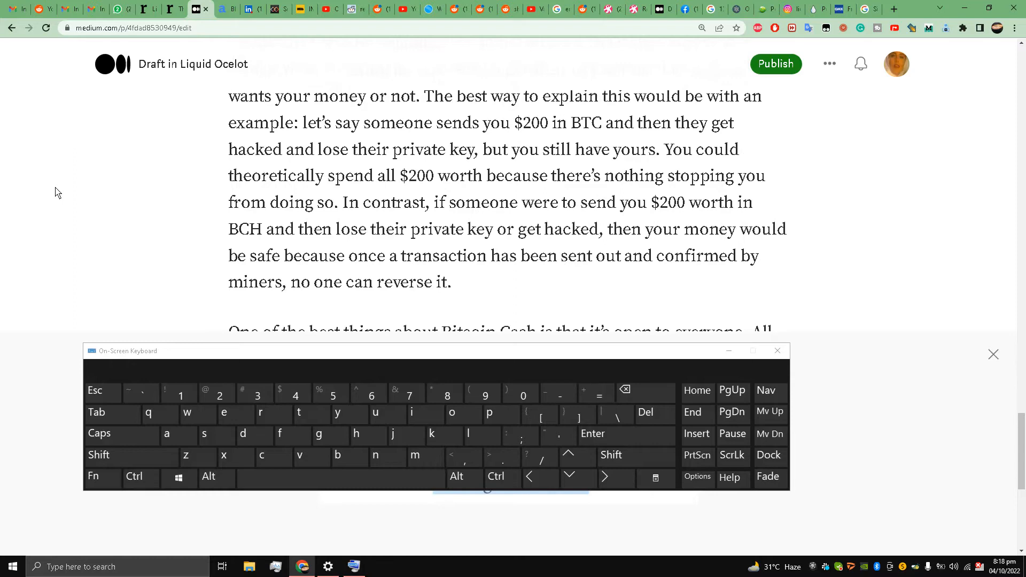
scroll("down", 3)
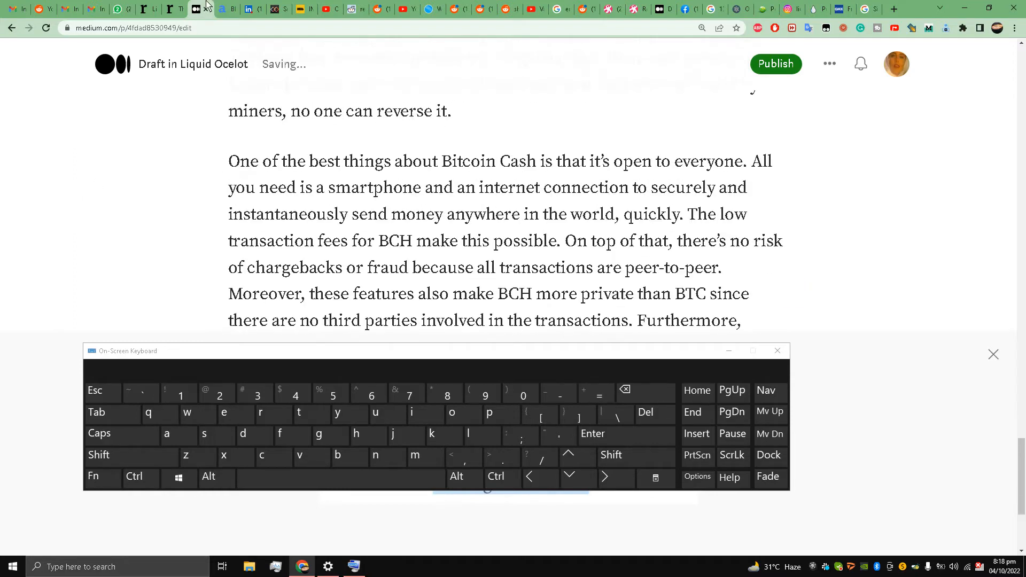
Copy the Open Access to Anyone heading and paste the headings into the Medium draft.
left_click(174, 8)
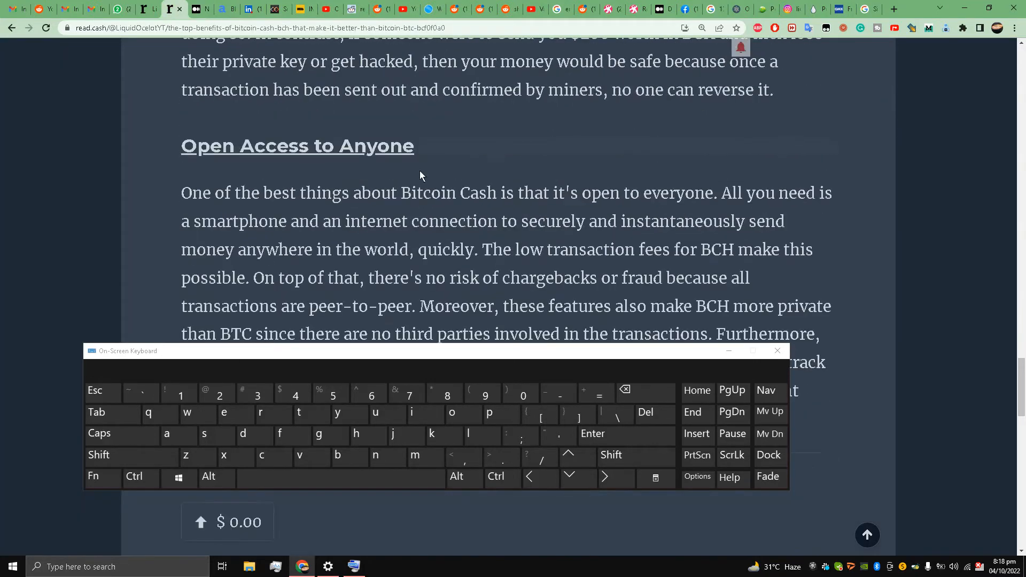
double_click(296, 145)
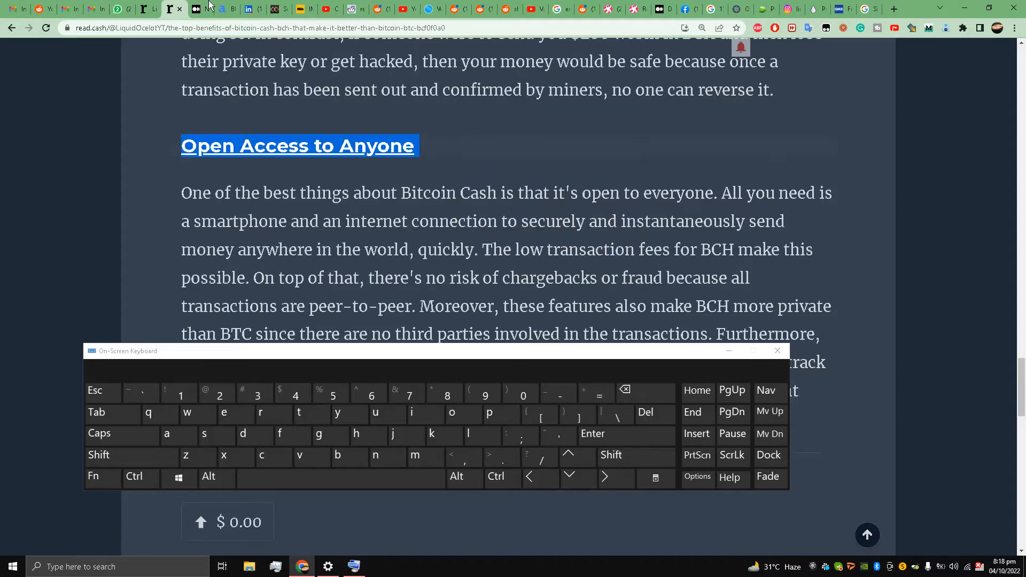
left_click(591, 434)
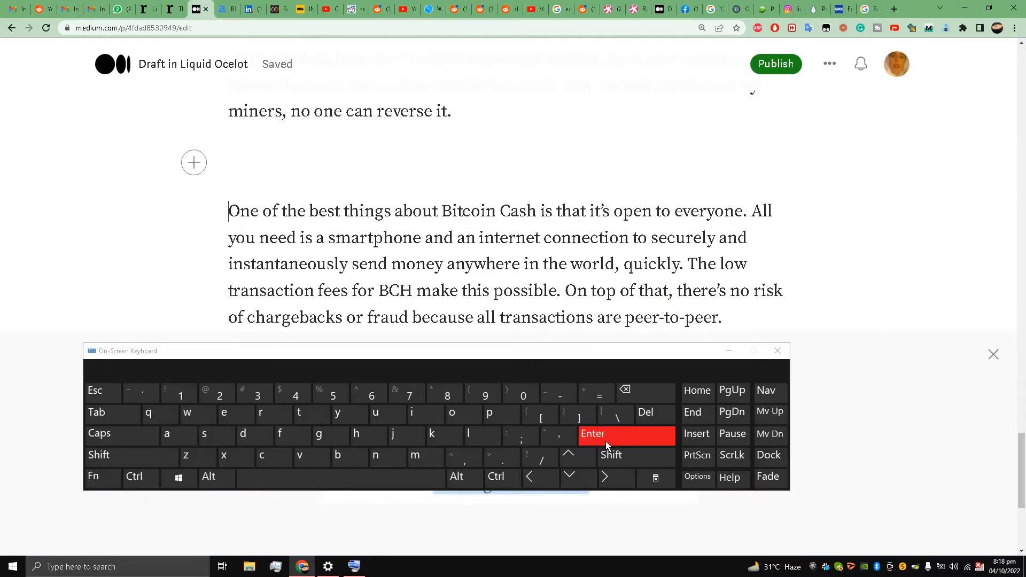
right_click(229, 161)
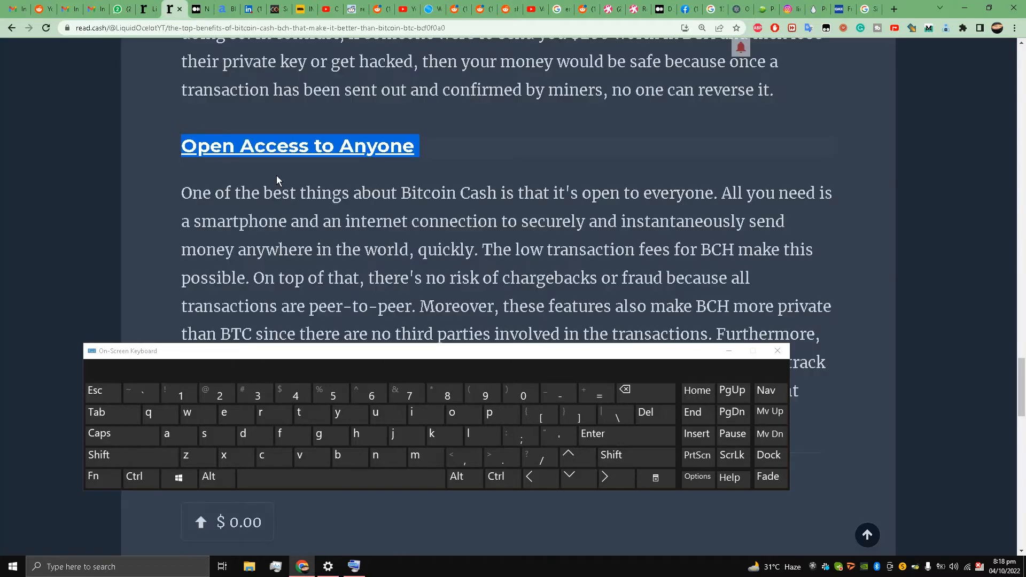
left_click(195, 9)
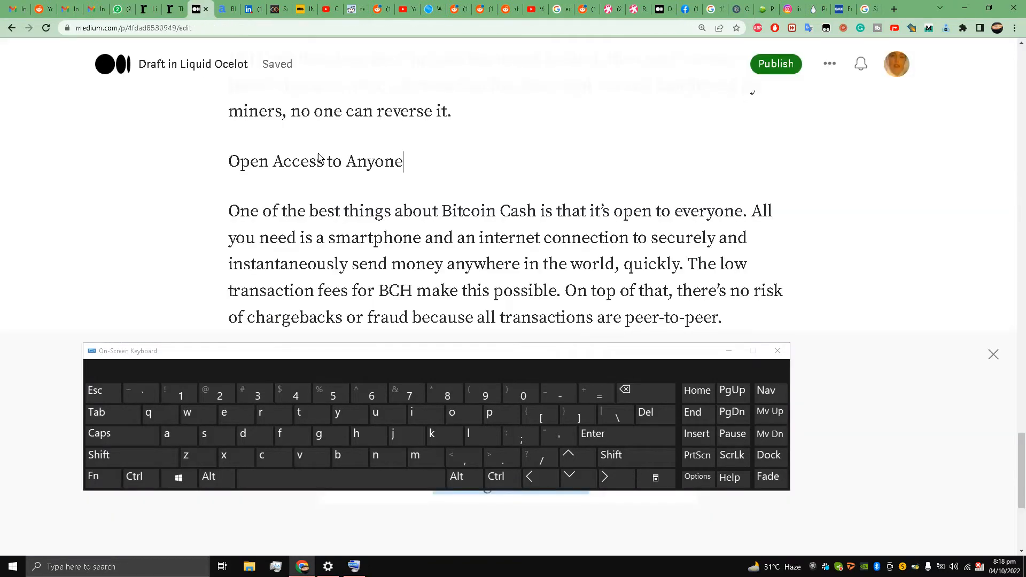
right_click(314, 161)
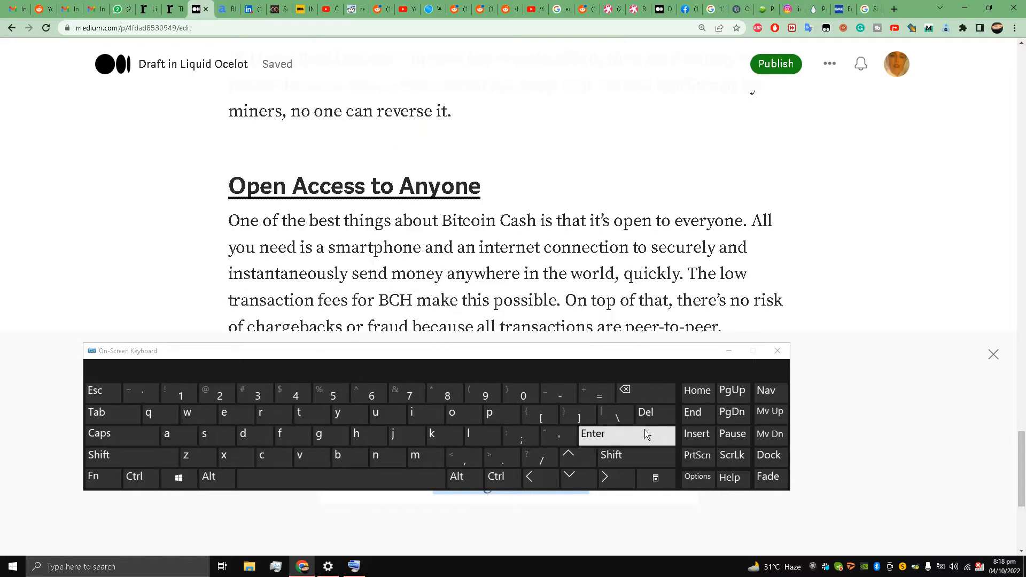
mouse_move(316, 164)
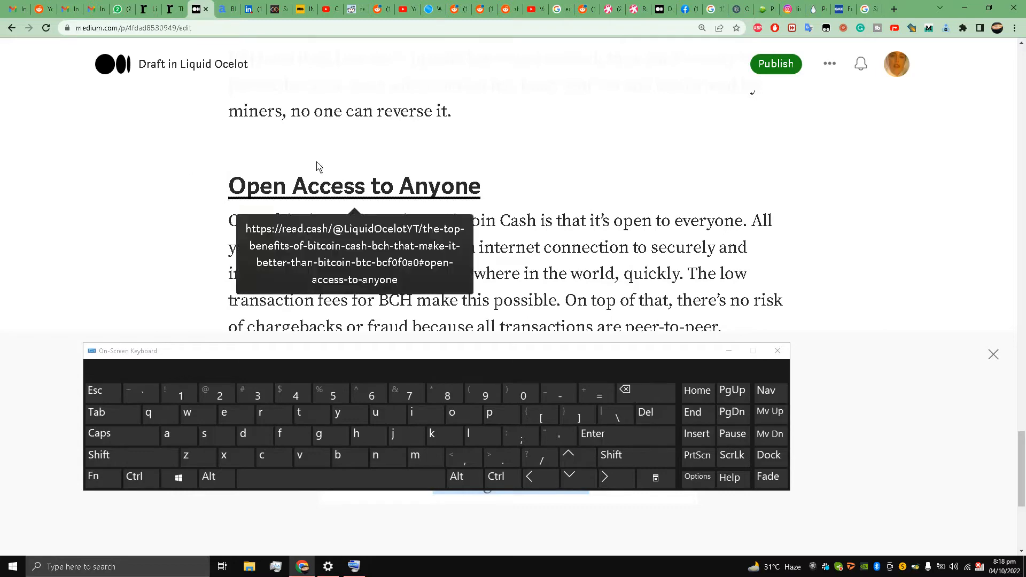
Scroll through the draft to review the article down to its read.cash attribution.
scroll("up", 3)
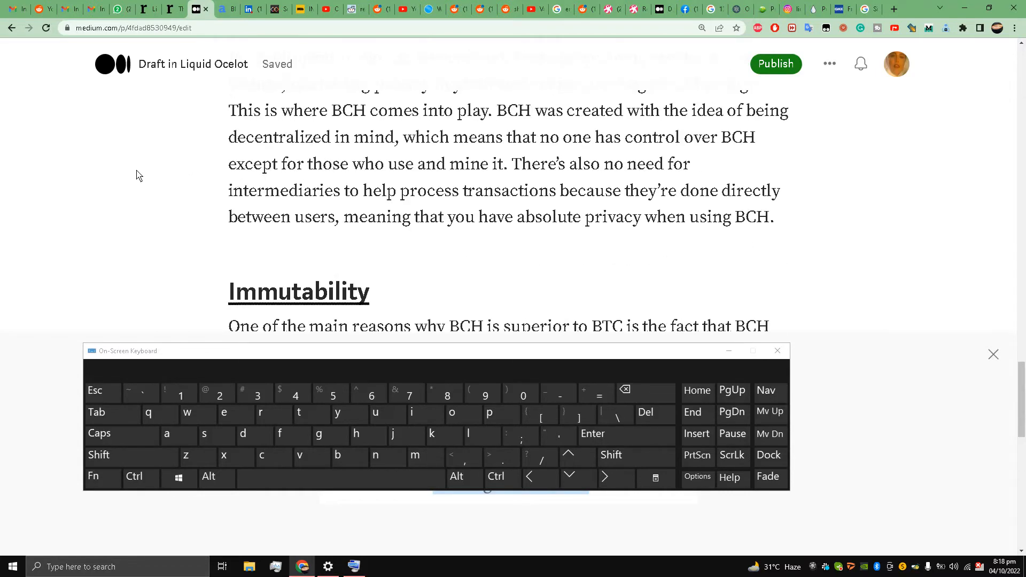
scroll("down", 3)
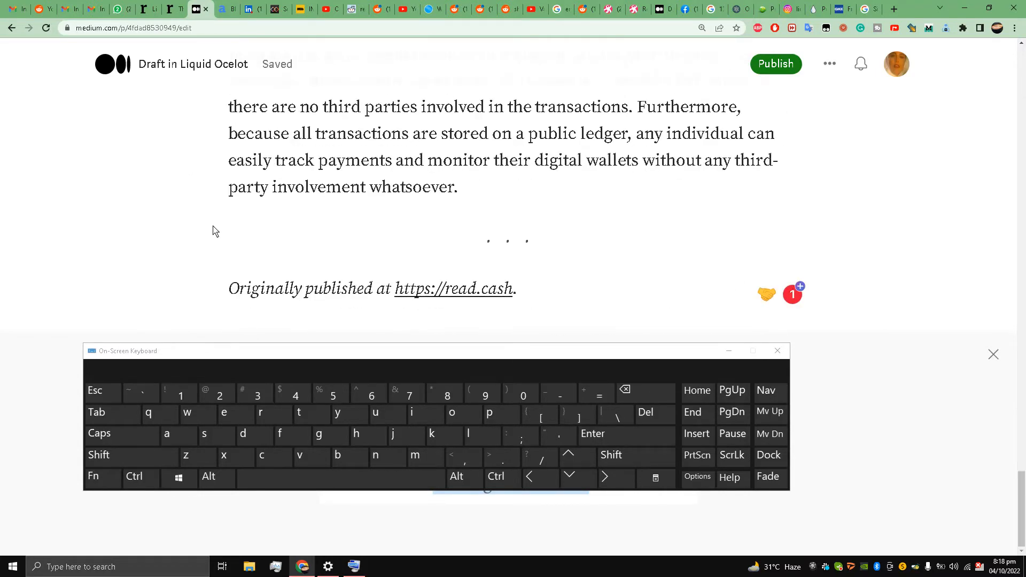
scroll("up", 3)
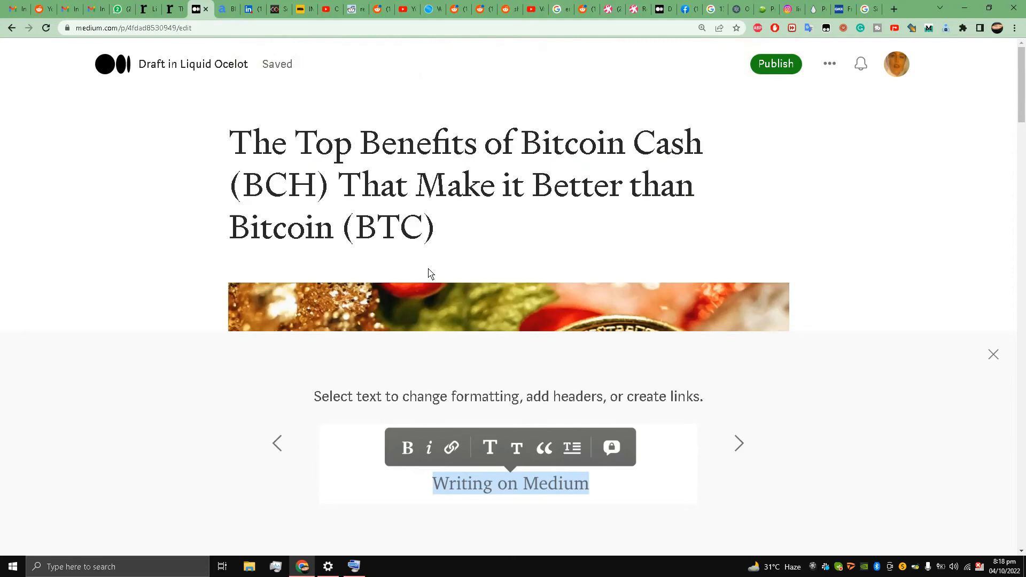
scroll("down", 3)
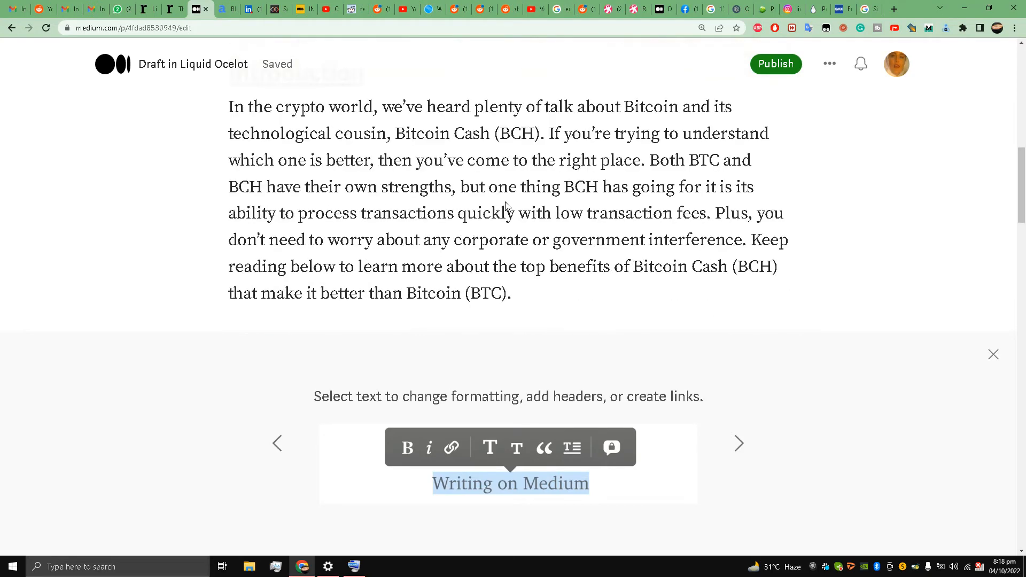
scroll("down", 3)
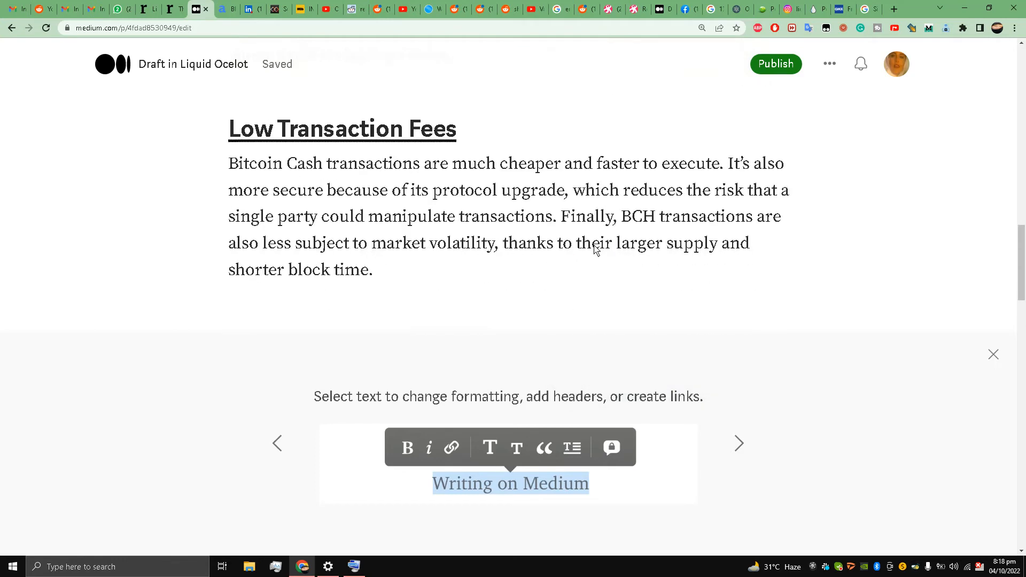
scroll("up", 3)
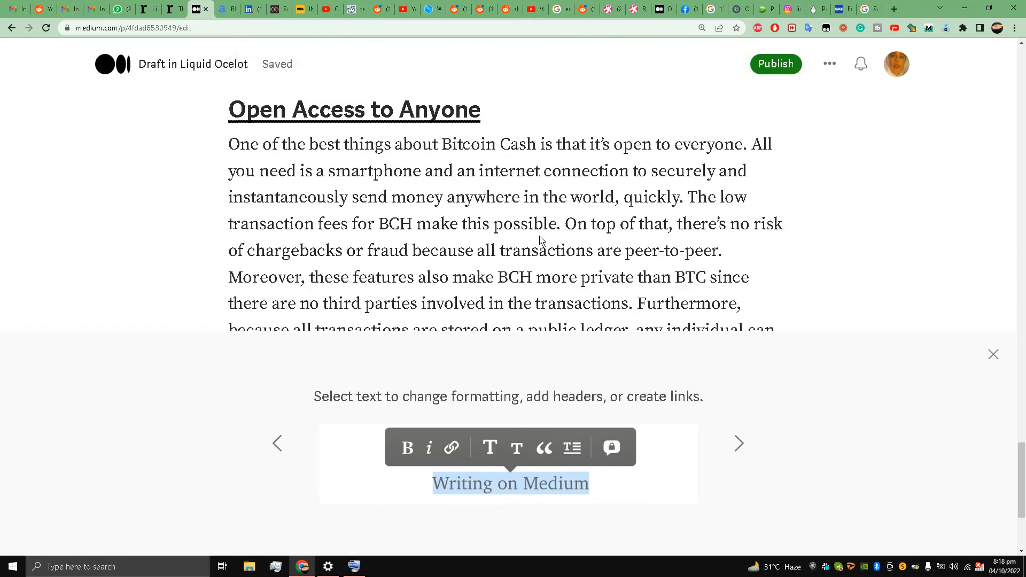
scroll("down", 3)
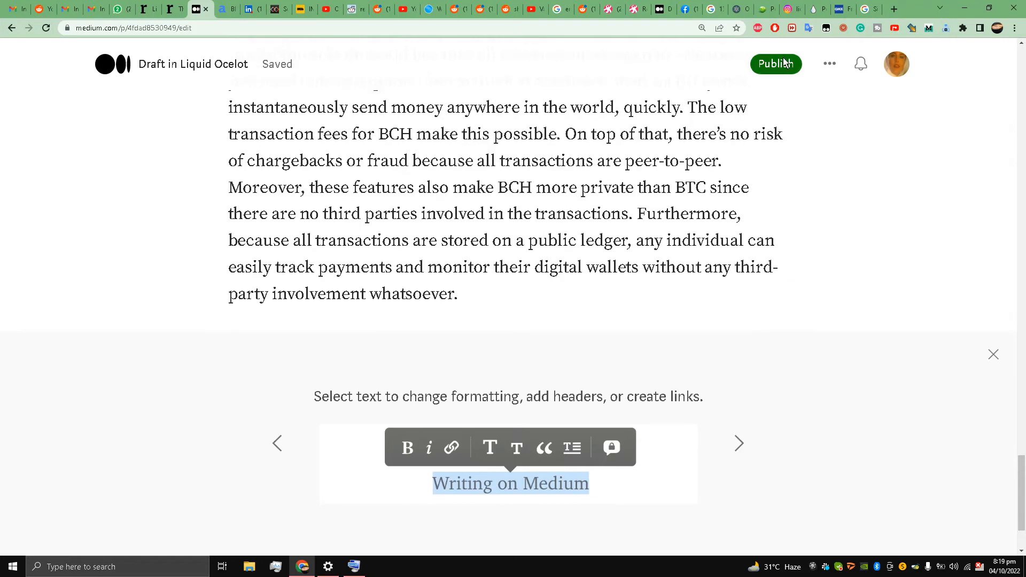
In the publish settings, add Bitcoincash as the first story topic.
left_click(775, 63)
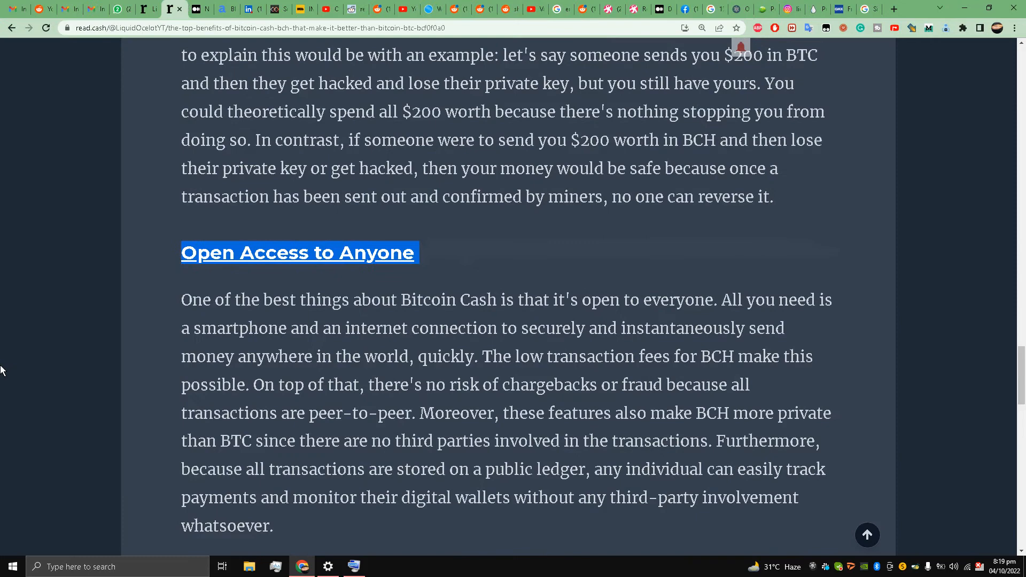
scroll("up", 3)
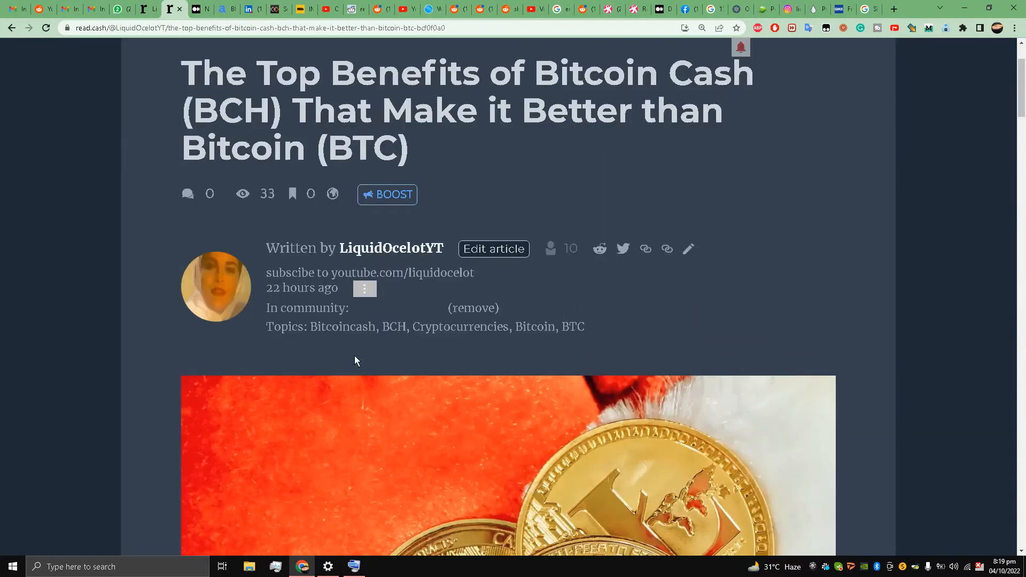
mouse_move(665, 309)
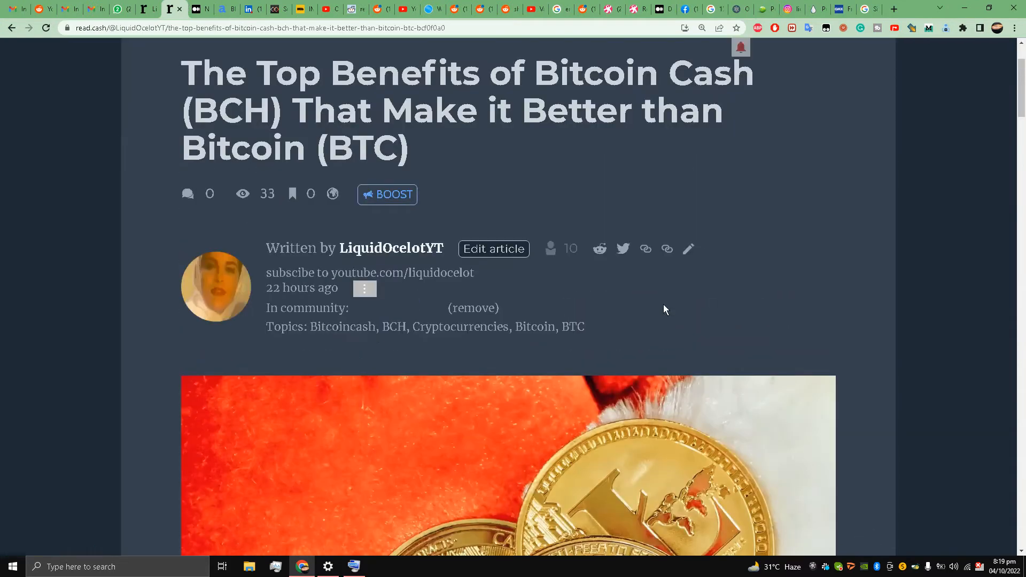
mouse_move(203, 5)
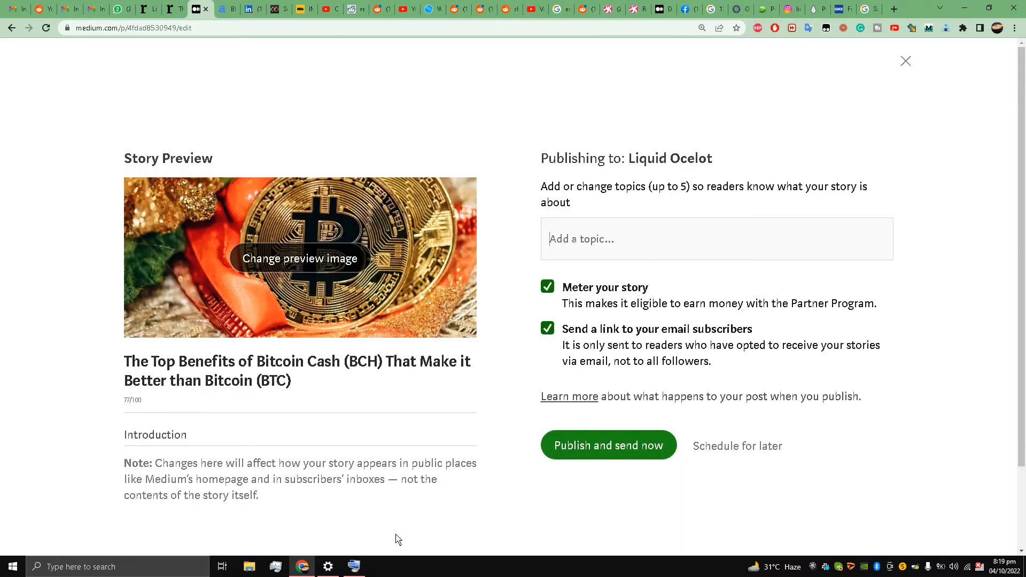
left_click(336, 456)
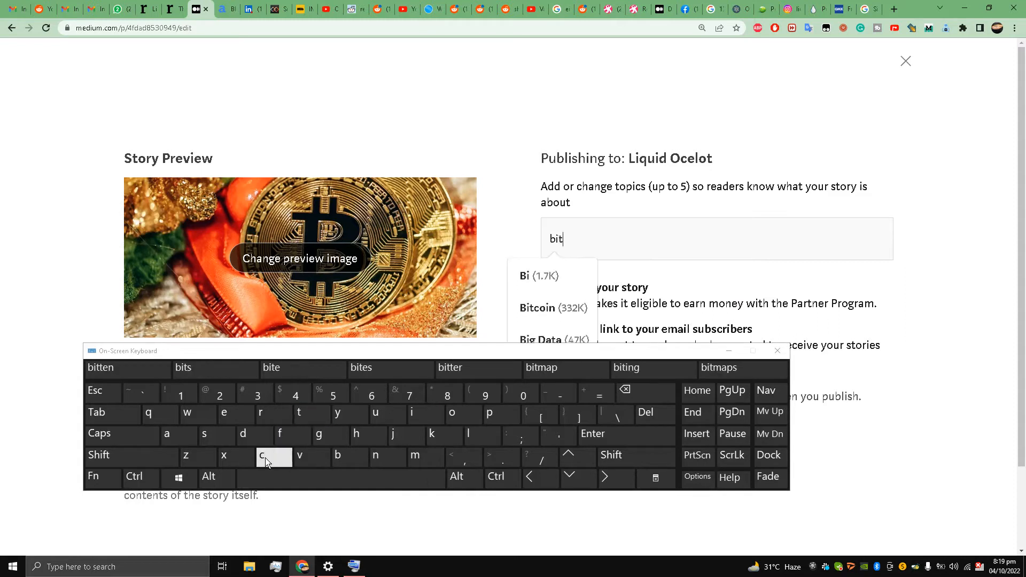
left_click(375, 455)
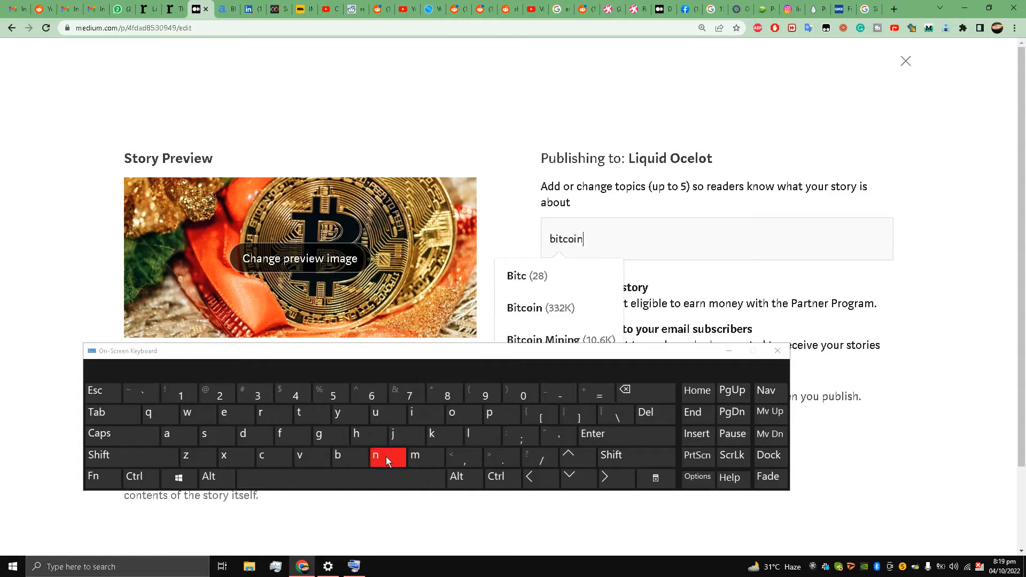
left_click(261, 456)
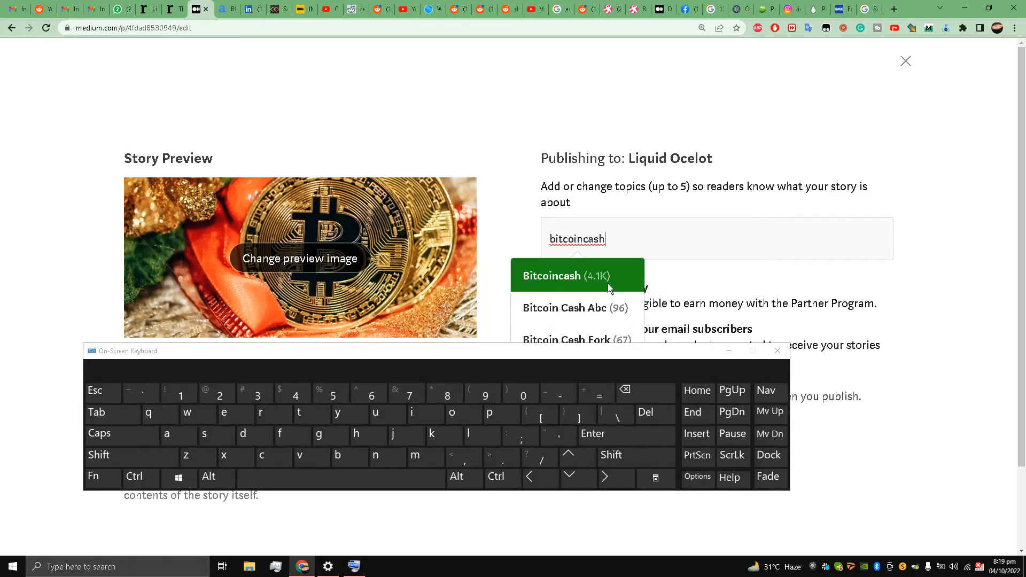
left_click(576, 276)
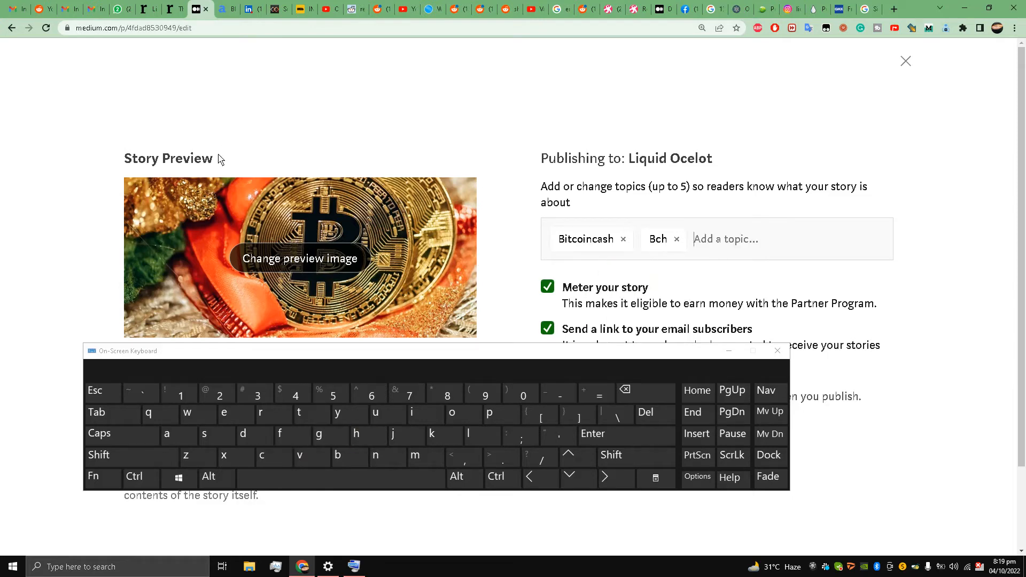
Check the read.cash topics and add Cryptocurrency as a topic.
left_click(174, 8)
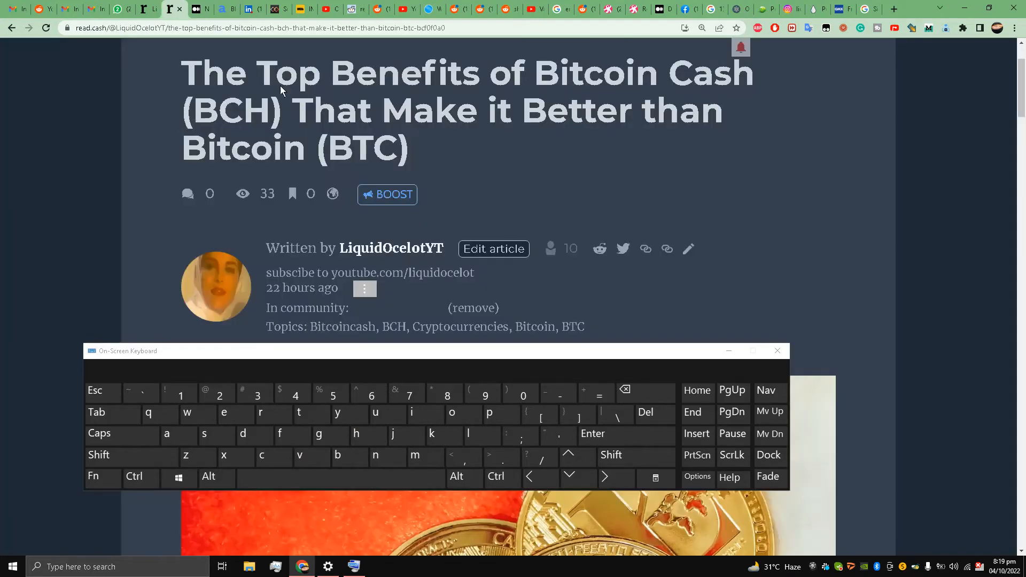
left_click(174, 9)
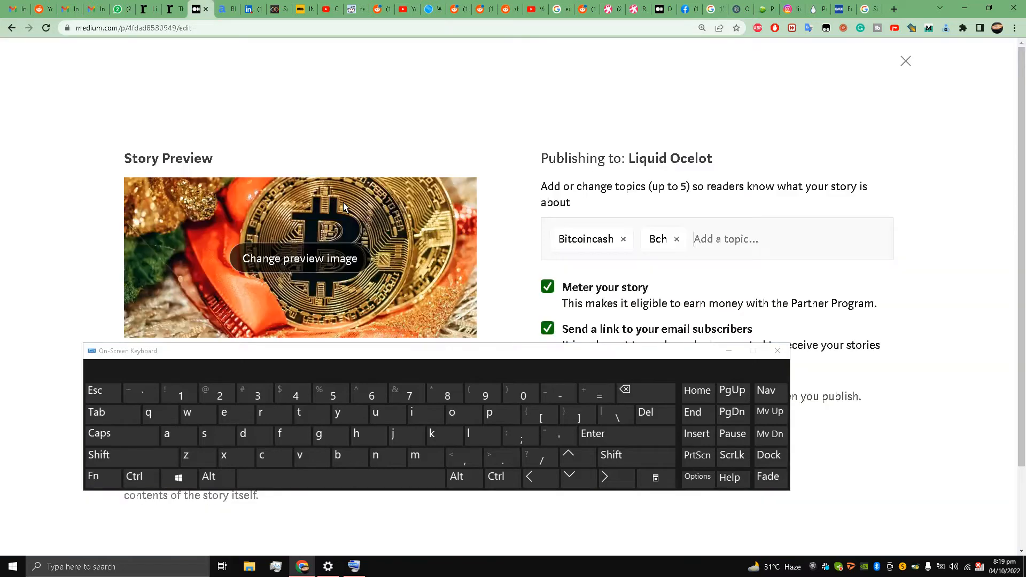
type("crypto")
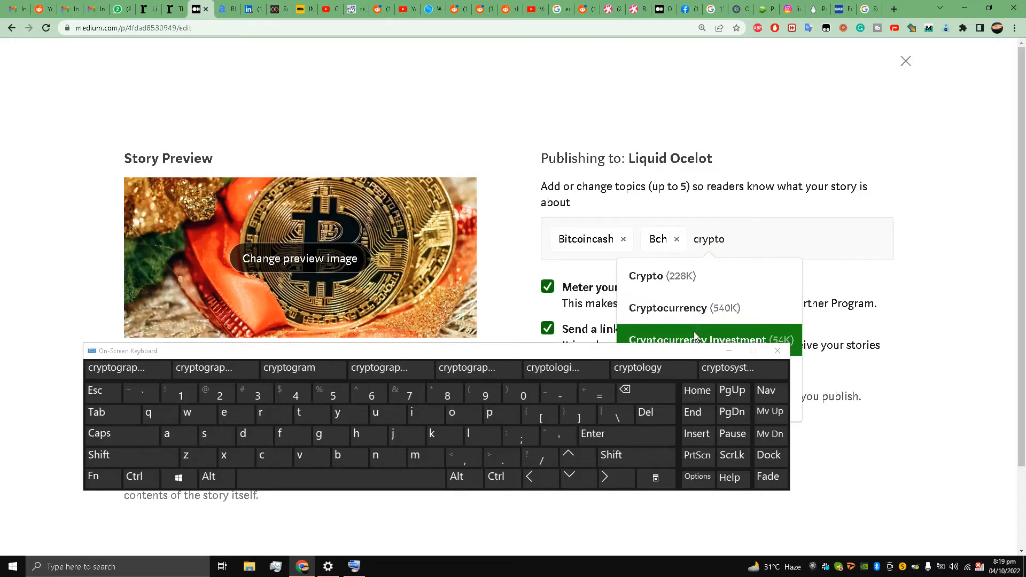
left_click(666, 308)
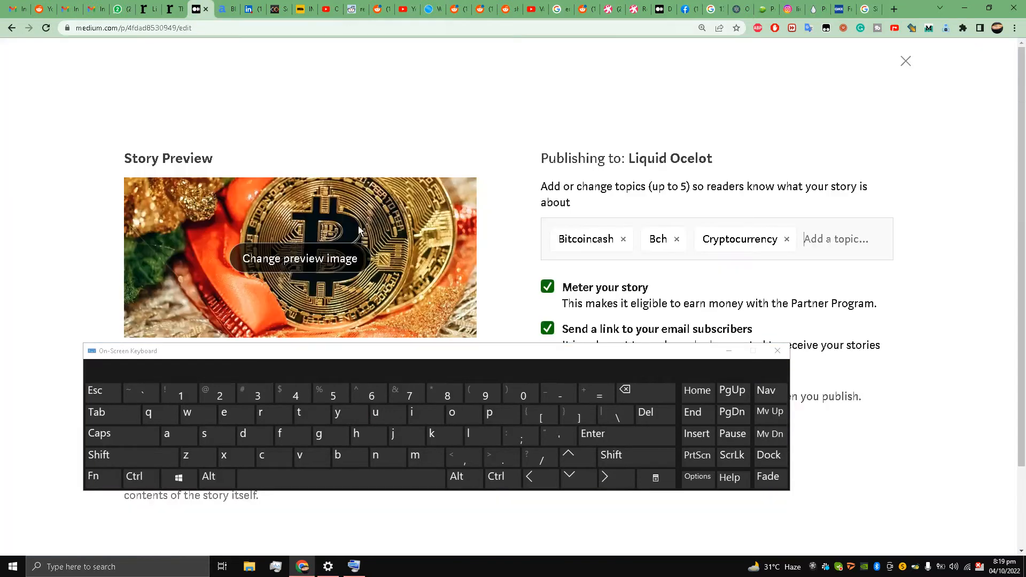
Add Bitcoin and Btc as topics, completing the five-topic list.
left_click(336, 456)
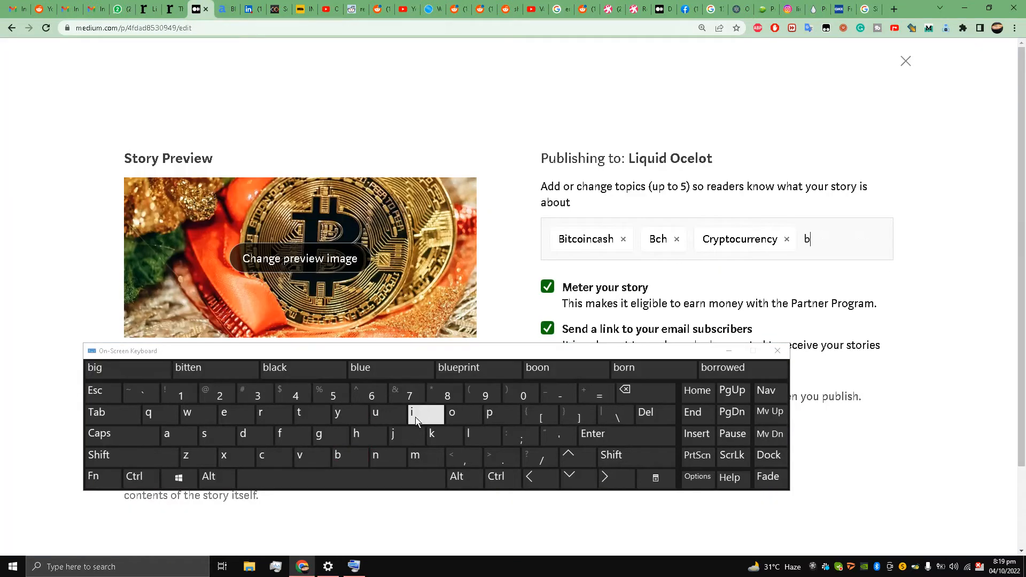
left_click(452, 413)
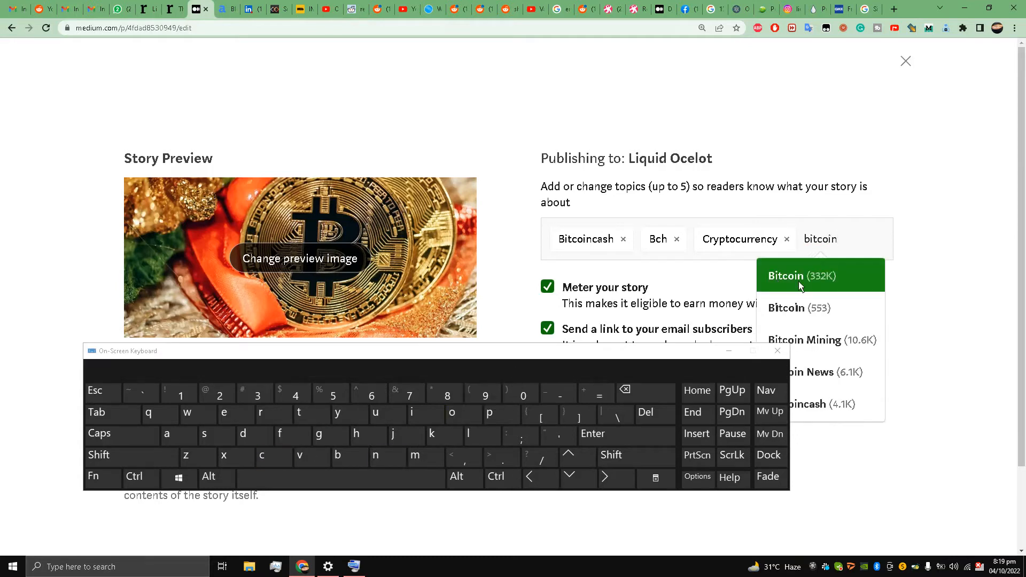
left_click(801, 275)
type("btc")
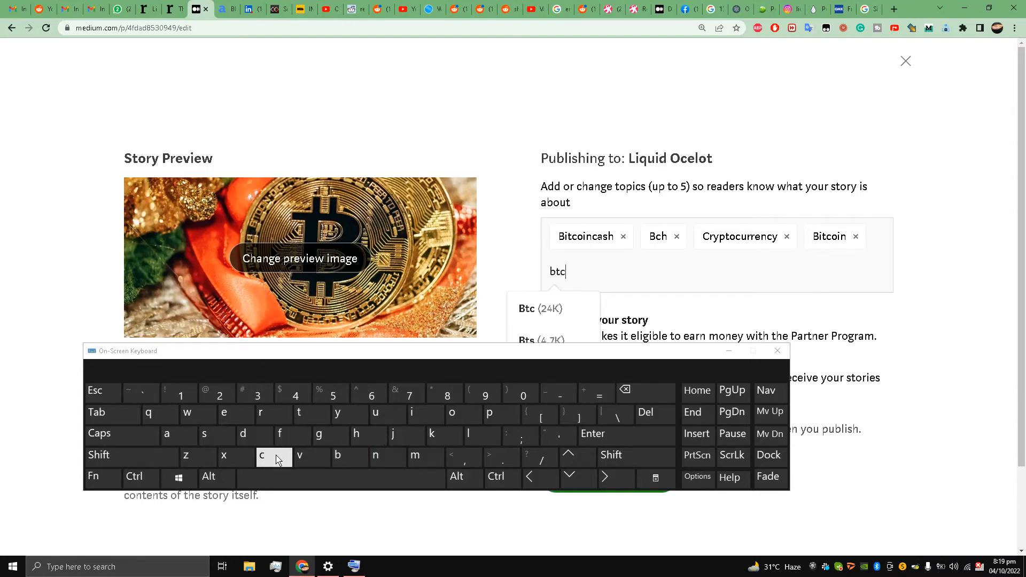
left_click(527, 308)
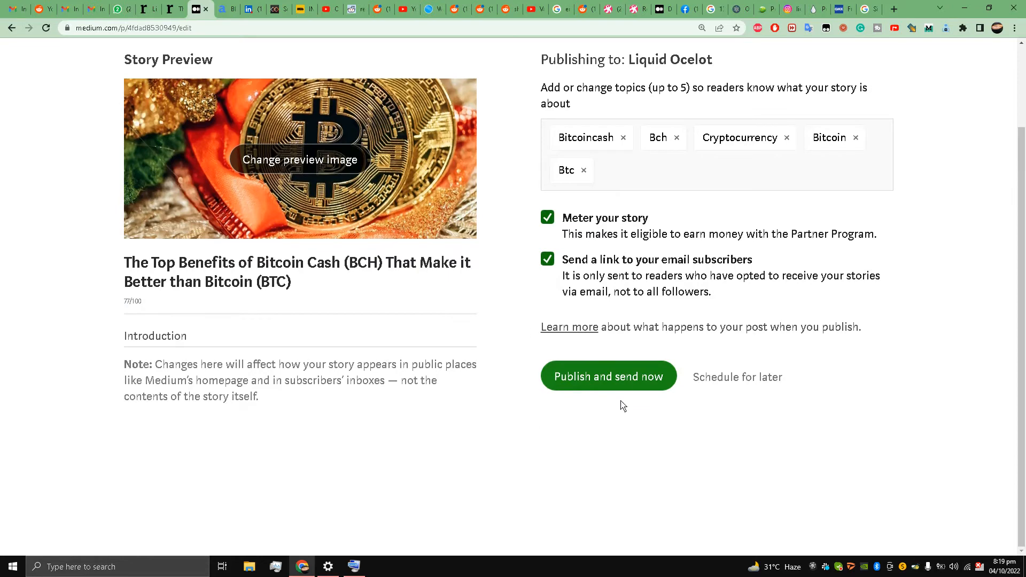
Publish the story now and submit it to the InkWater Atlas publication.
left_click(607, 376)
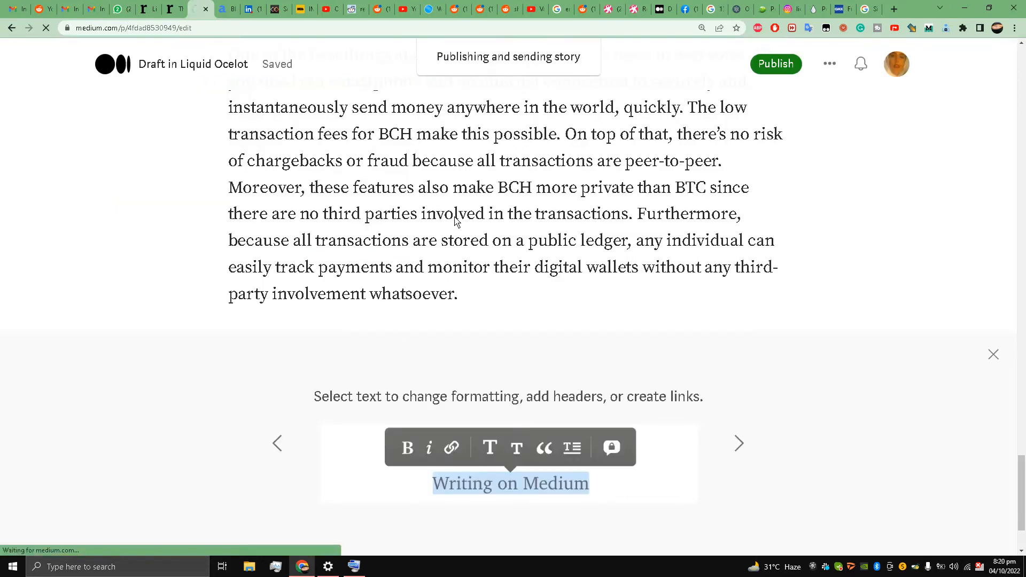
left_click(775, 64)
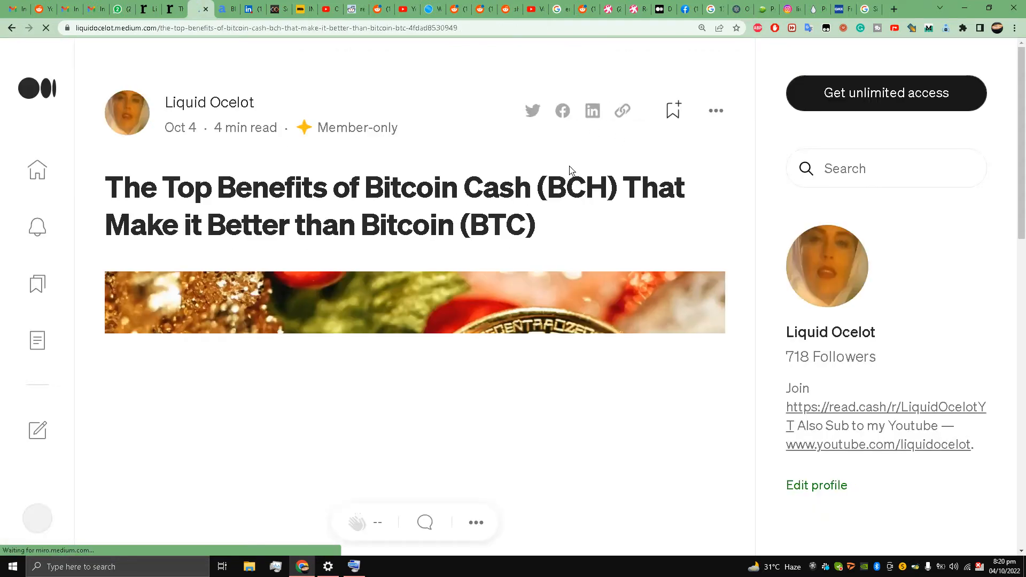
left_click(715, 110)
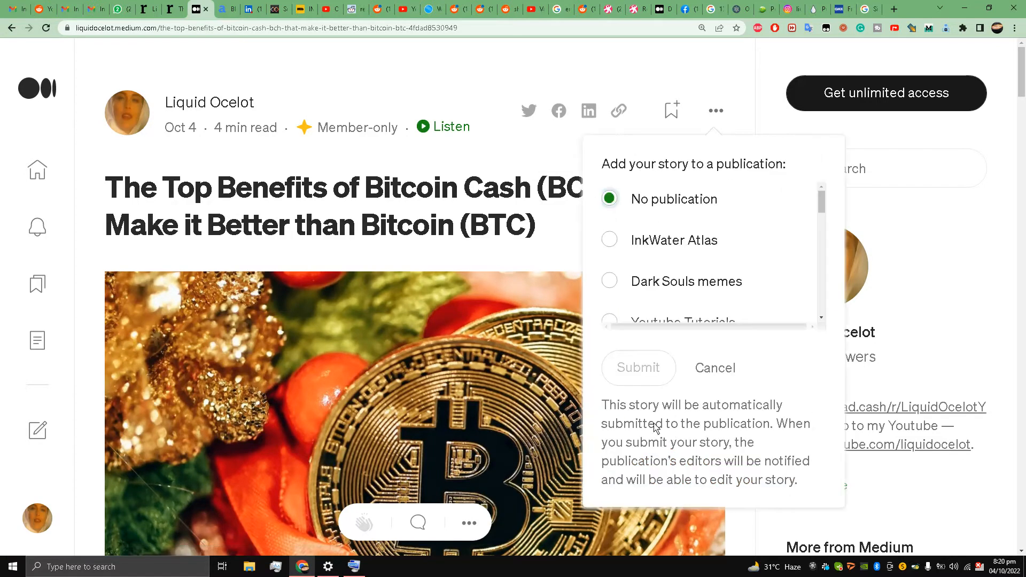
left_click(609, 240)
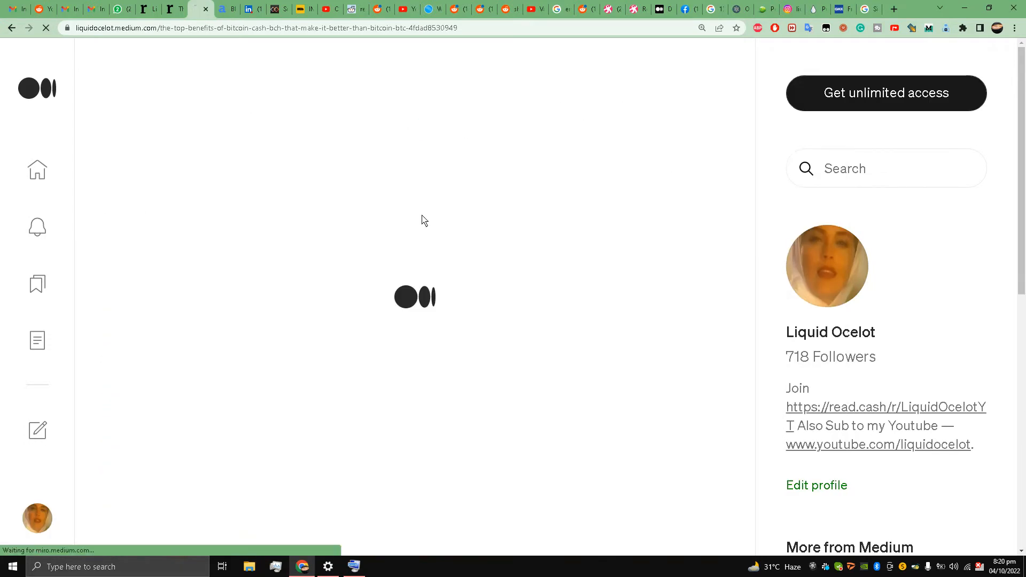
mouse_move(239, 146)
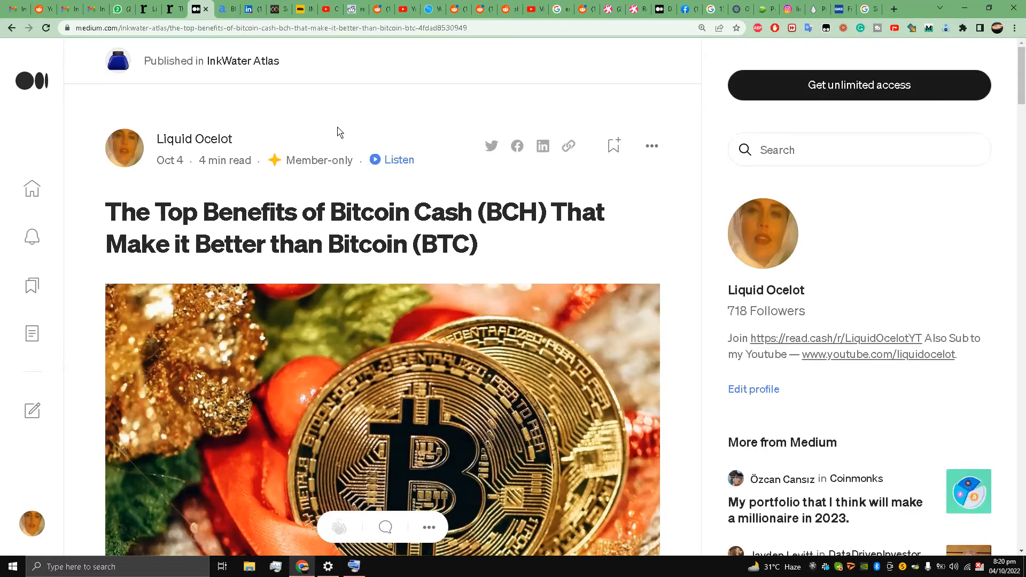
mouse_move(321, 163)
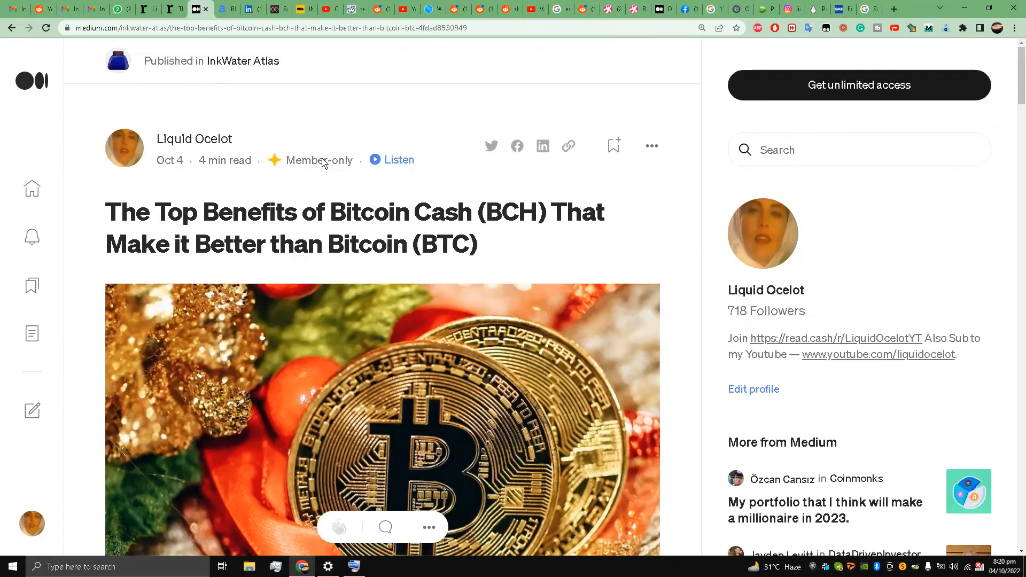
scroll("down", 3)
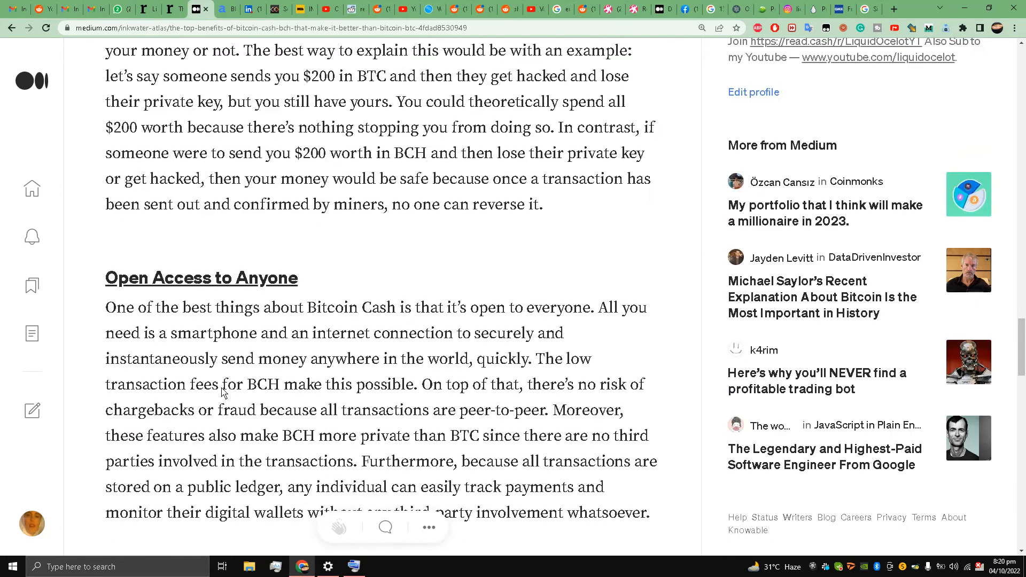
scroll("down", 3)
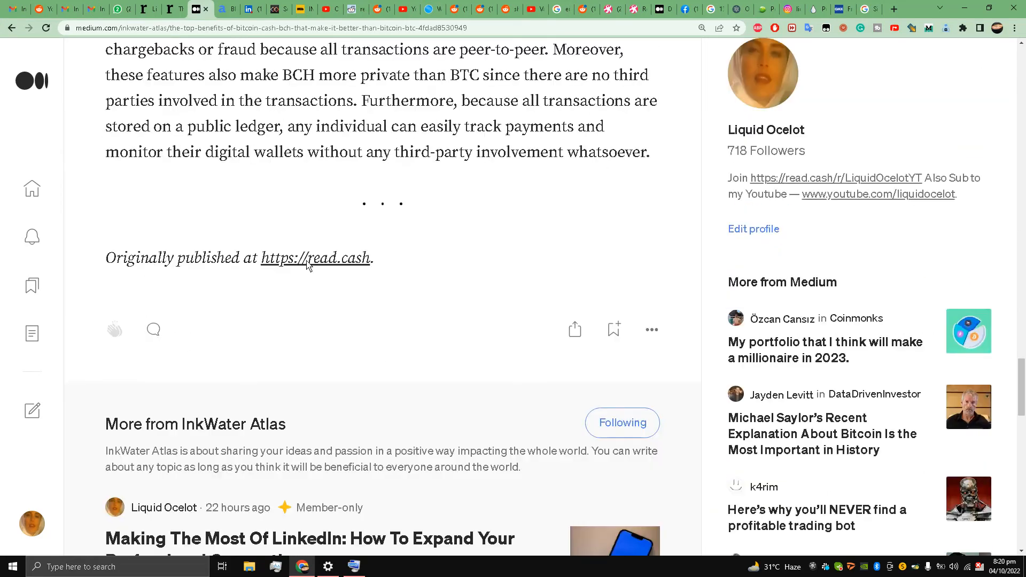
scroll("up", 3)
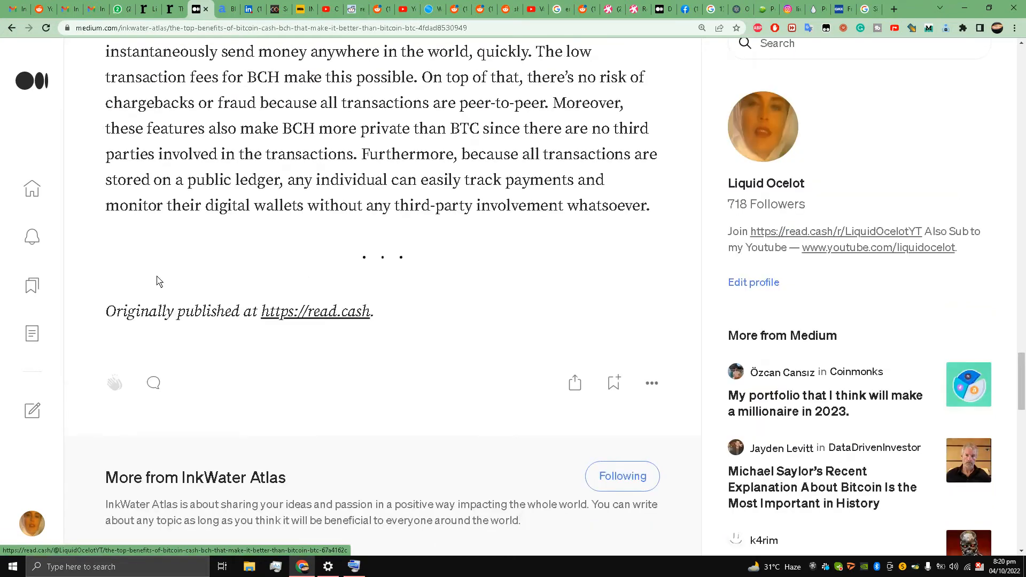
scroll("up", 3)
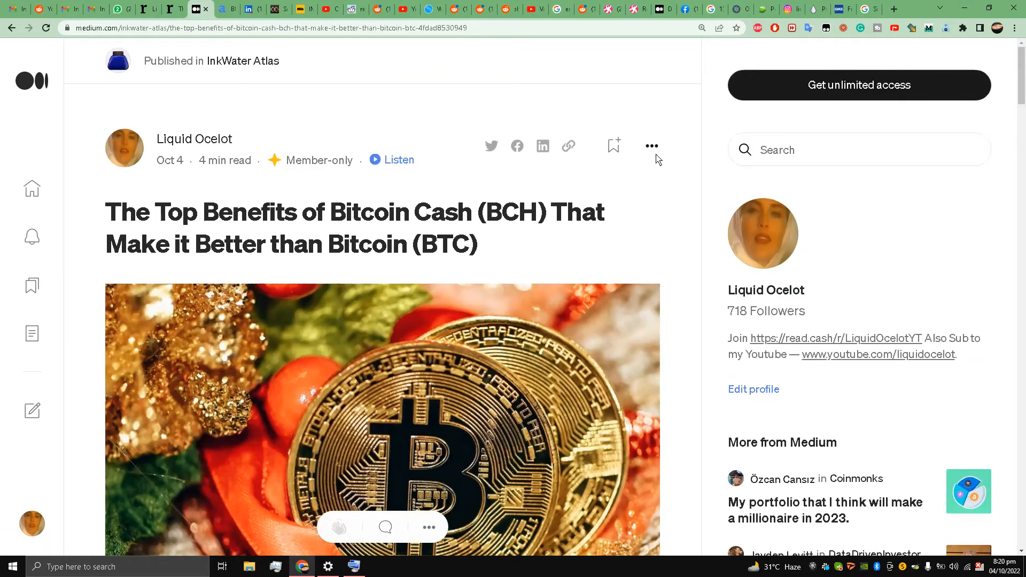
Open the published story's settings page and look through its options.
left_click(651, 147)
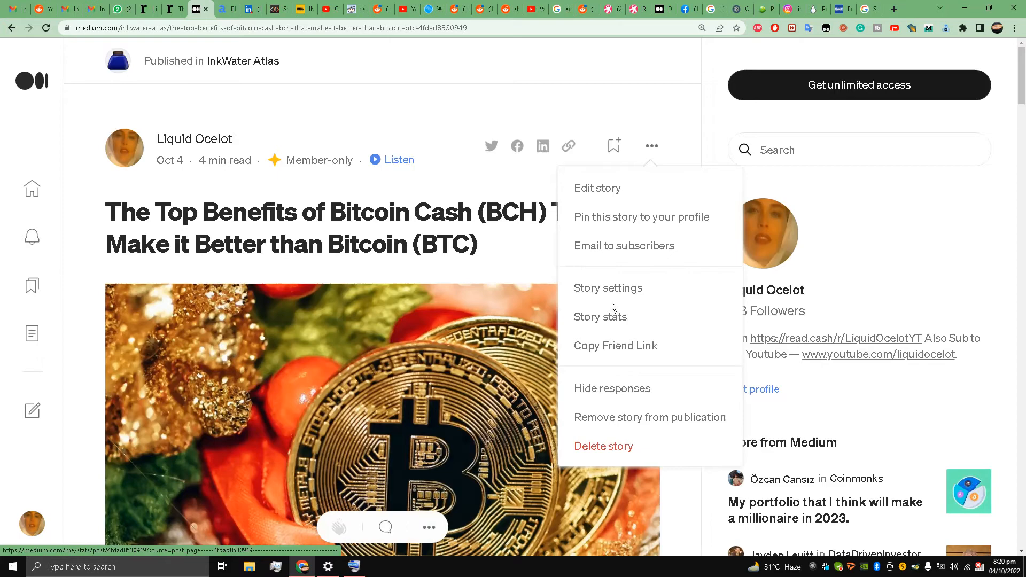
left_click(607, 287)
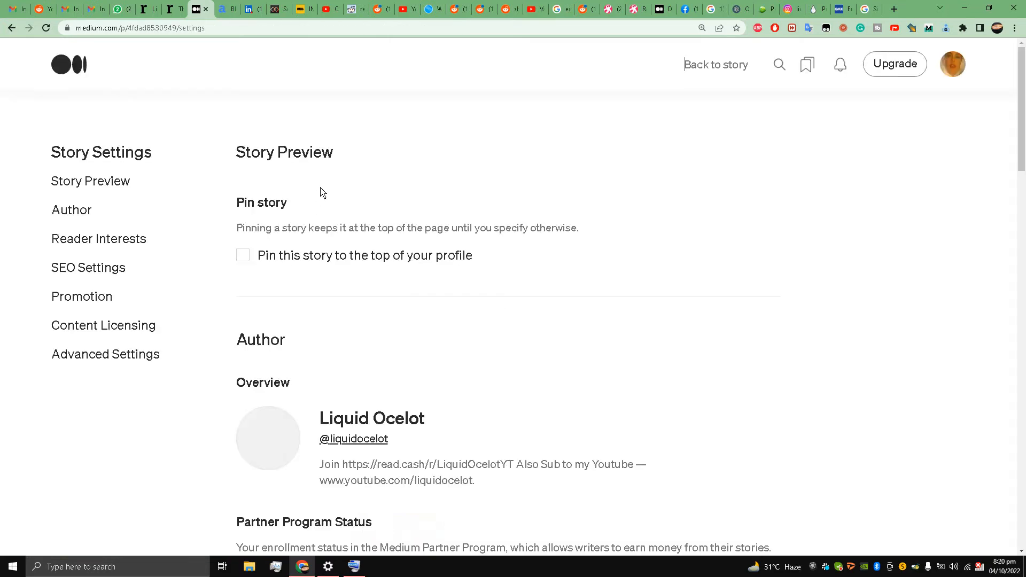
scroll("down", 3)
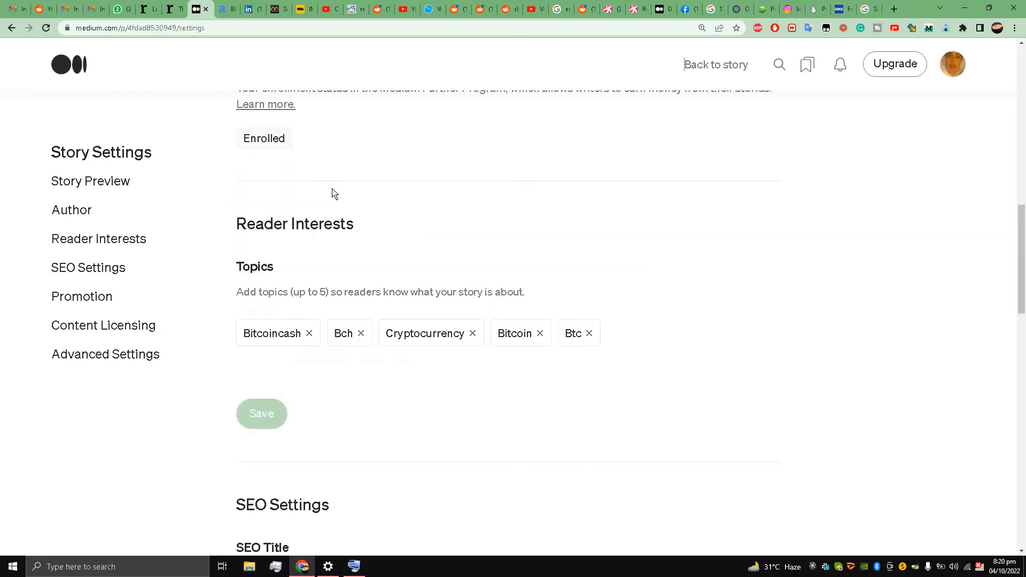
scroll("down", 3)
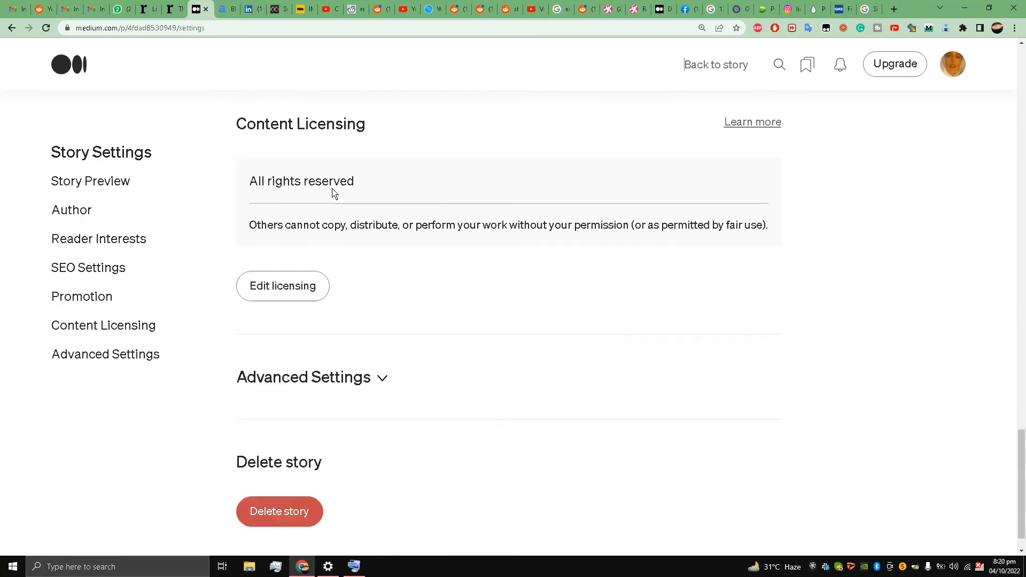
scroll("up", 3)
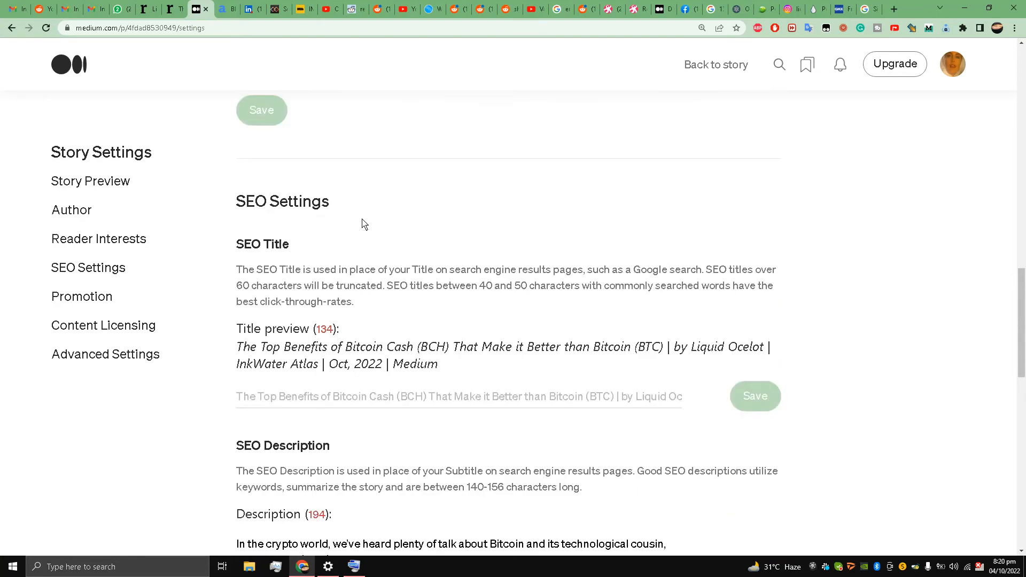
scroll("up", 3)
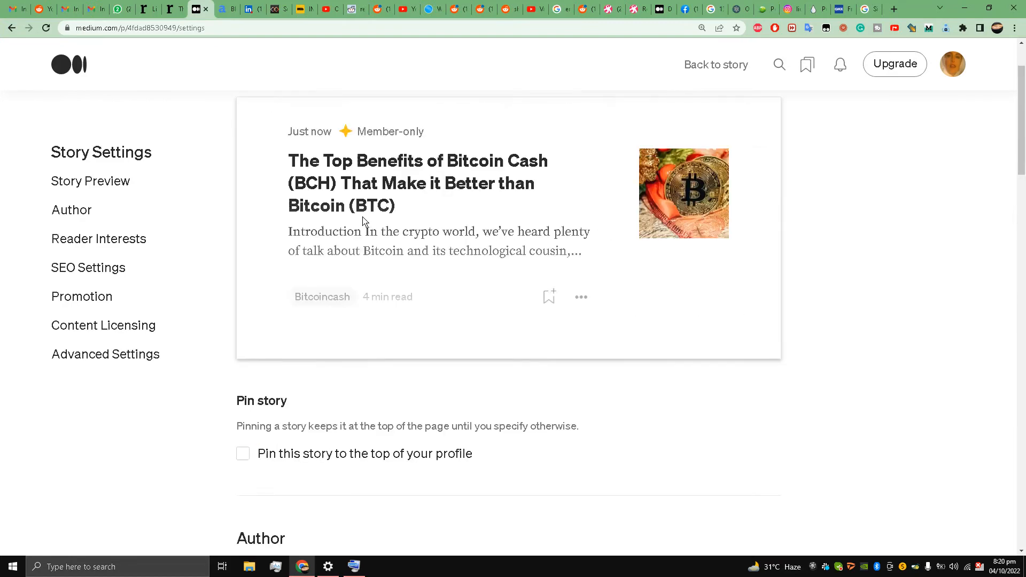
Expand Advanced Settings and highlight Customize Canonical Link, marked as originally published elsewhere.
scroll("down", 3)
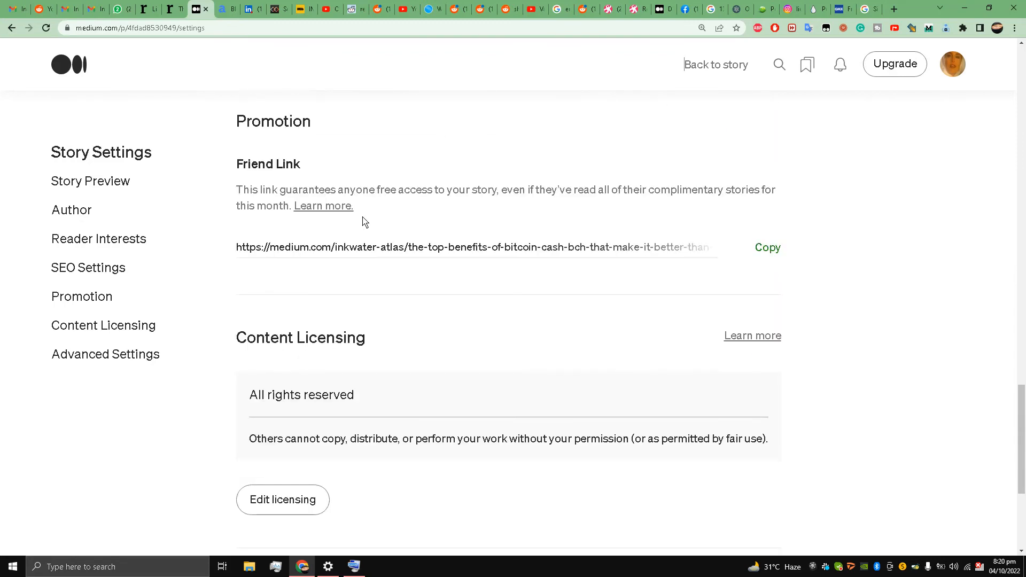
scroll("down", 3)
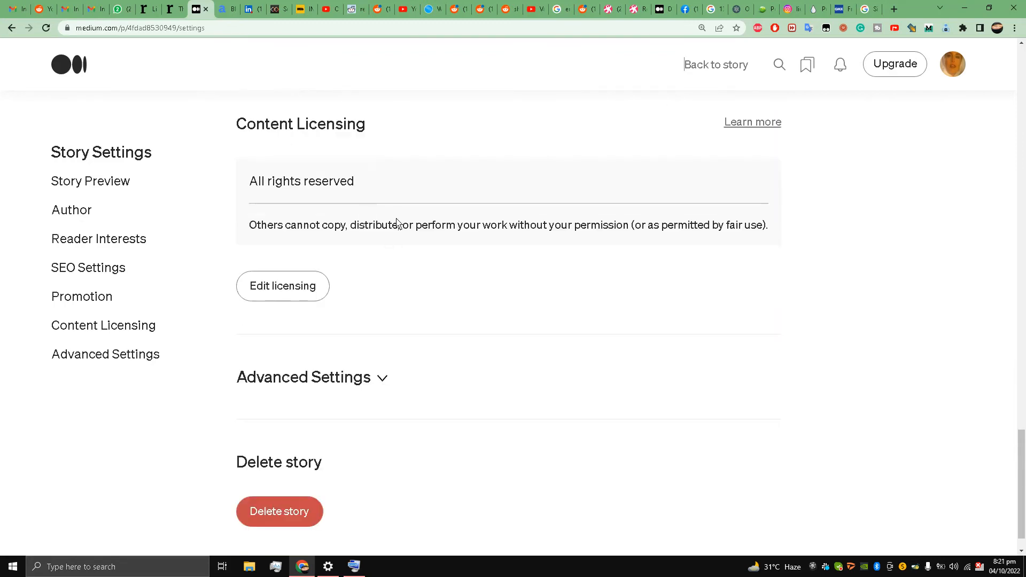
scroll("down", 3)
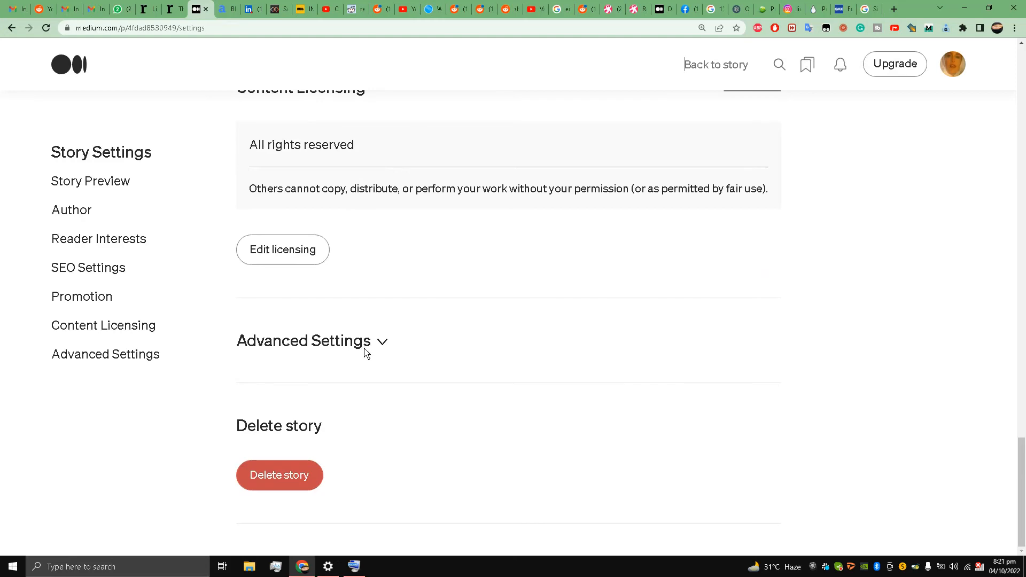
left_click(302, 339)
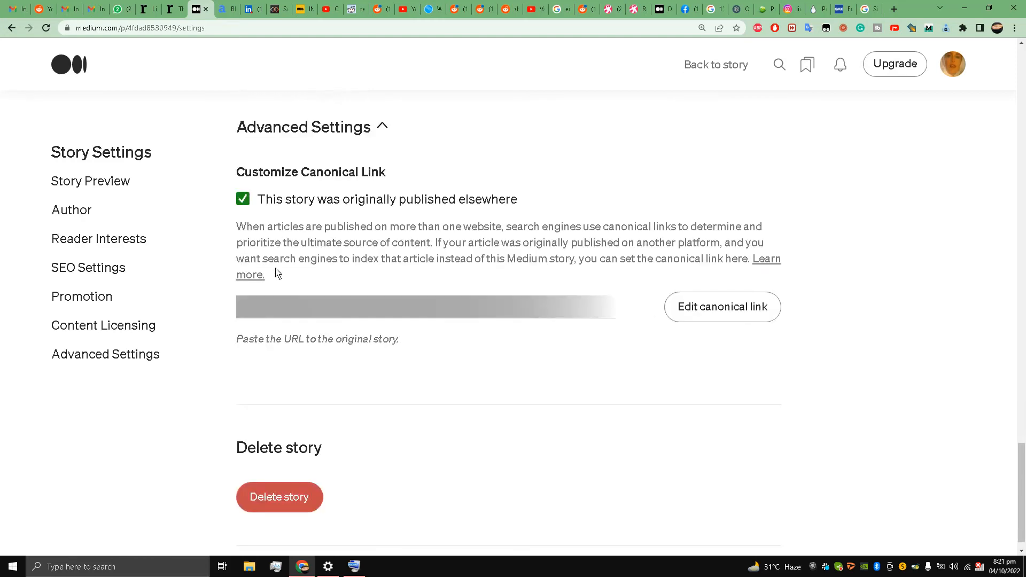
mouse_move(386, 210)
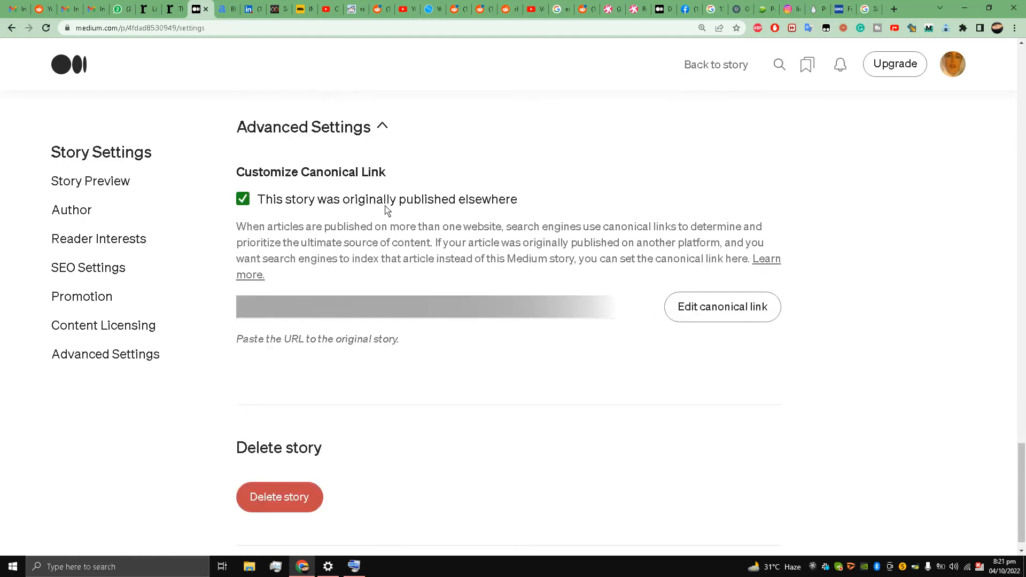
mouse_move(484, 207)
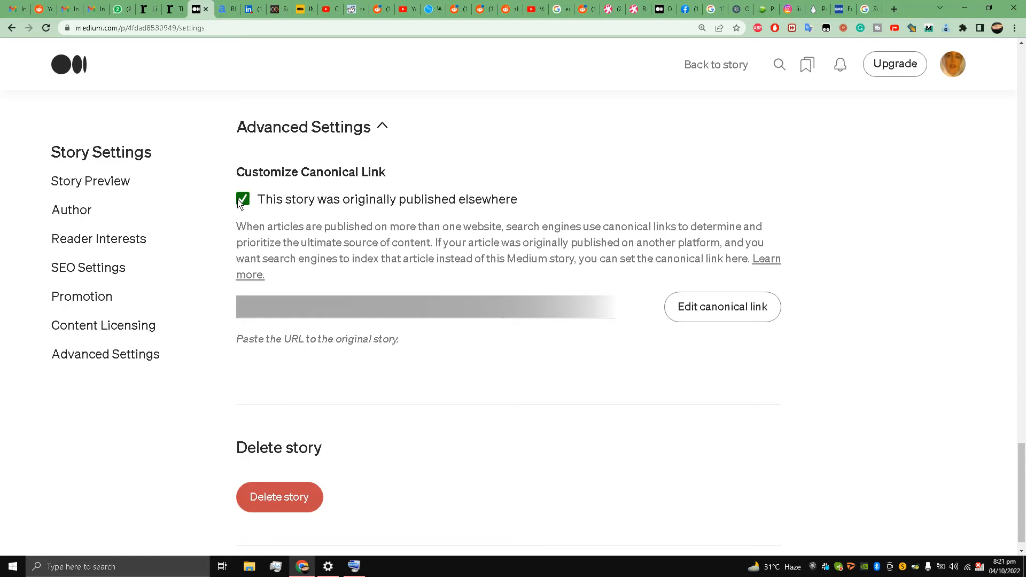
double_click(311, 171)
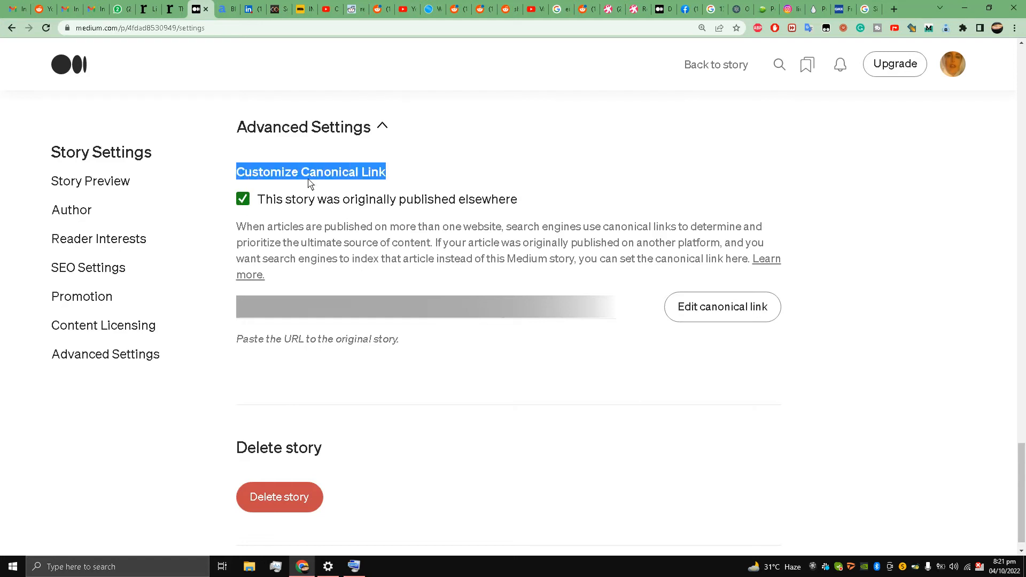
mouse_move(358, 178)
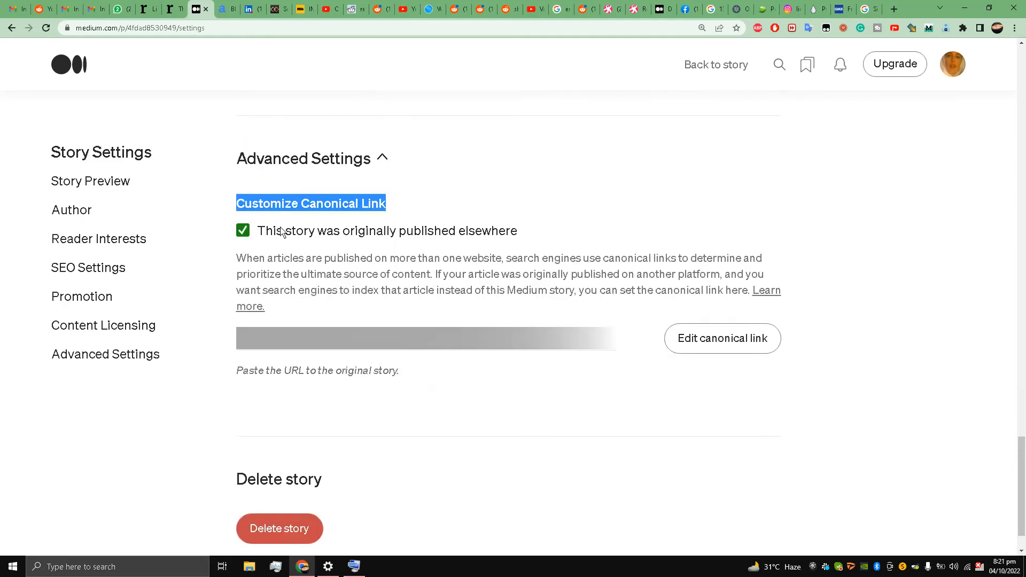
mouse_move(293, 249)
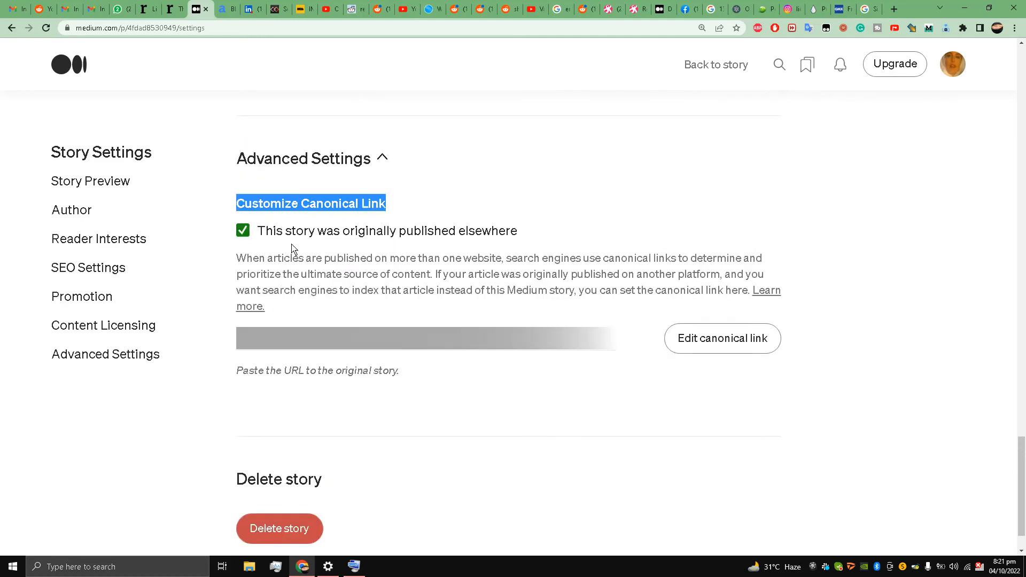
scroll("up", 3)
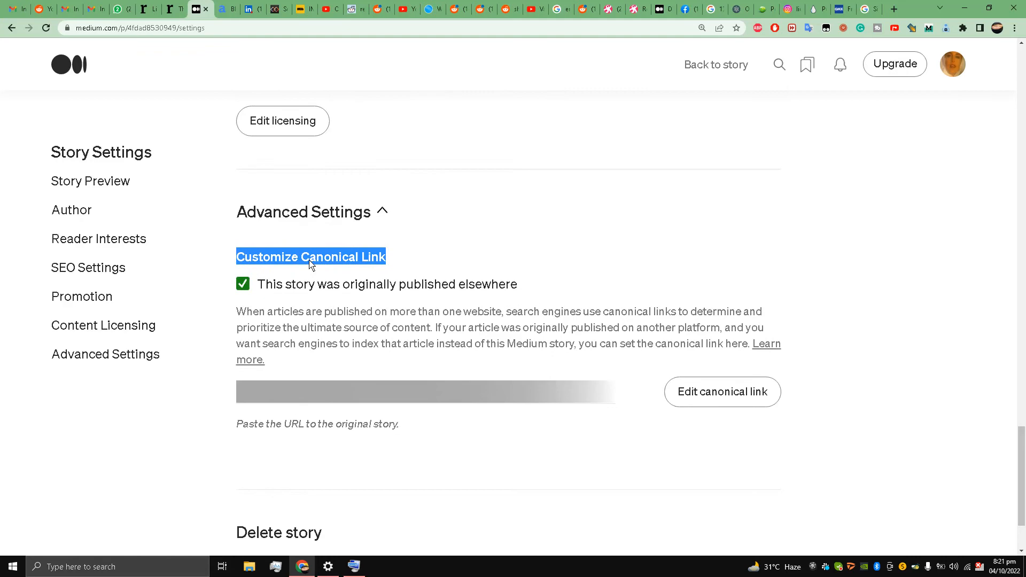
mouse_move(287, 298)
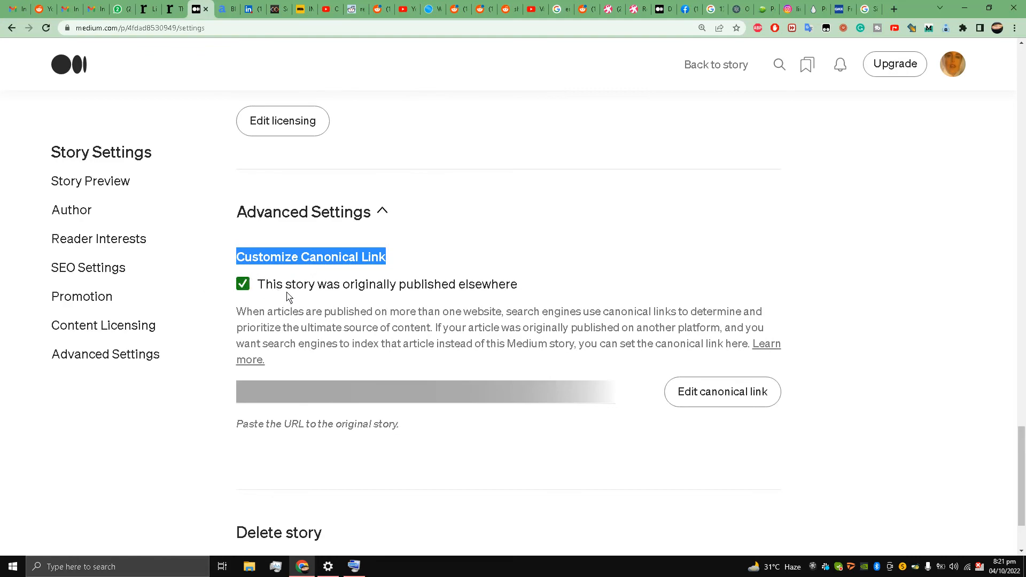
scroll("up", 3)
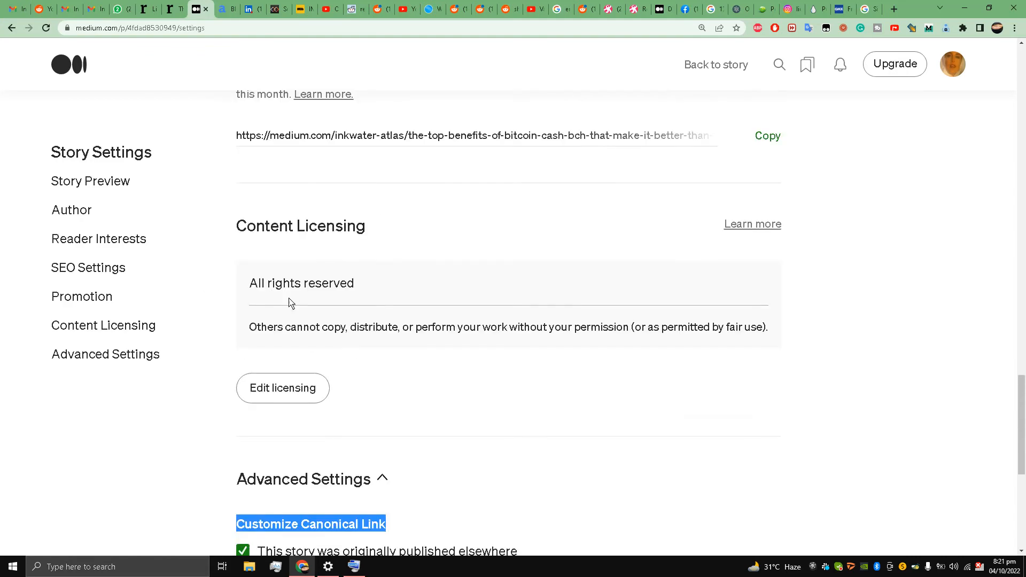
scroll("up", 3)
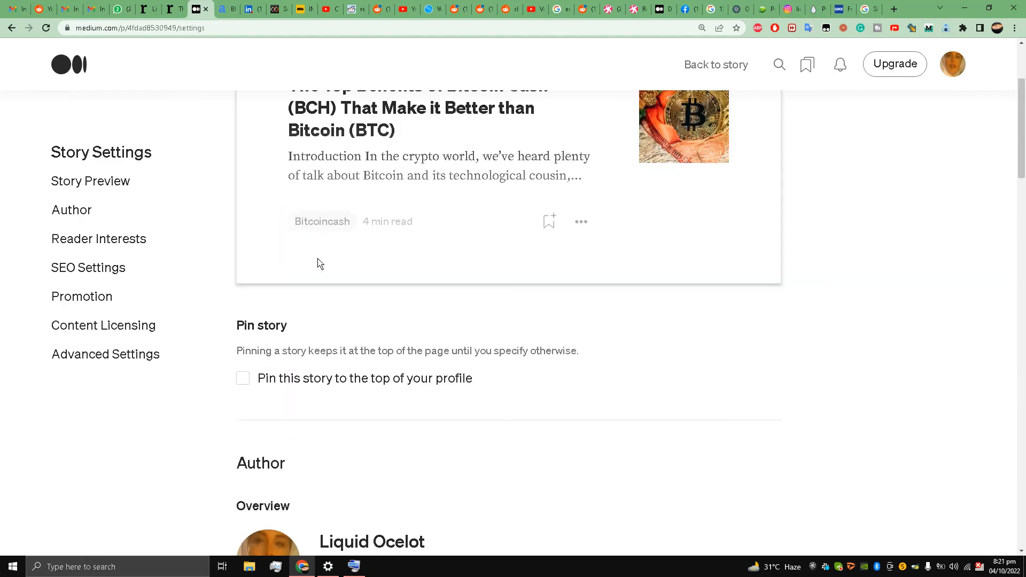
scroll("down", 3)
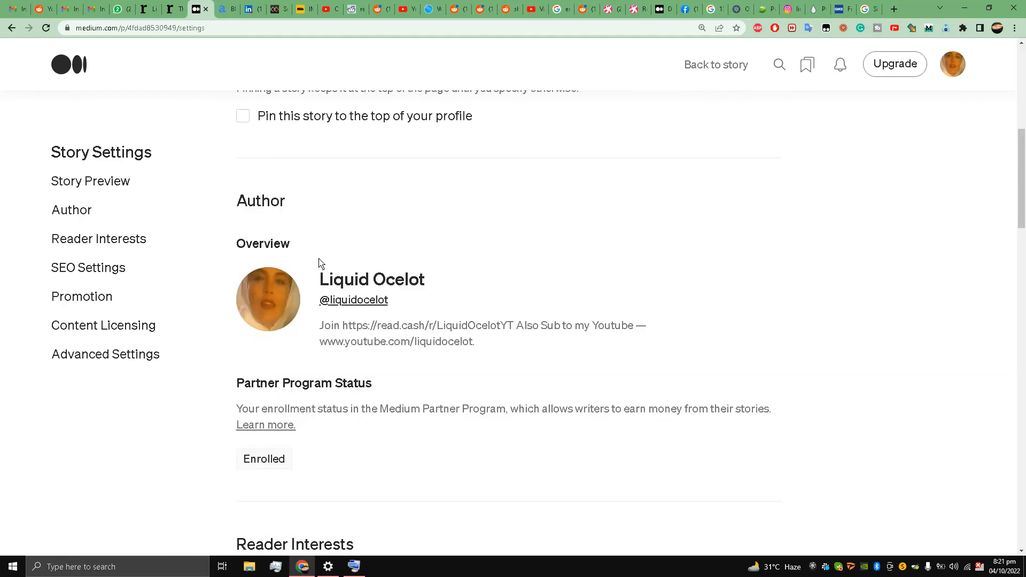
scroll("down", 3)
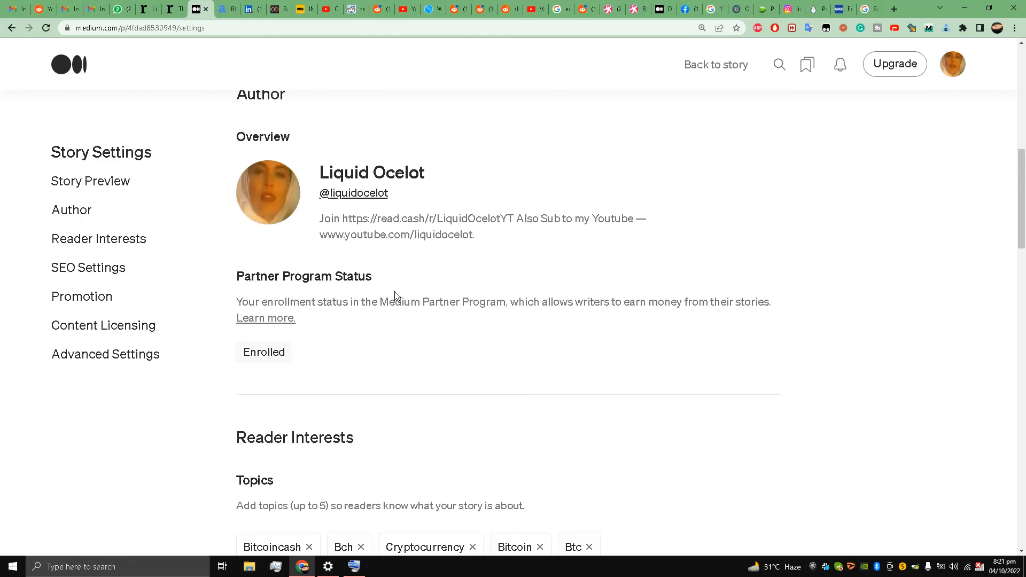
scroll("down", 3)
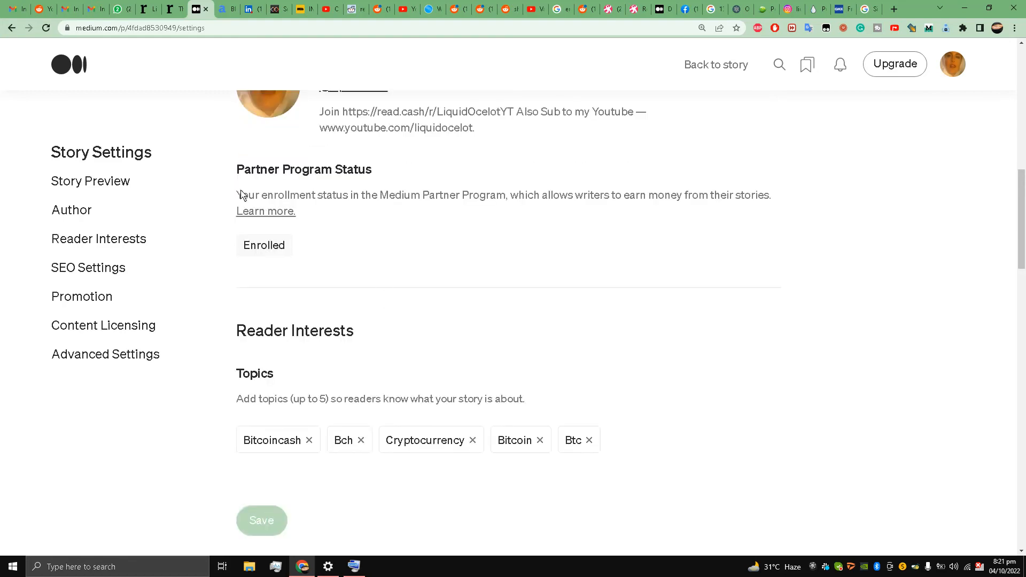
scroll("down", 3)
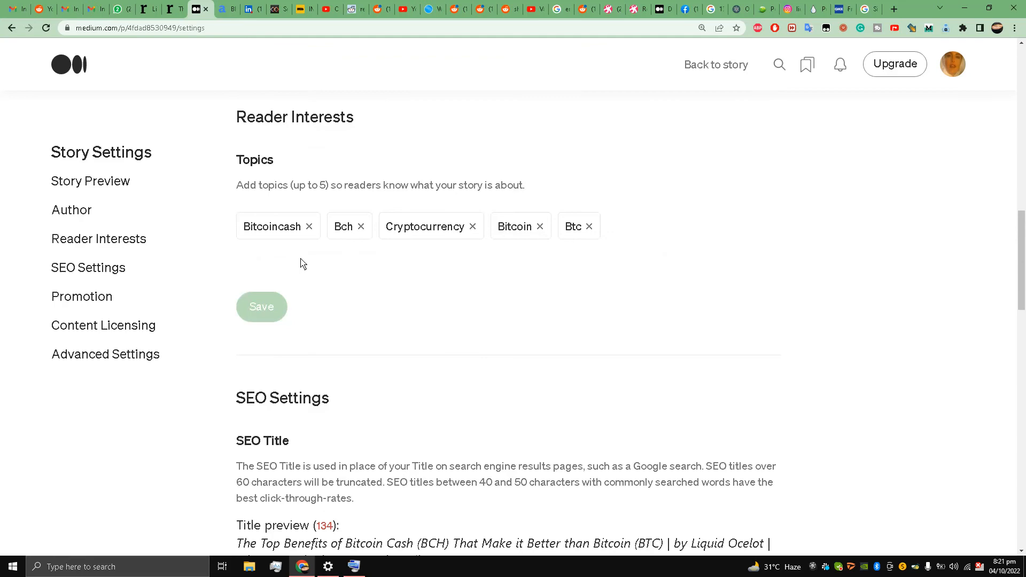
scroll("down", 3)
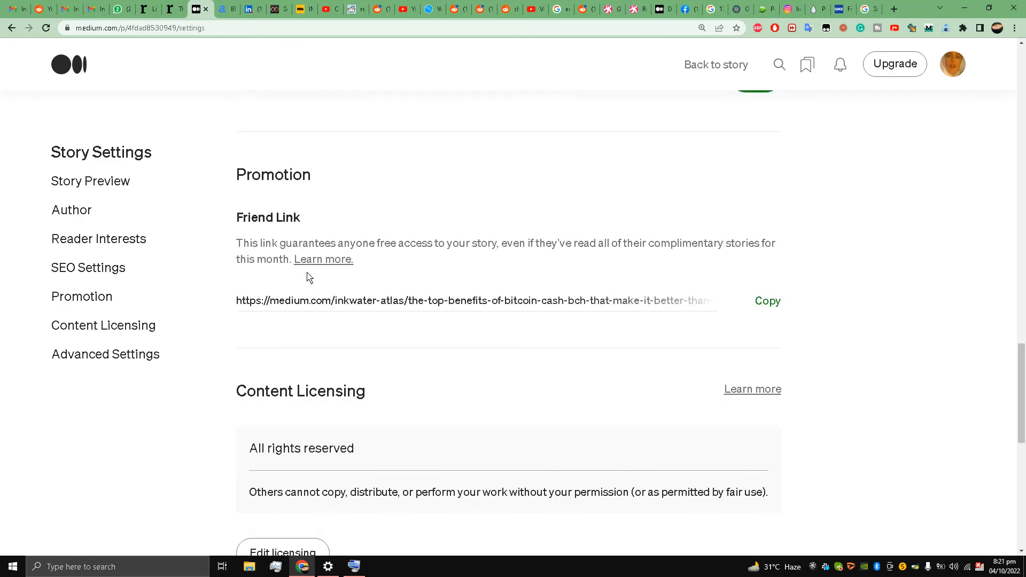
scroll("down", 3)
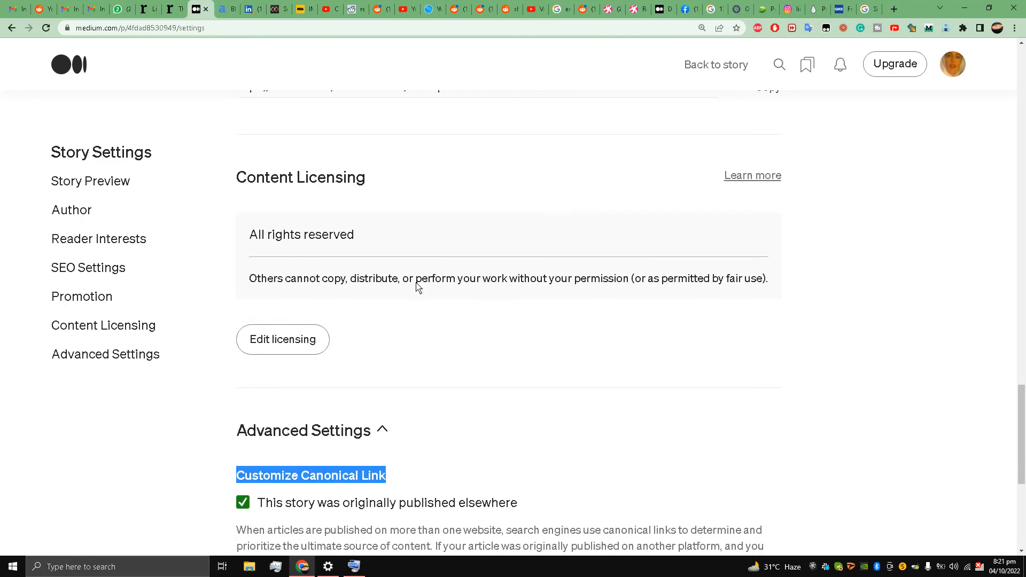
scroll("down", 3)
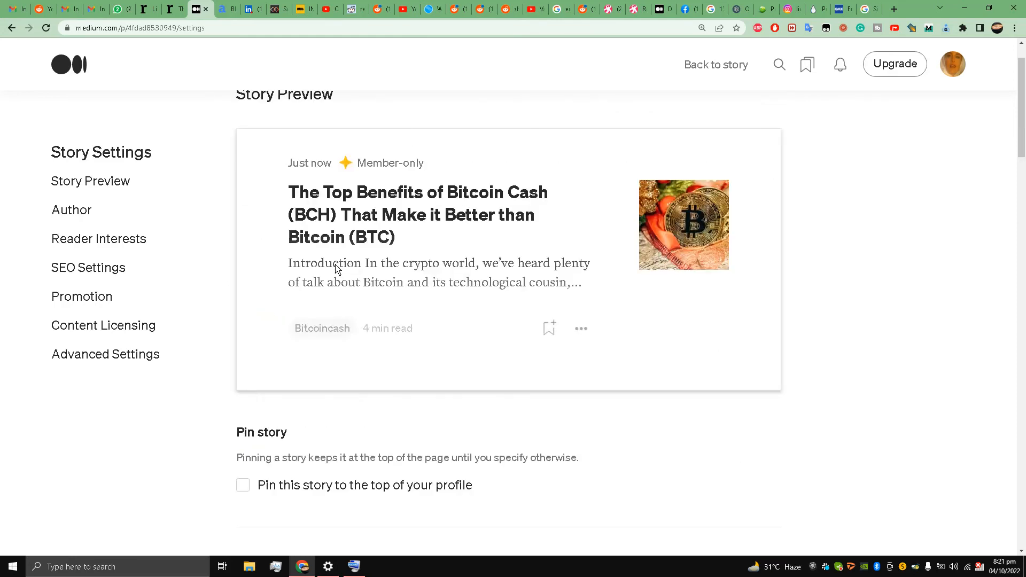
scroll("up", 3)
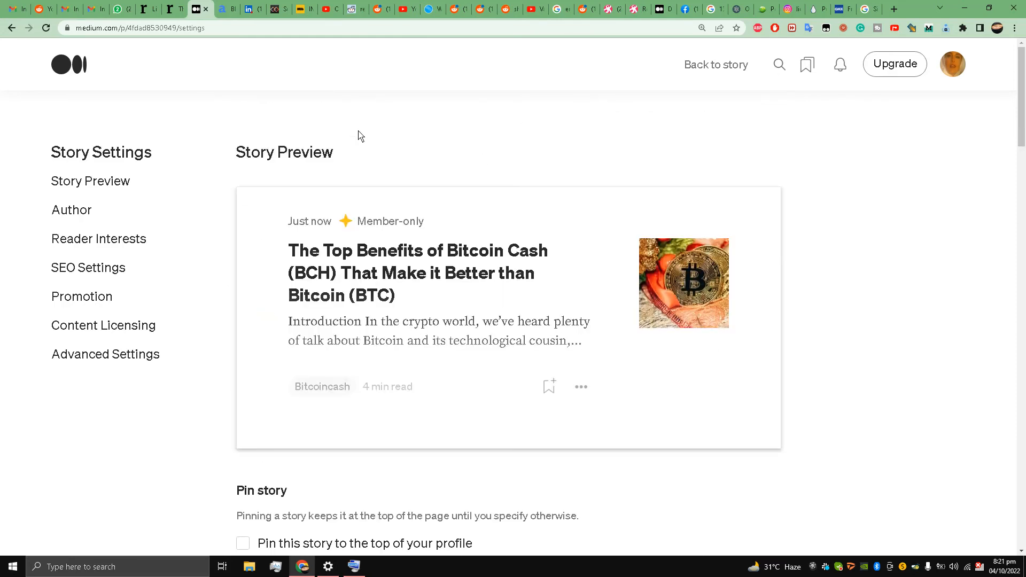
mouse_move(322, 89)
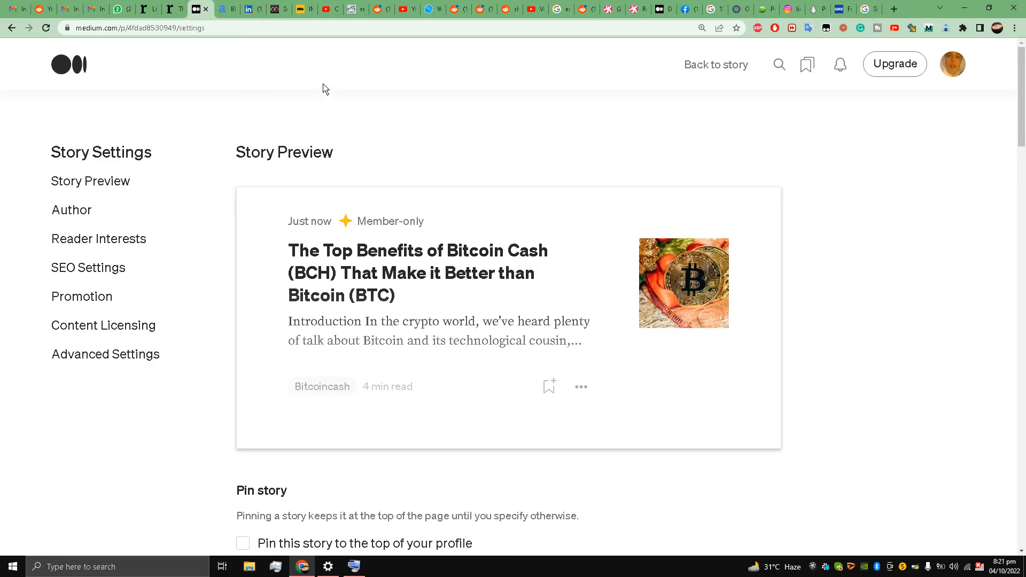
mouse_move(346, 144)
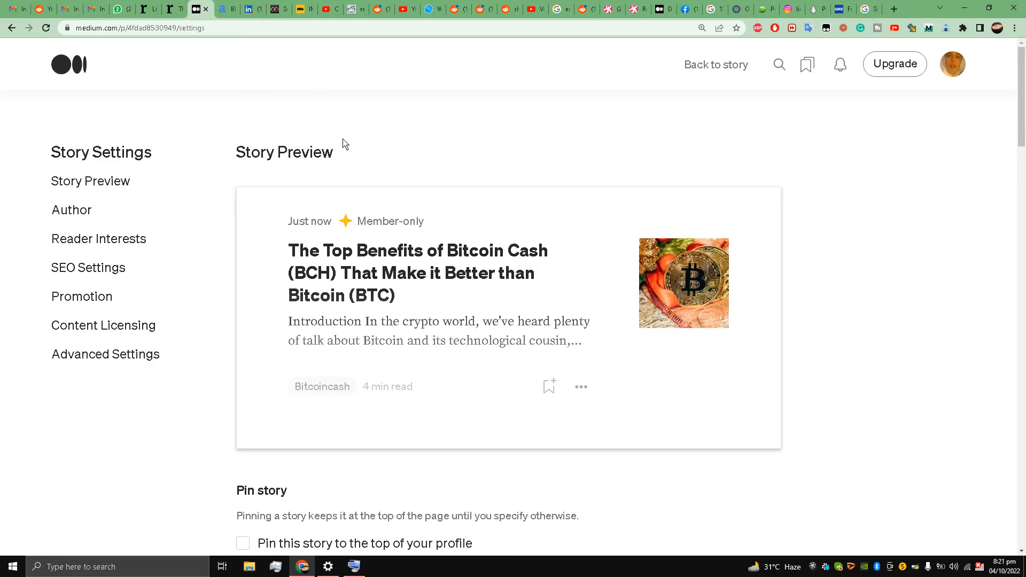
mouse_move(270, 121)
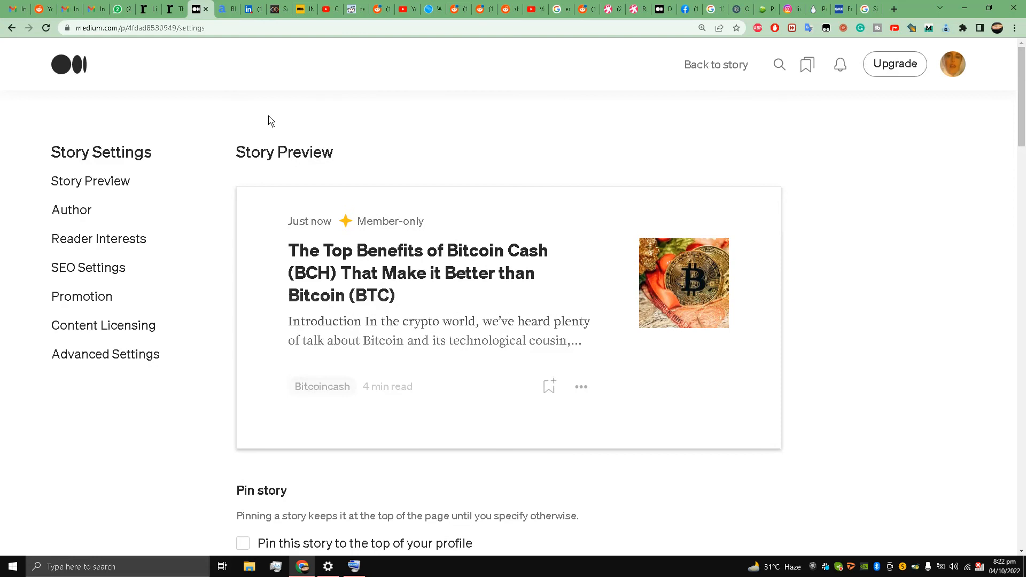
mouse_move(378, 121)
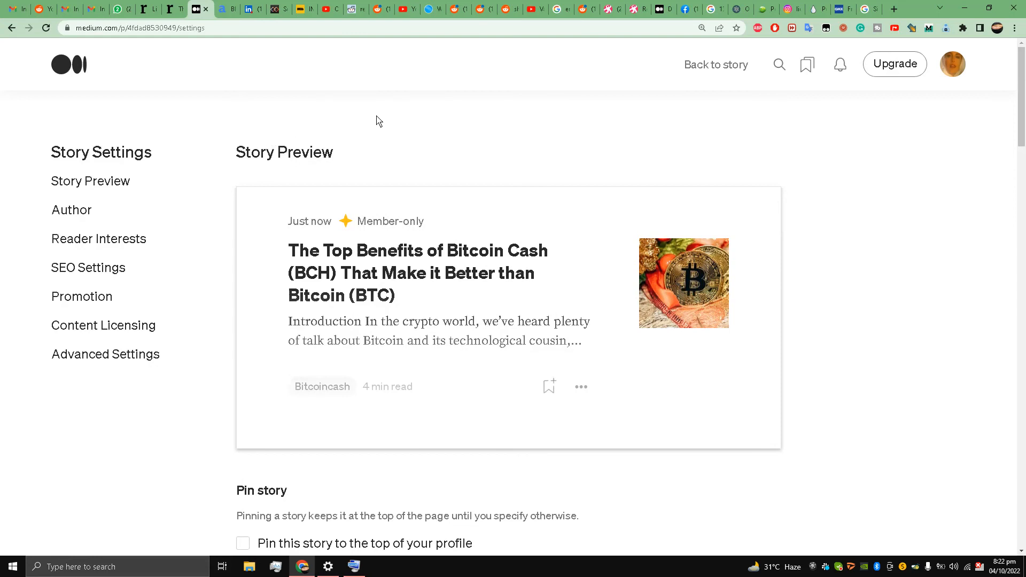
mouse_move(296, 113)
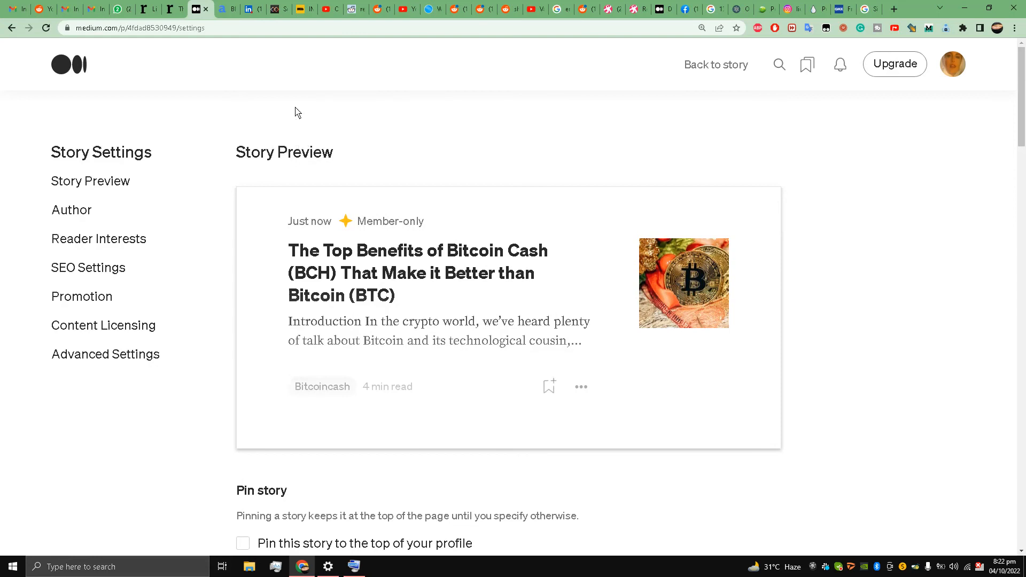
mouse_move(316, 92)
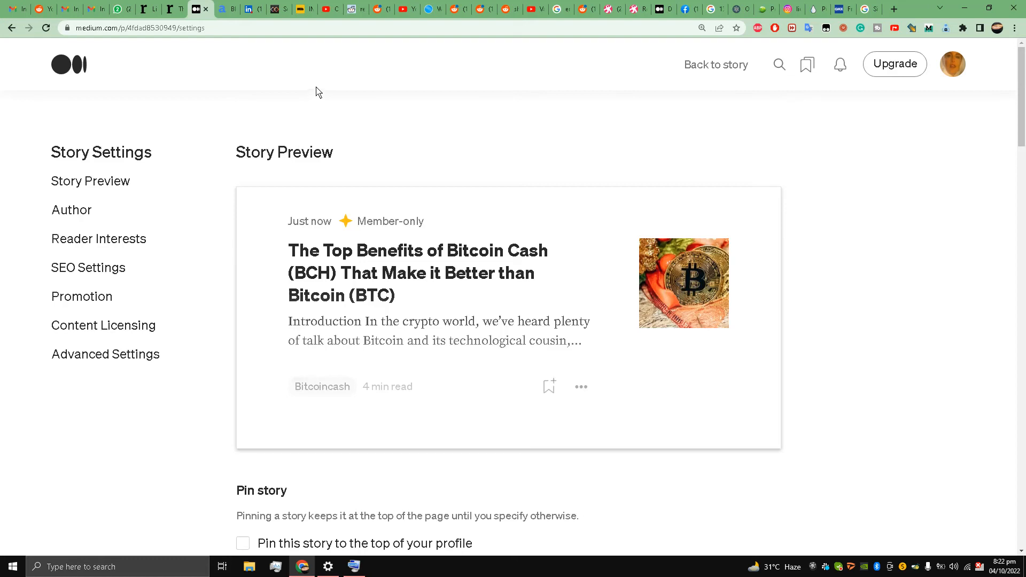
mouse_move(261, 153)
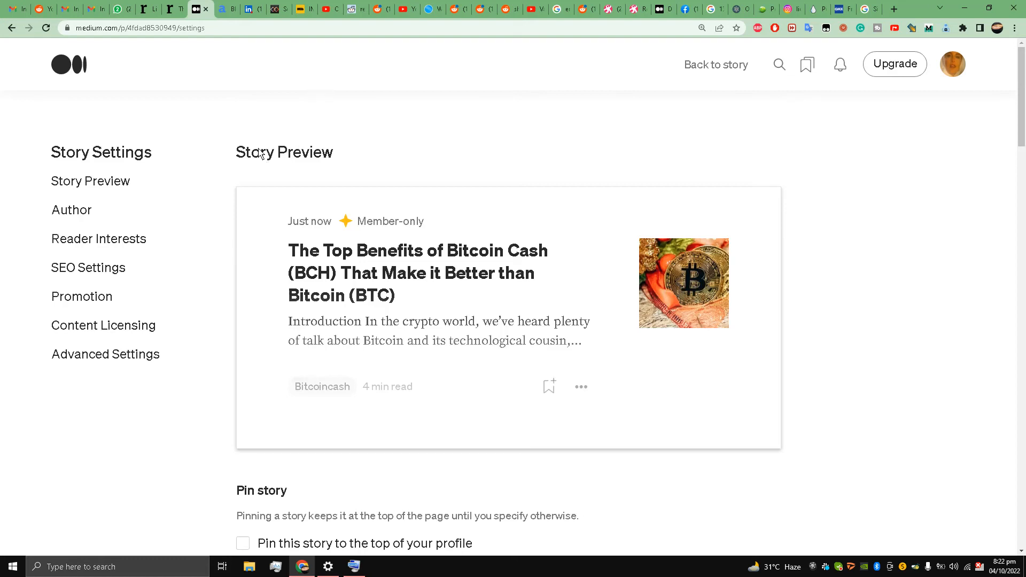
mouse_move(271, 164)
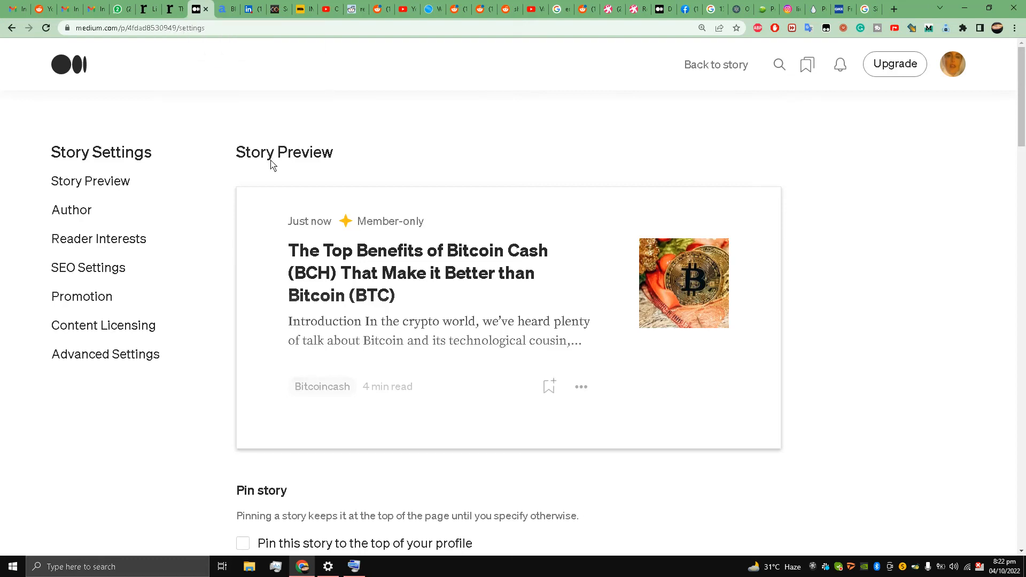
mouse_move(706, 77)
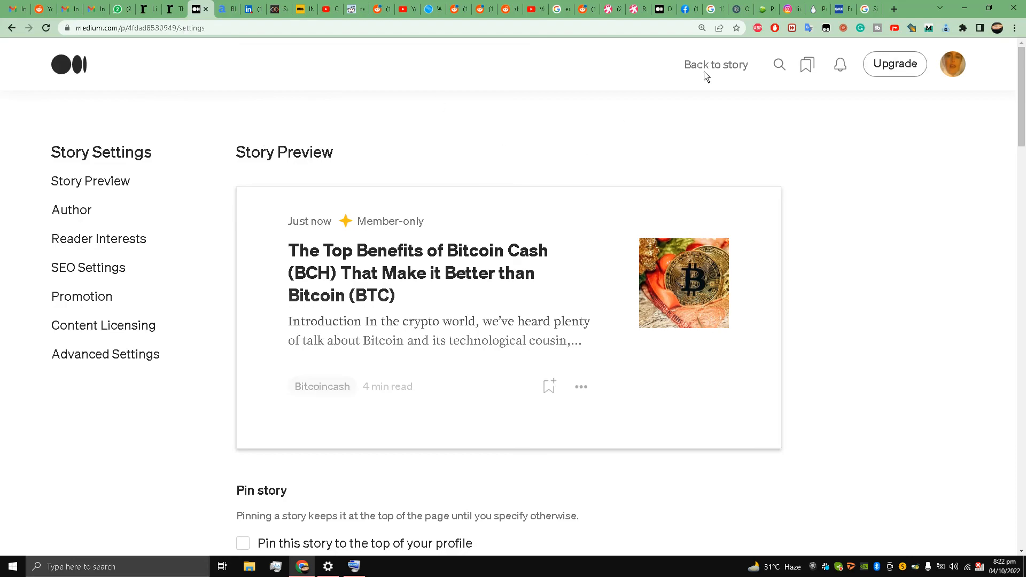
Return from settings to the published story and skim its body down to the 'Originally published at' line and back to the title.
left_click(716, 64)
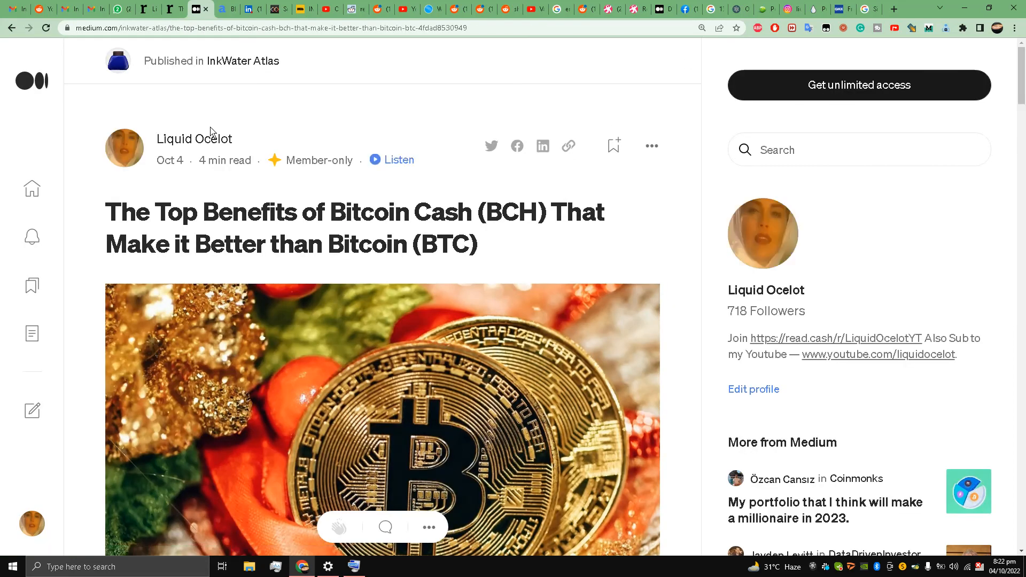
scroll("down", 3)
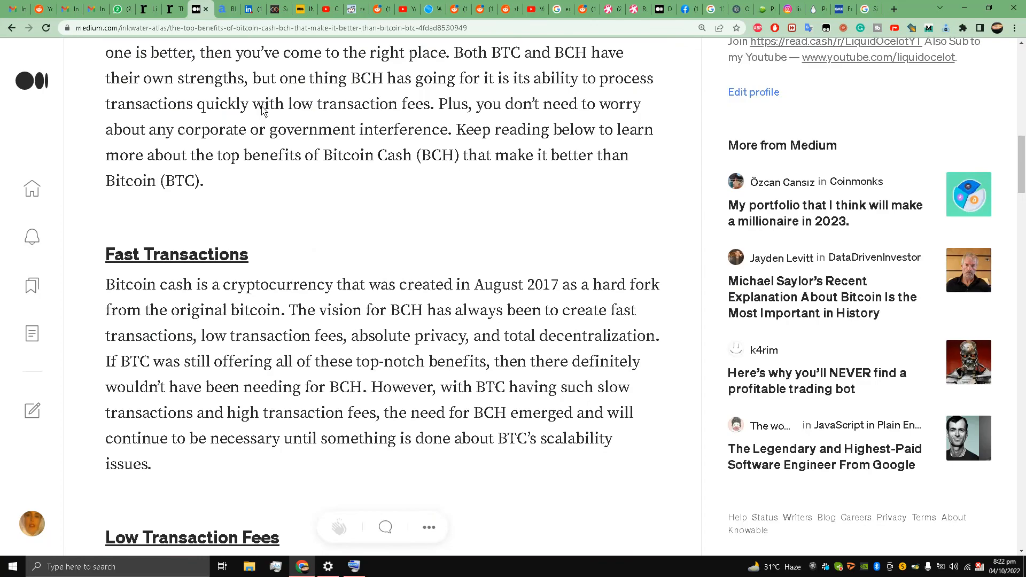
scroll("up", 3)
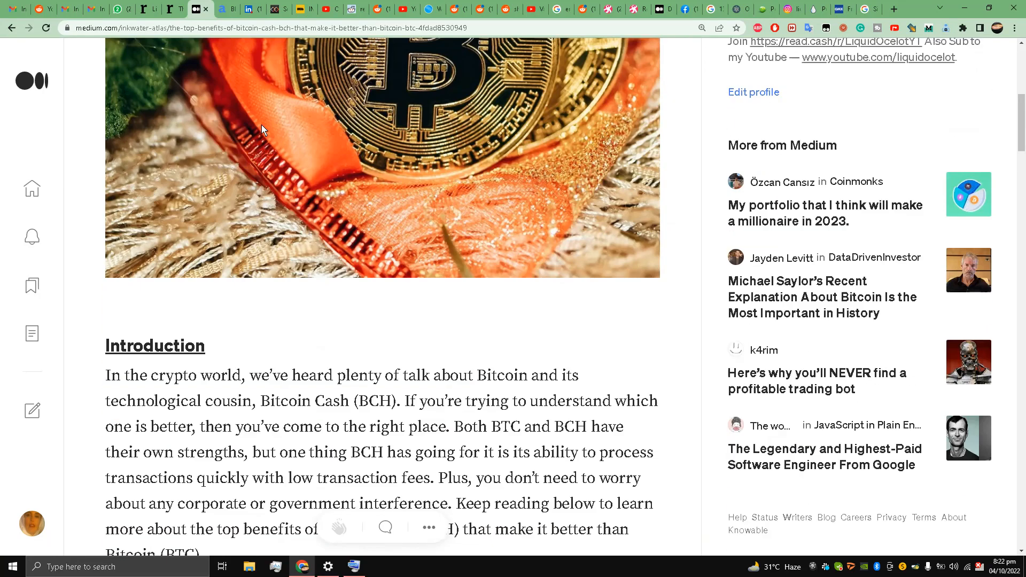
scroll("down", 3)
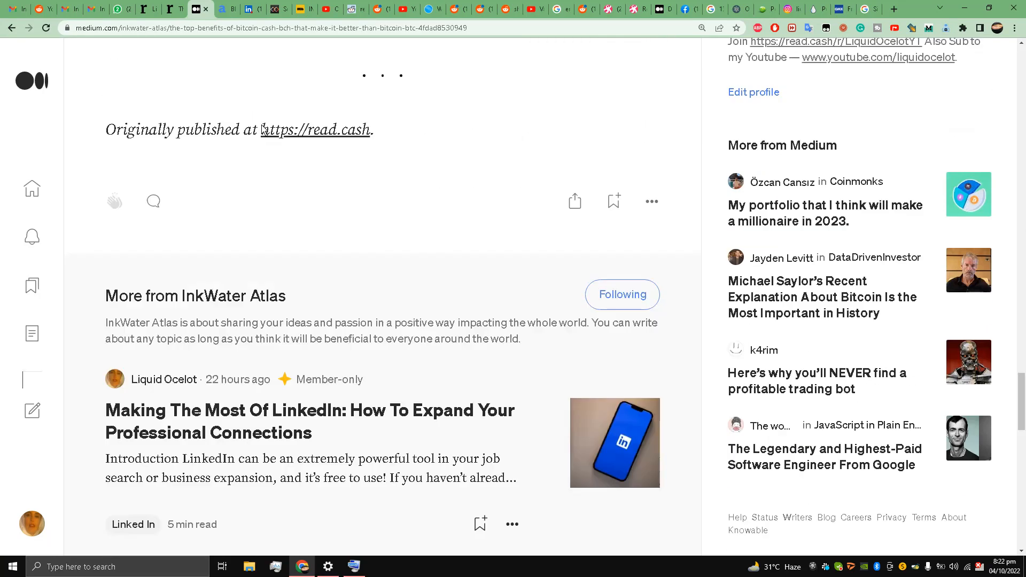
scroll("up", 3)
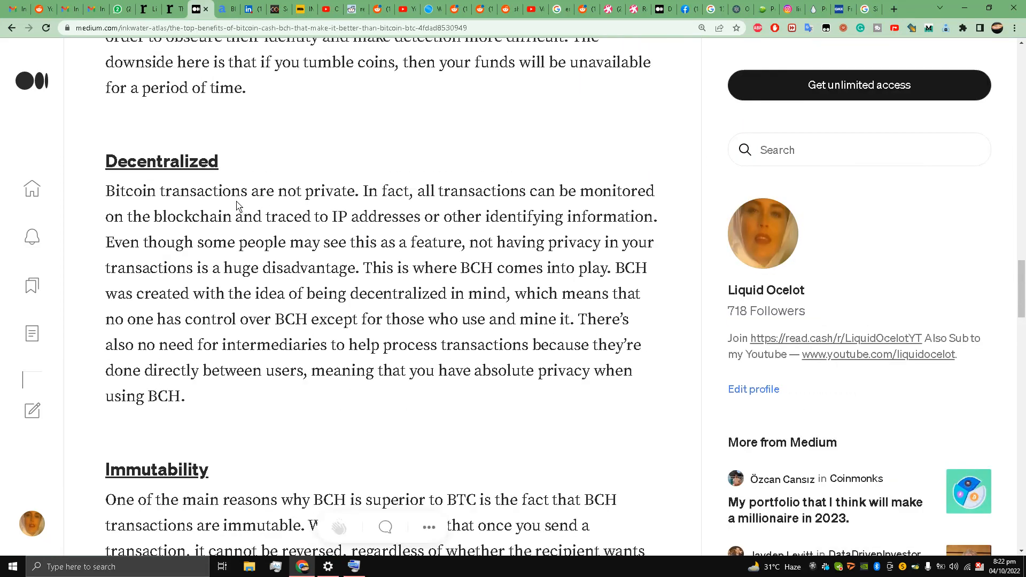
scroll("up", 3)
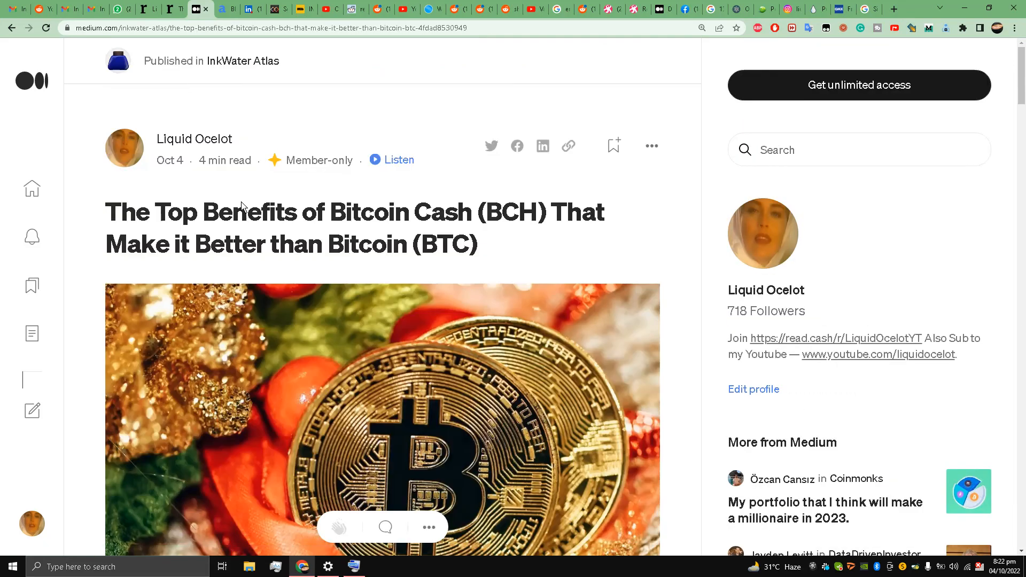
mouse_move(703, 462)
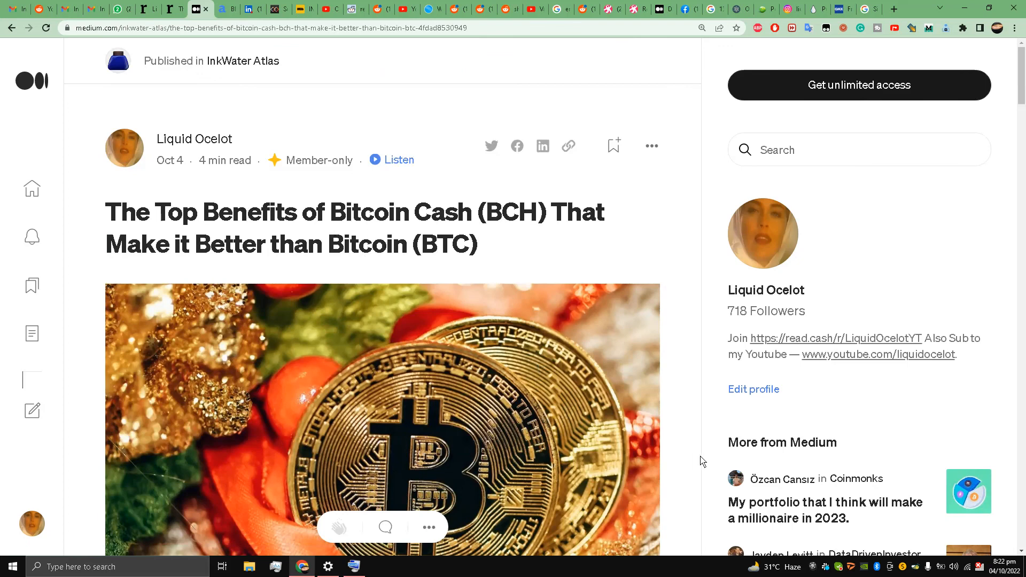